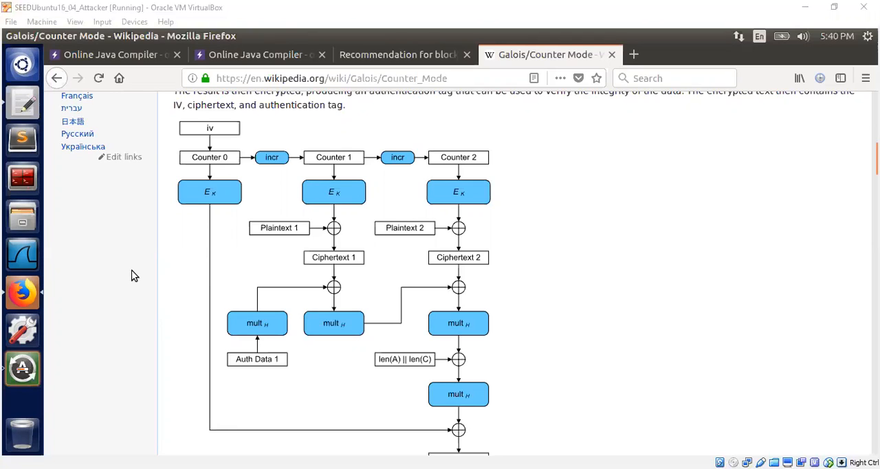
pyautogui.moveTo(223, 254)
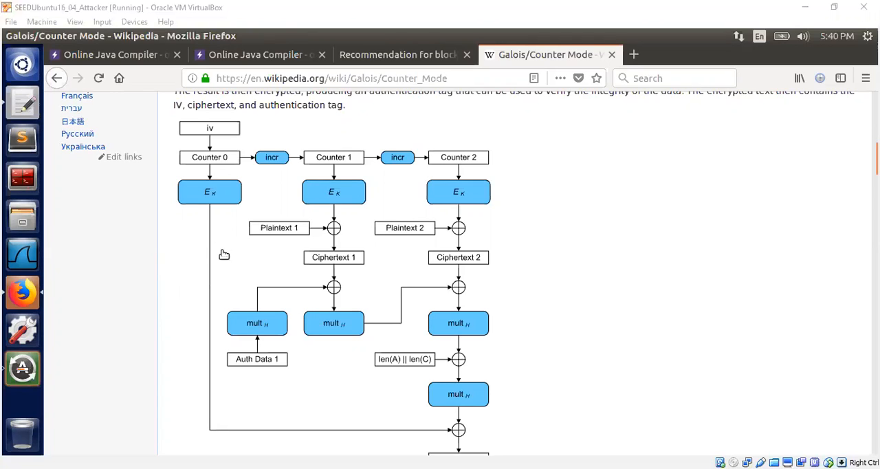
pyautogui.moveTo(115, 240)
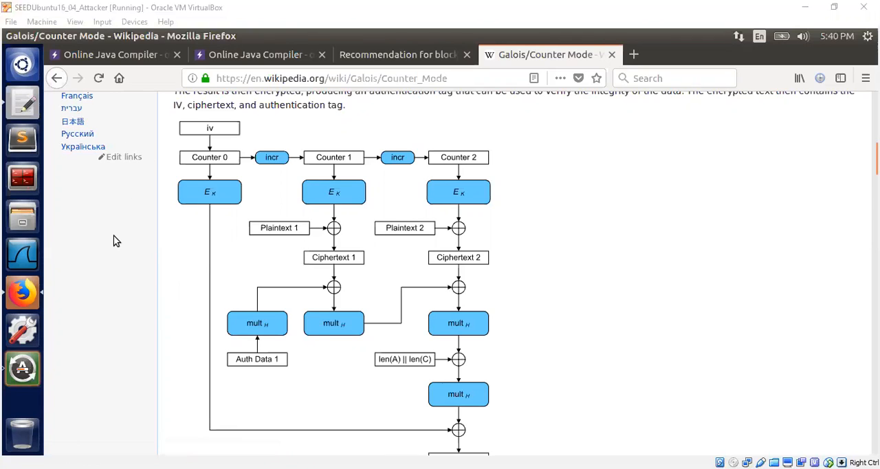
pyautogui.moveTo(134, 266)
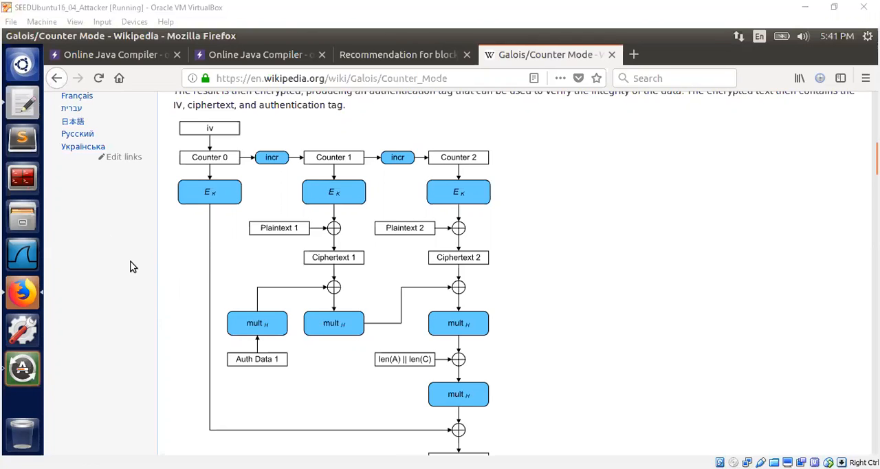
pyautogui.moveTo(624, 341)
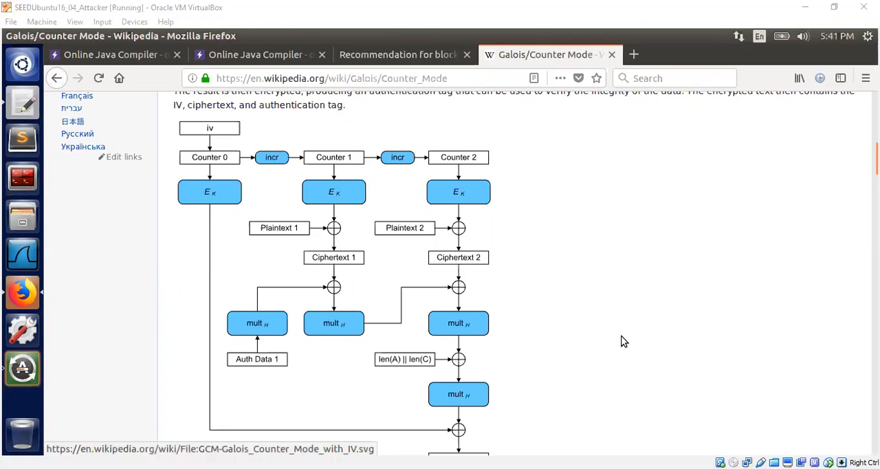
pyautogui.moveTo(255, 187)
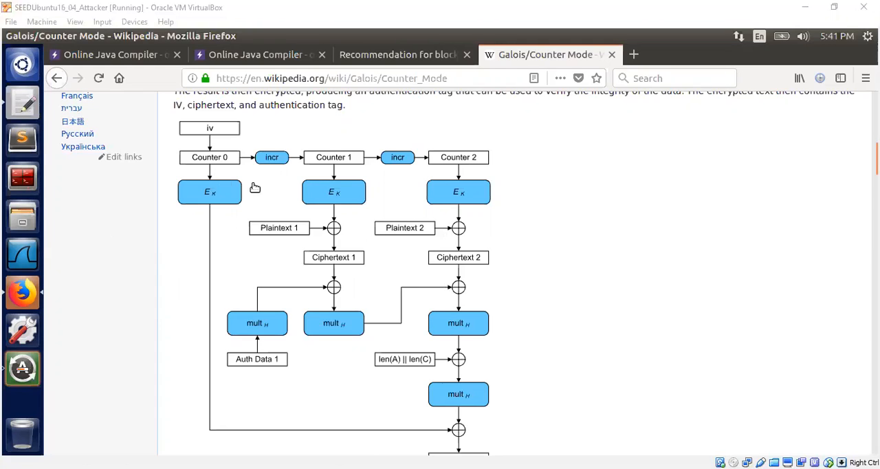
pyautogui.moveTo(114, 248)
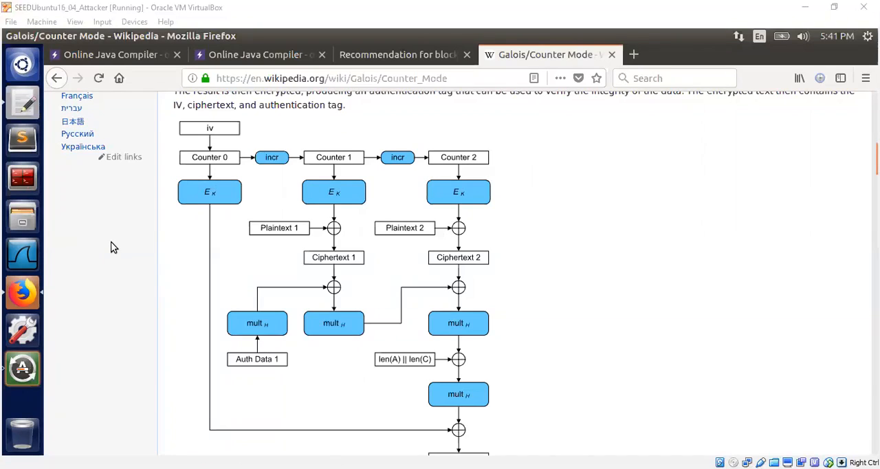
pyautogui.moveTo(108, 256)
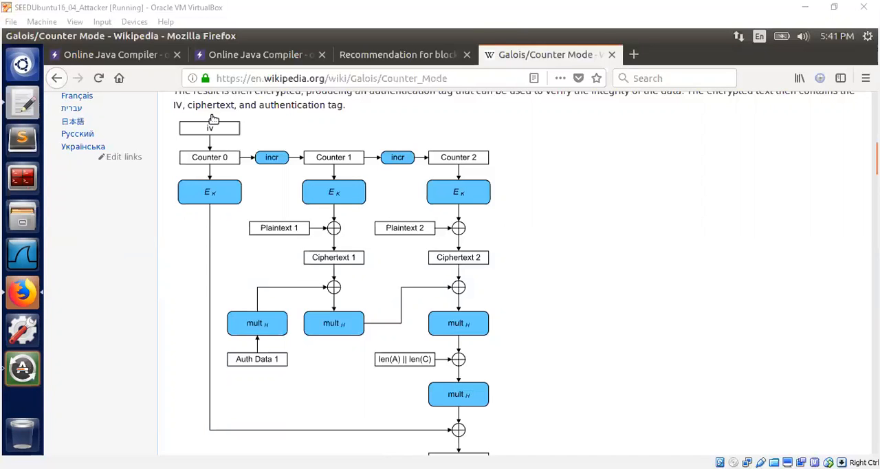
# Step: Review the Java source: reference comment, plainTexts array with the known first sentence, and AES-GCM size constants
pyautogui.click(107, 55)
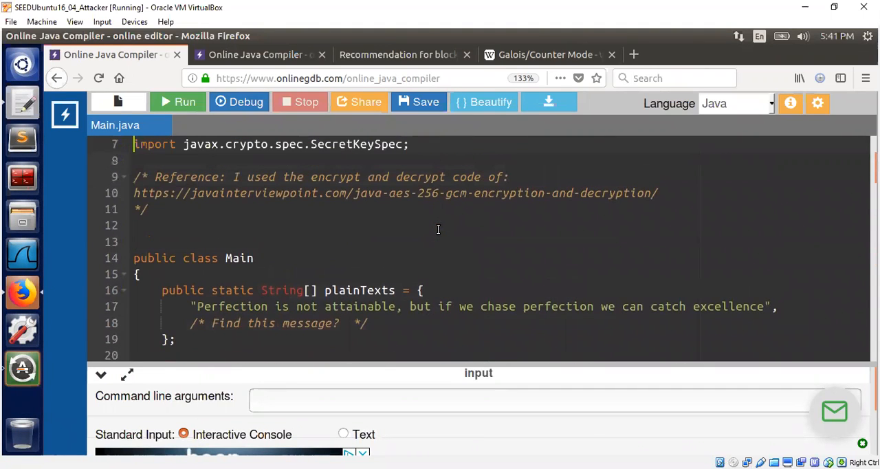
pyautogui.moveTo(412, 221)
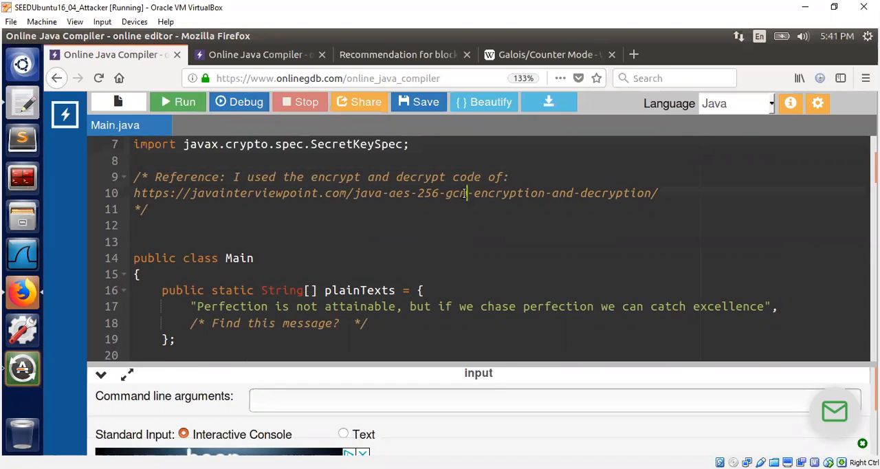
pyautogui.moveTo(571, 217)
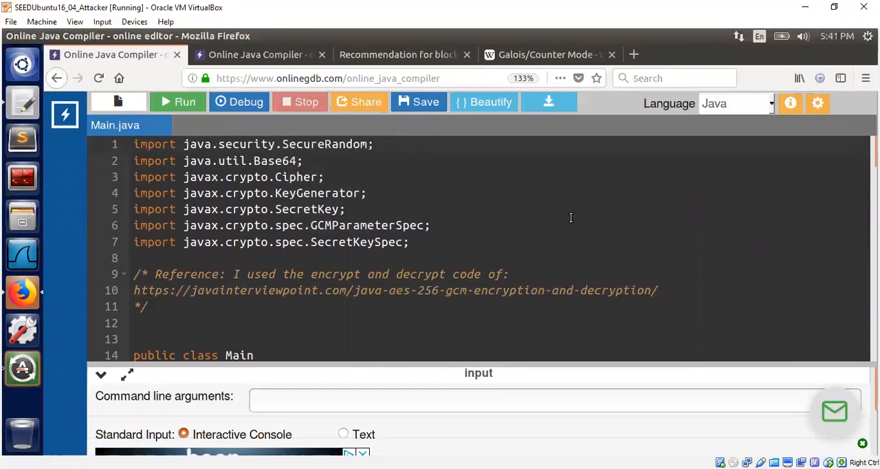
pyautogui.click(466, 274)
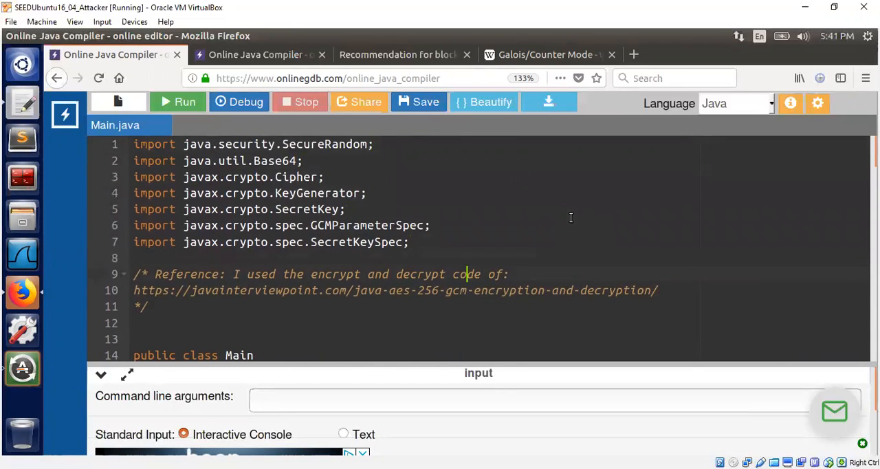
pyautogui.scroll(-3)
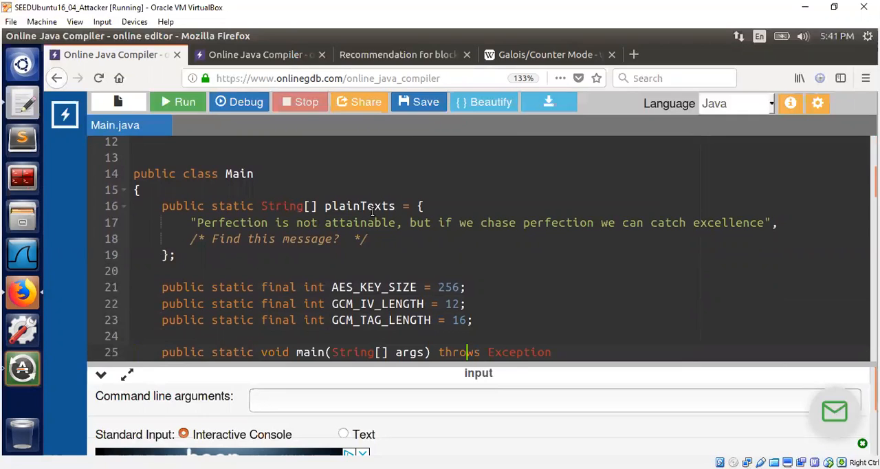
pyautogui.moveTo(198, 223)
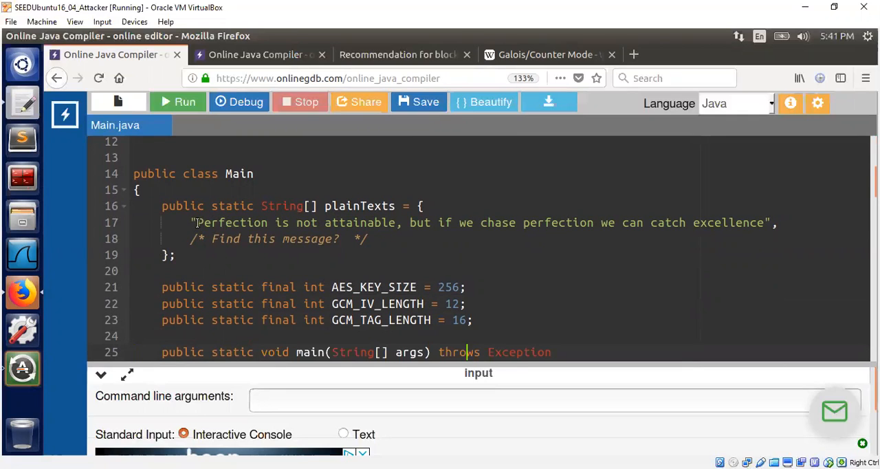
pyautogui.doubleClick(231, 222)
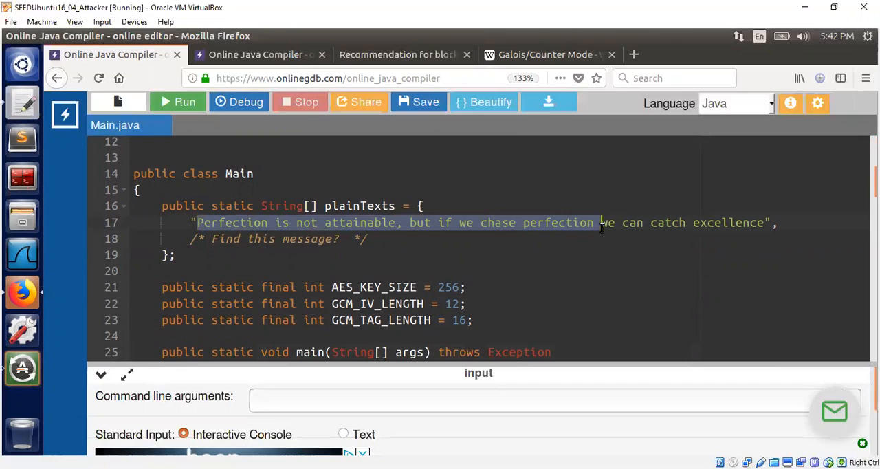
pyautogui.click(368, 240)
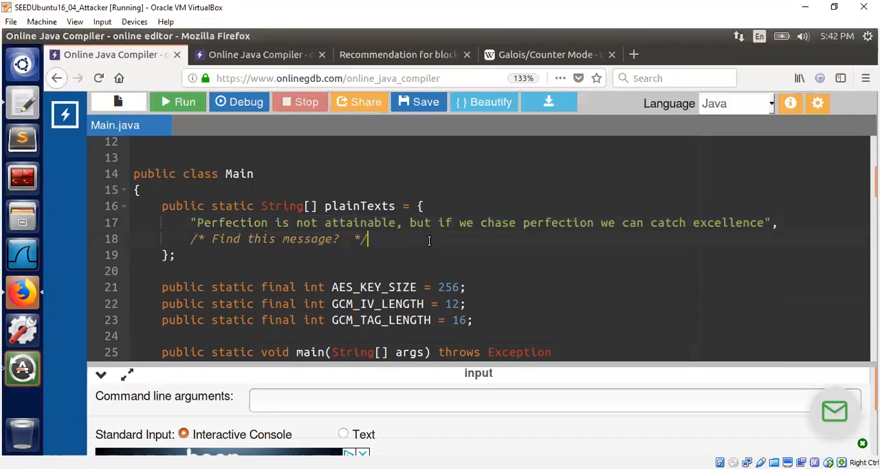
pyautogui.click(213, 239)
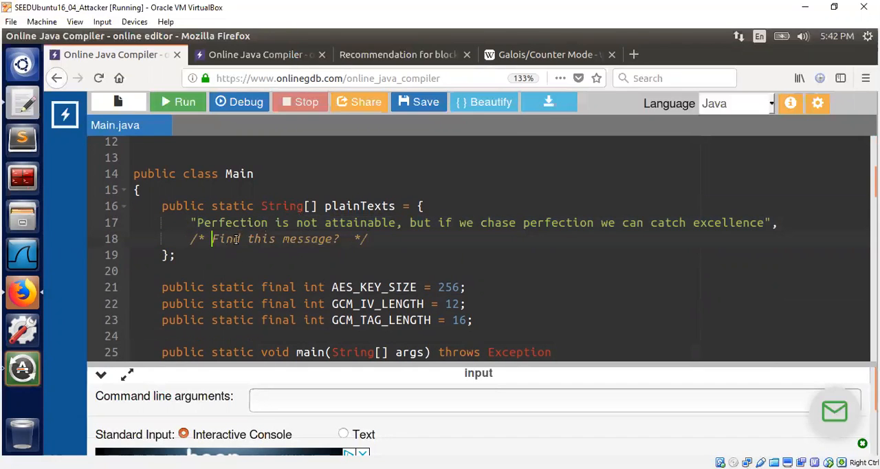
pyautogui.click(484, 287)
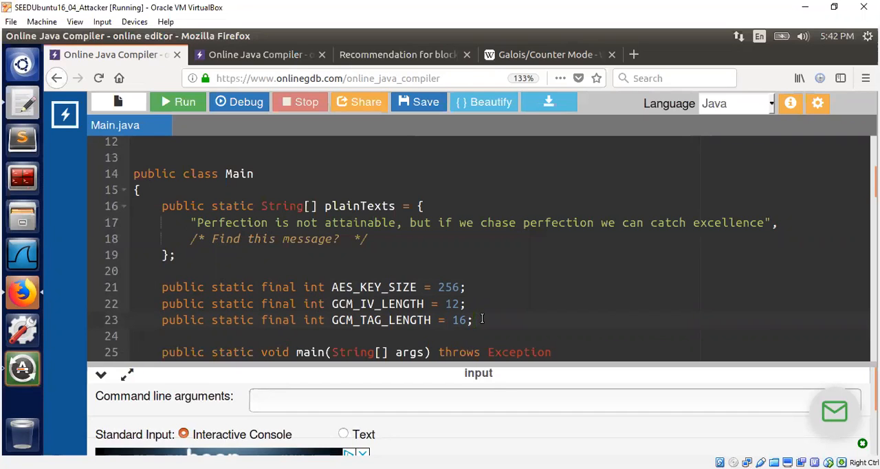
pyautogui.scroll(-3)
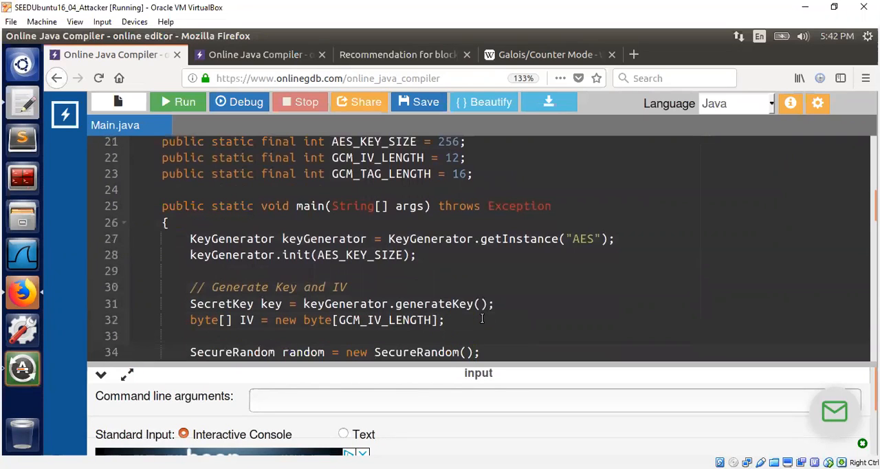
pyautogui.moveTo(580, 258)
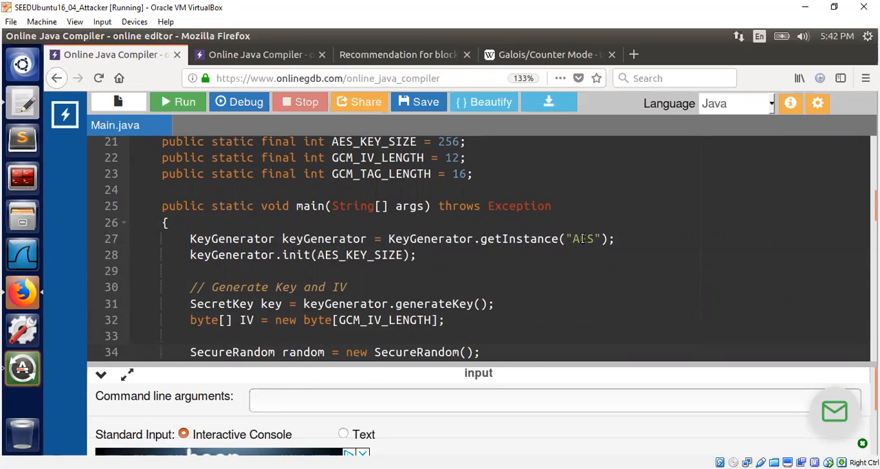
pyautogui.doubleClick(583, 239)
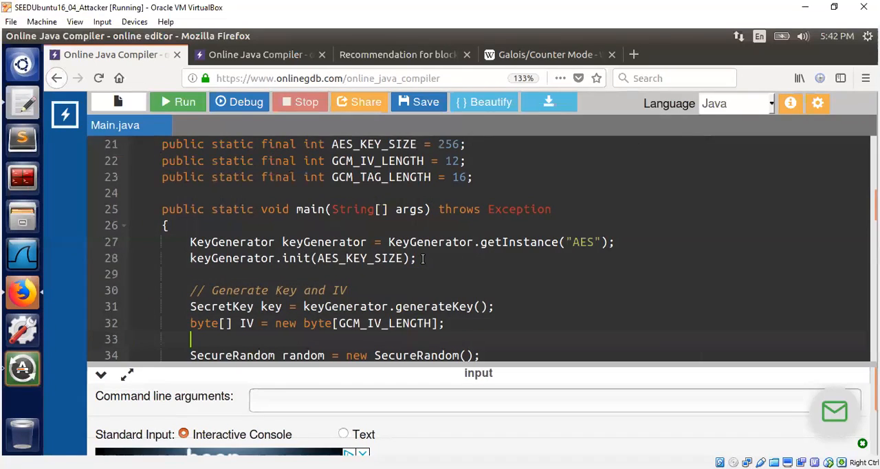
pyautogui.scroll(-3)
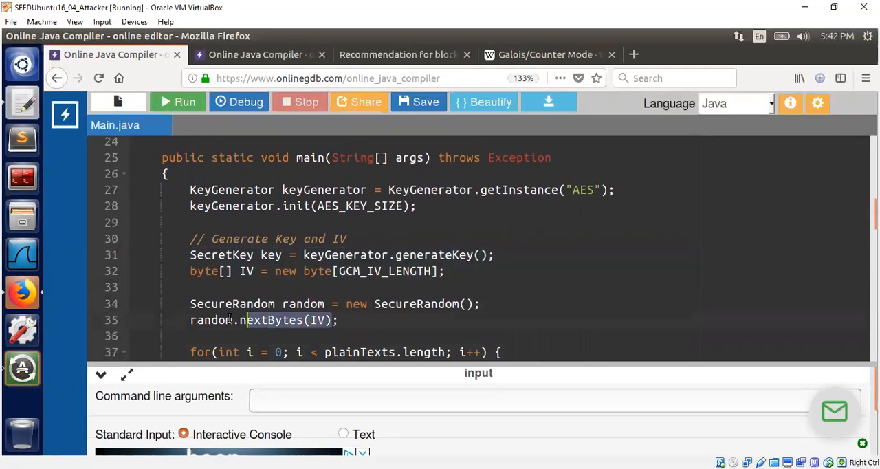
pyautogui.scroll(-3)
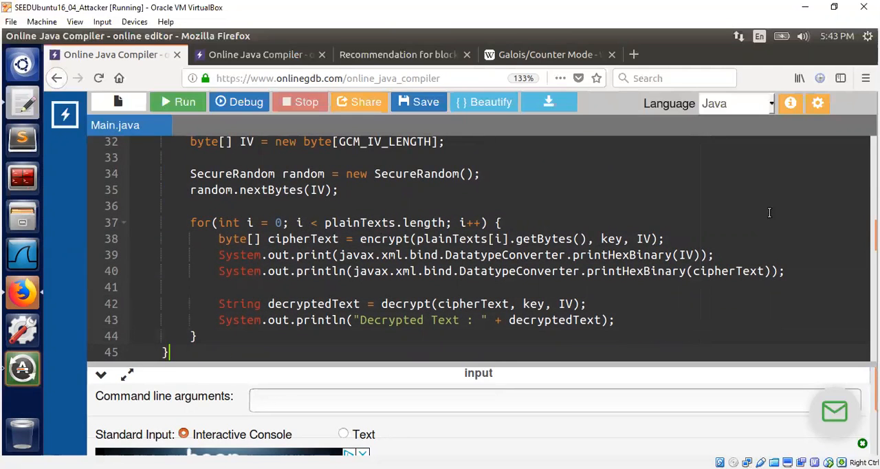
pyautogui.doubleClick(359, 222)
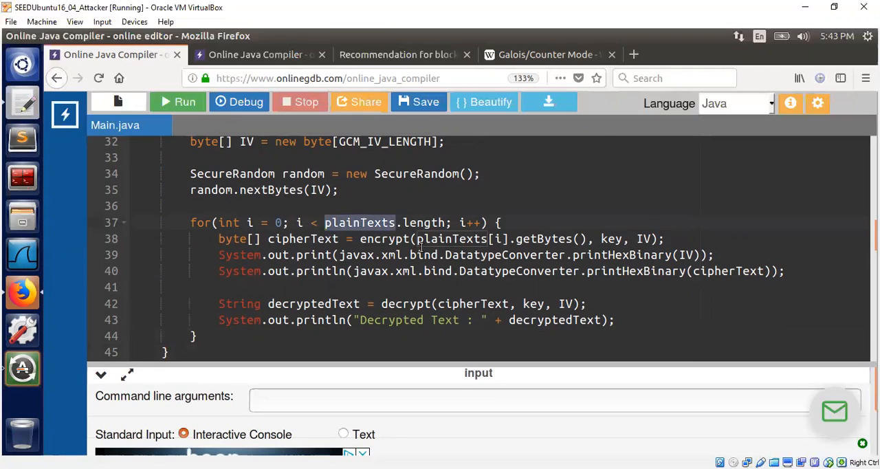
pyautogui.moveTo(534, 316)
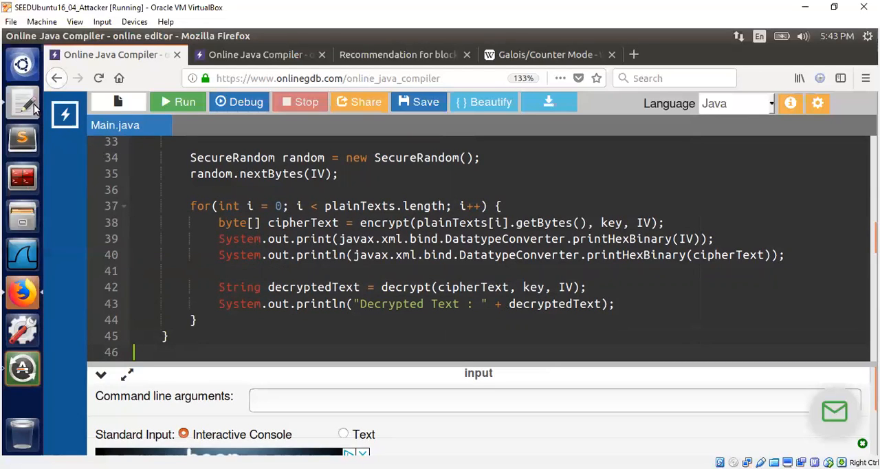
pyautogui.moveTo(379, 274)
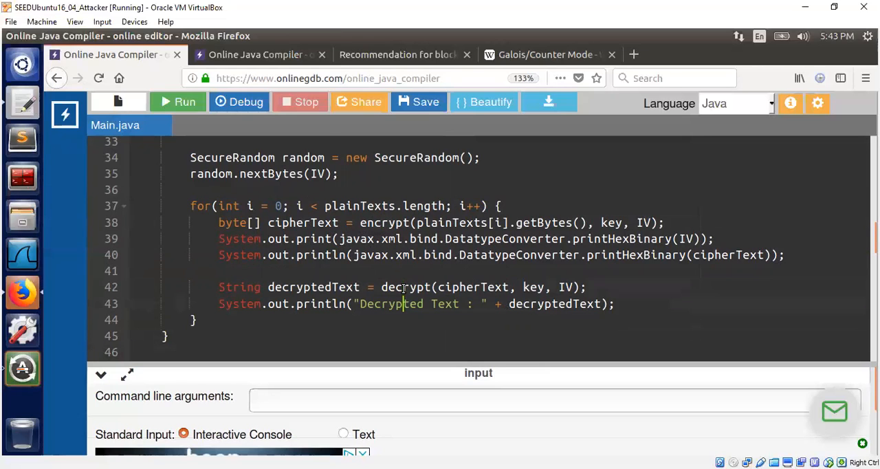
pyautogui.scroll(-3)
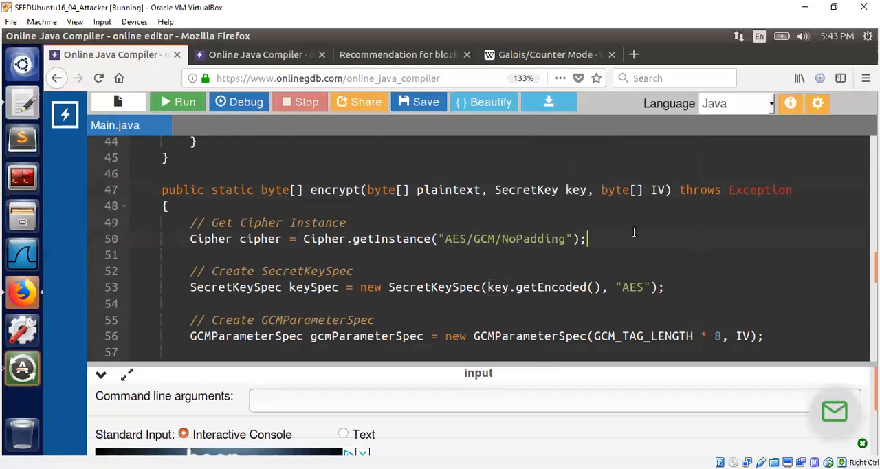
pyautogui.scroll(-3)
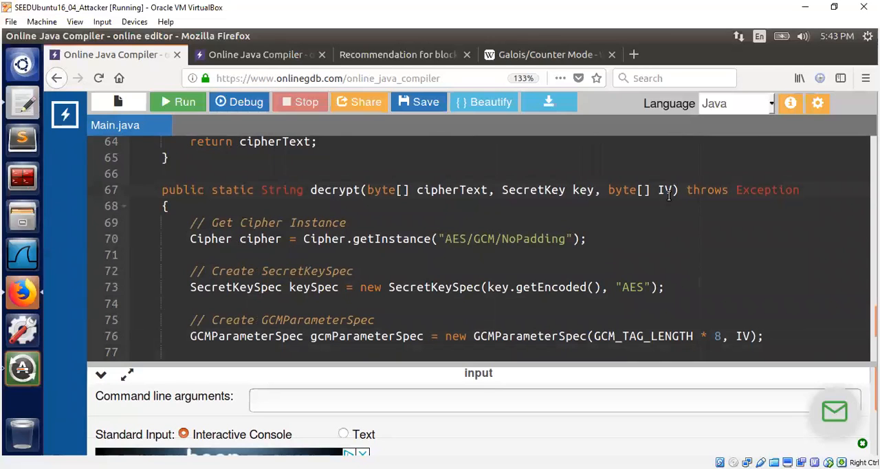
pyautogui.moveTo(522, 240)
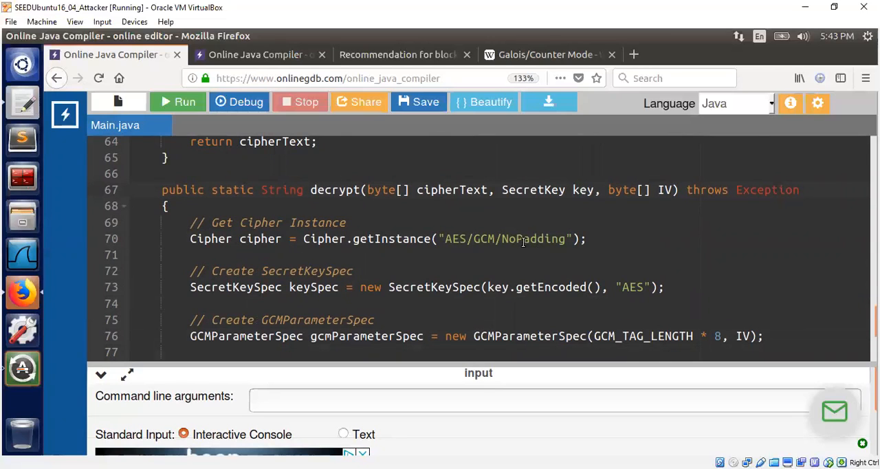
pyautogui.moveTo(564, 202)
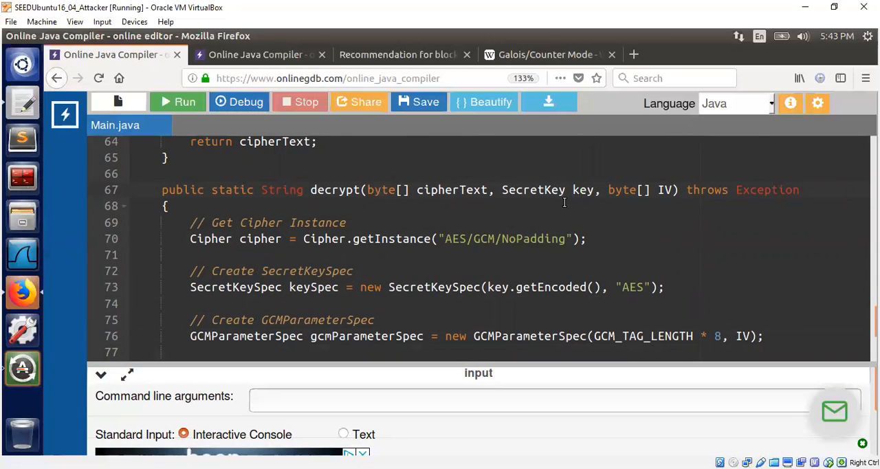
pyautogui.doubleClick(582, 189)
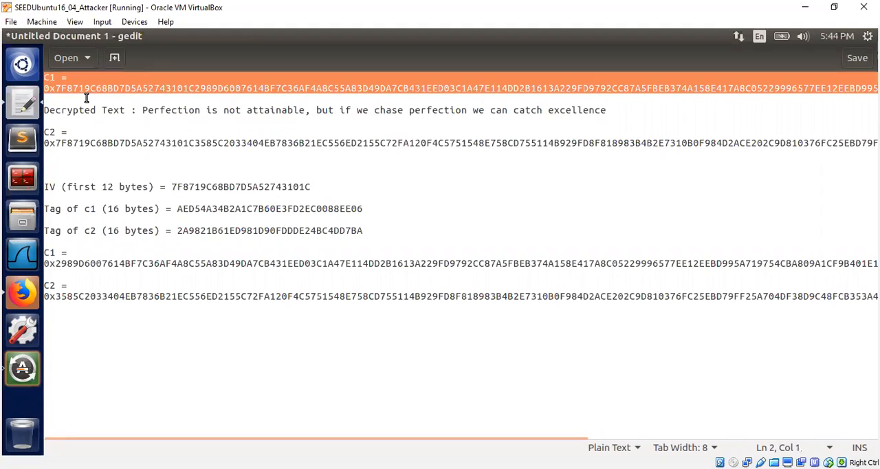
pyautogui.moveTo(165, 117)
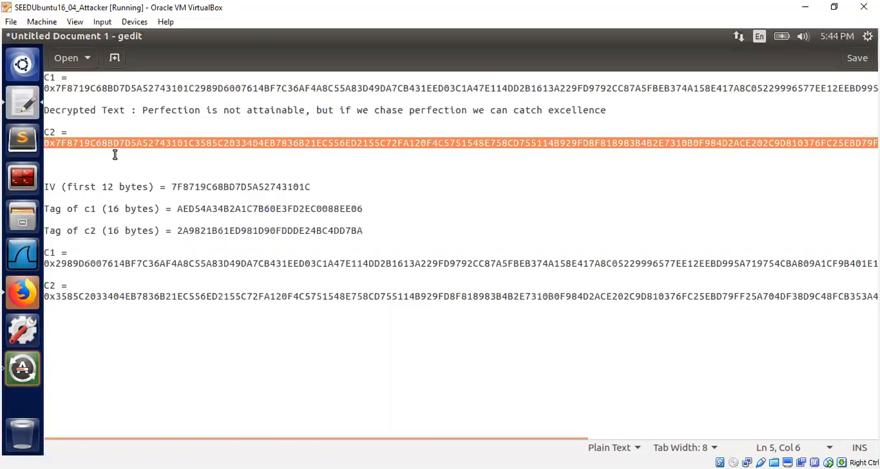
pyautogui.moveTo(217, 187)
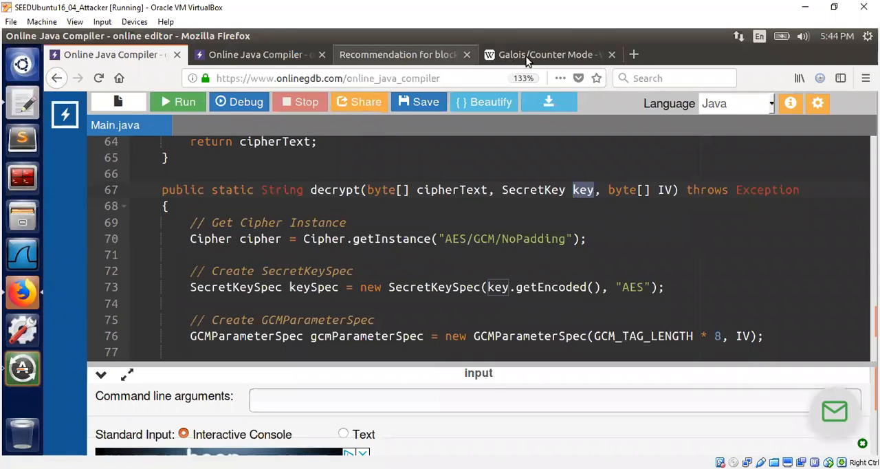
# Step: Switch to the NIST SP 800-38D PDF showing Table 2 constraints for 64-bit tags
pyautogui.click(398, 55)
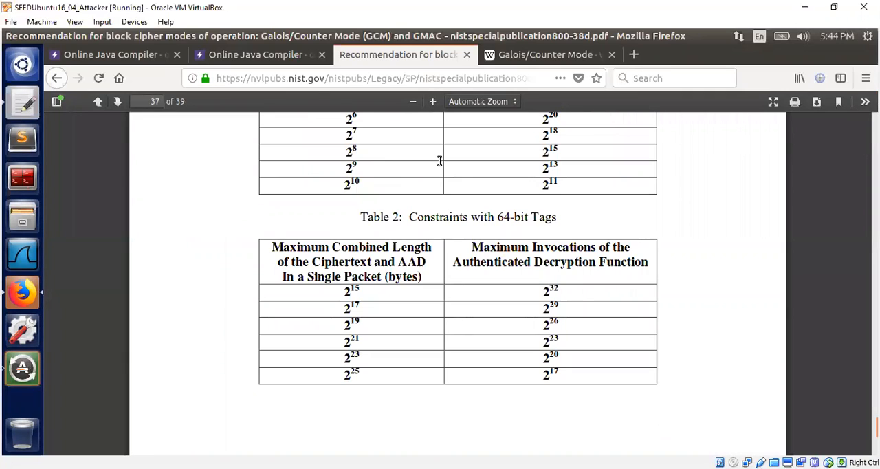
pyautogui.moveTo(418, 76)
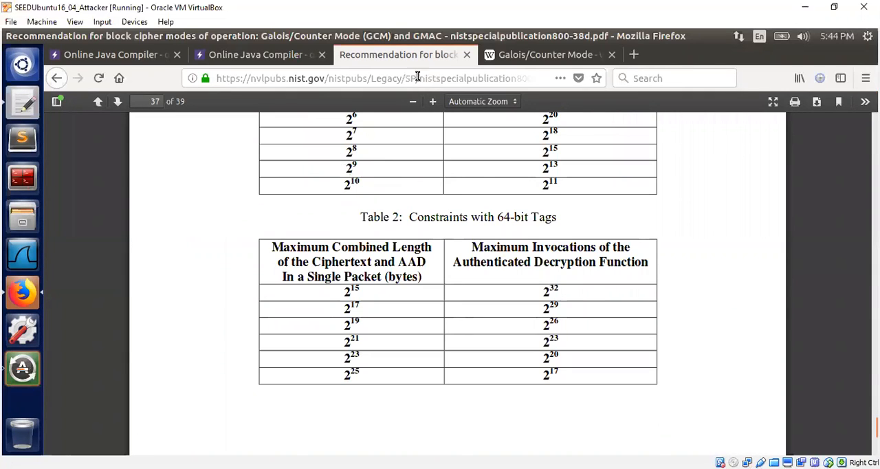
pyautogui.moveTo(553, 236)
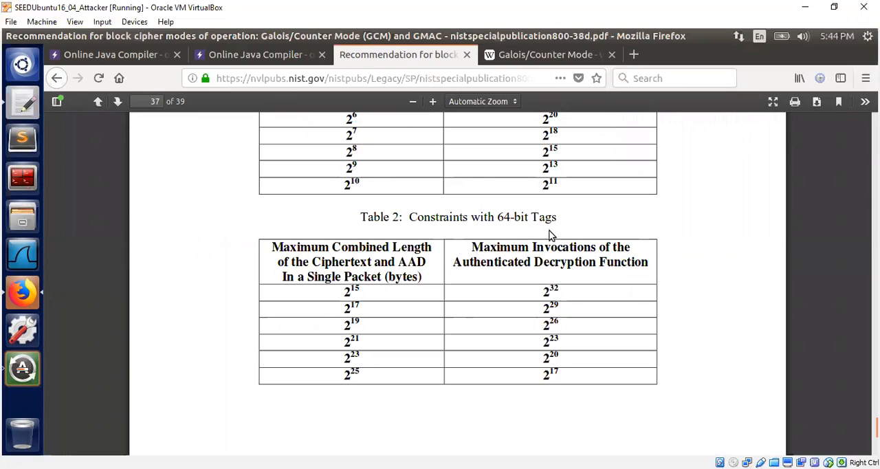
pyautogui.moveTo(498, 64)
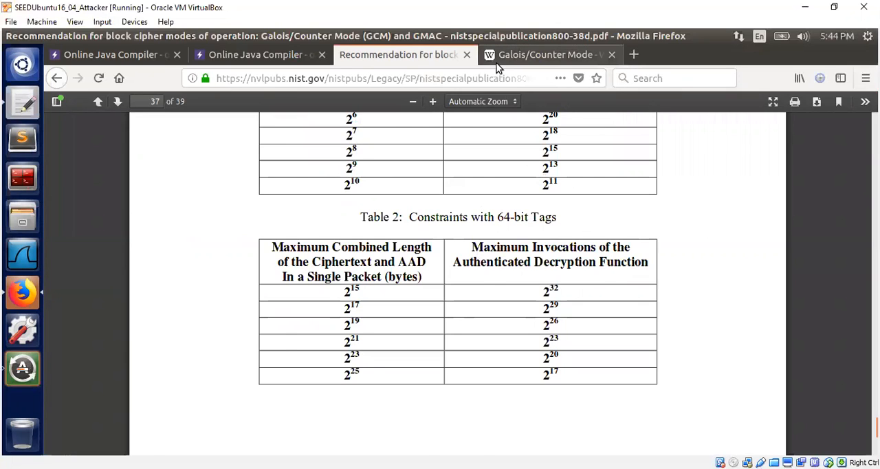
# Step: Look over Wikipedia's GCM encryption diagram, then return to the Online Java Compiler tab
pyautogui.click(547, 55)
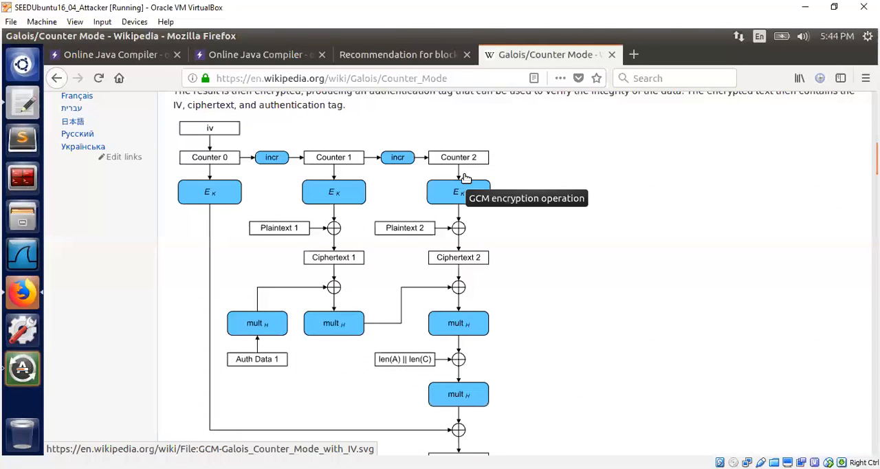
pyautogui.moveTo(607, 190)
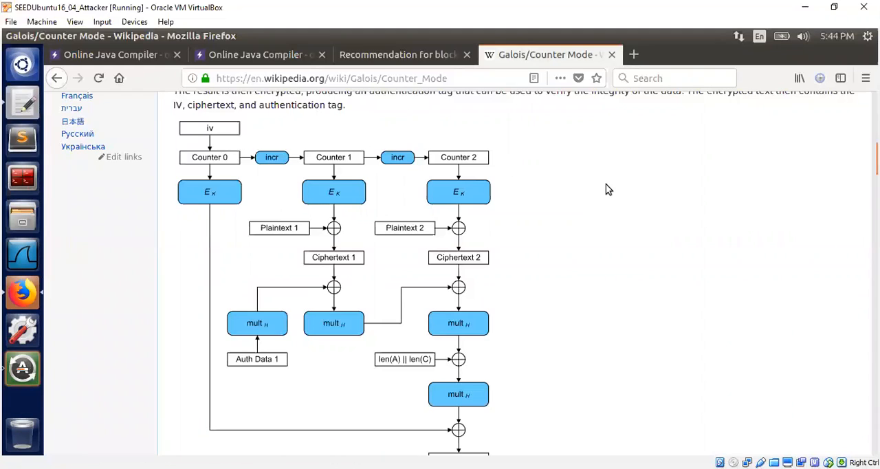
pyautogui.moveTo(363, 176)
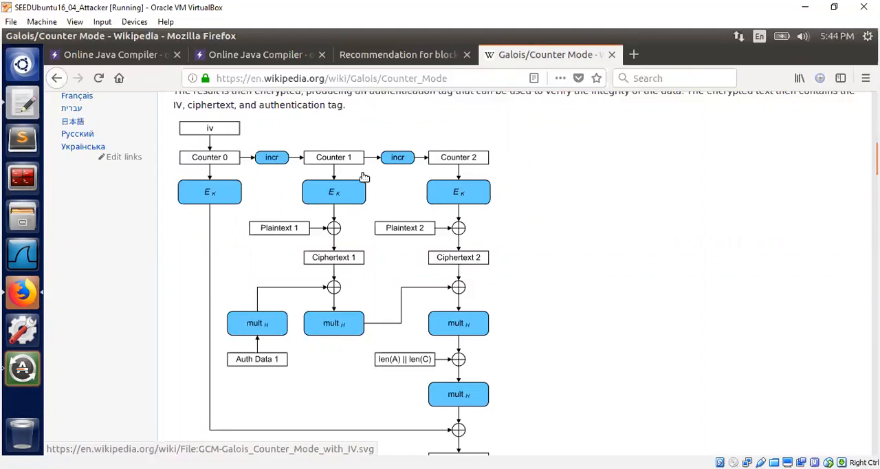
pyautogui.moveTo(222, 128)
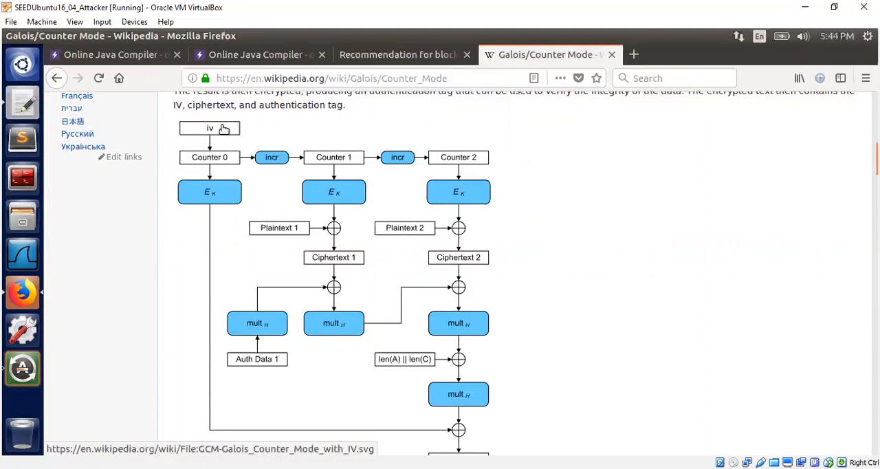
pyautogui.moveTo(218, 127)
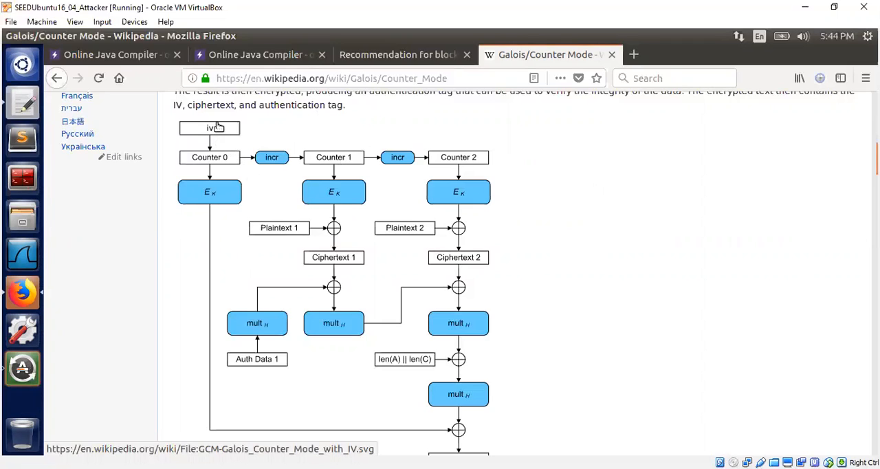
pyautogui.moveTo(240, 182)
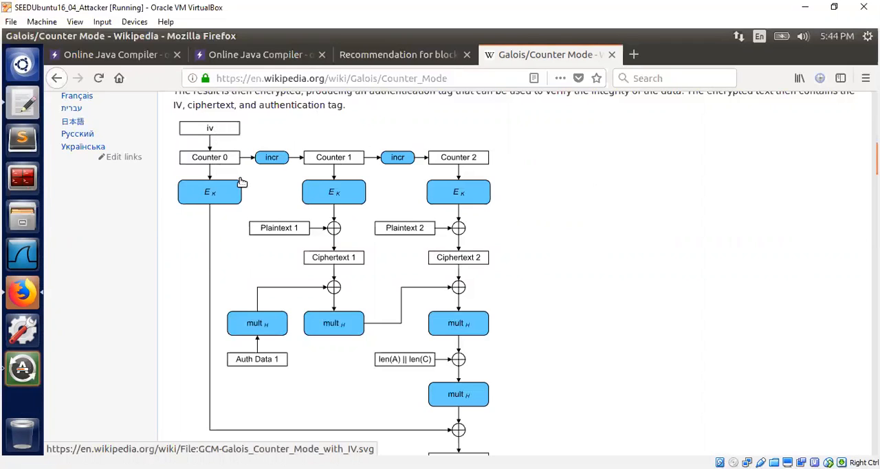
pyautogui.moveTo(291, 170)
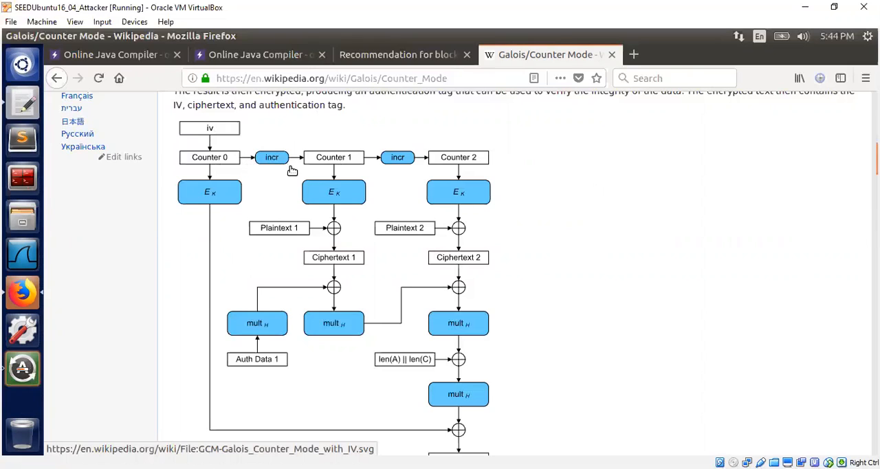
pyautogui.moveTo(388, 148)
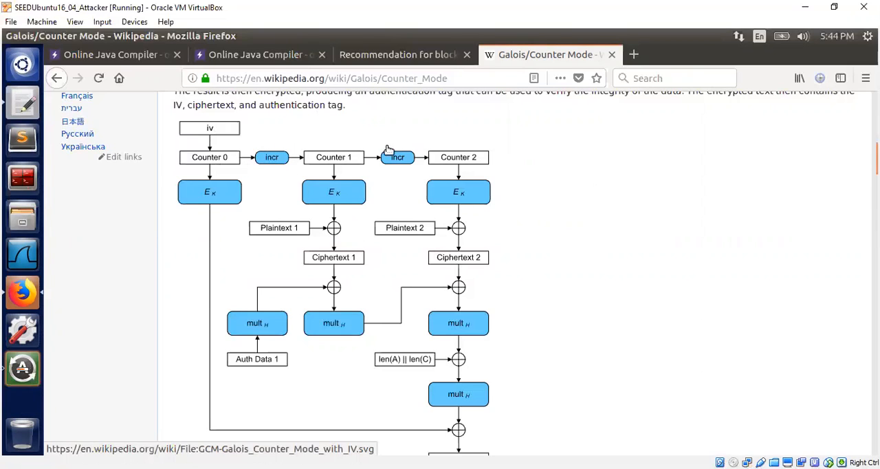
pyautogui.moveTo(351, 173)
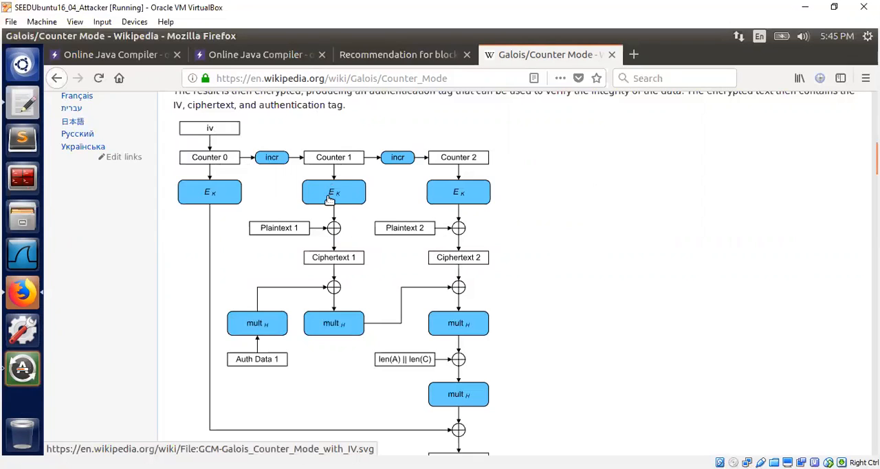
pyautogui.moveTo(315, 192)
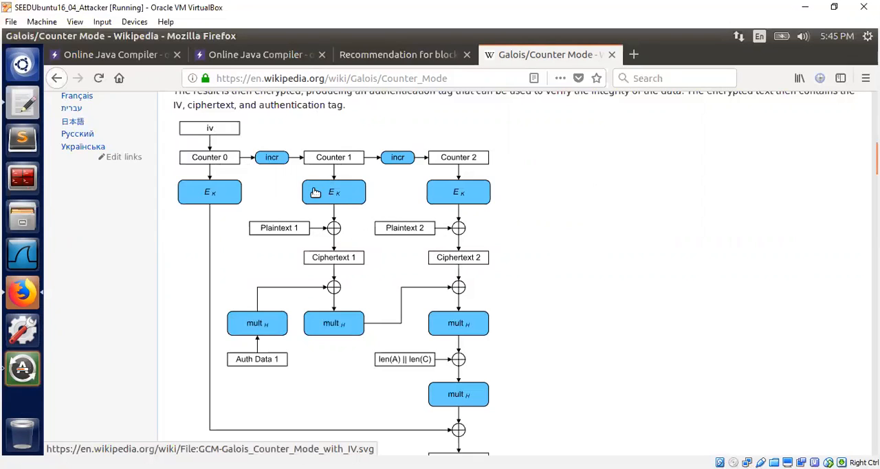
pyautogui.moveTo(345, 198)
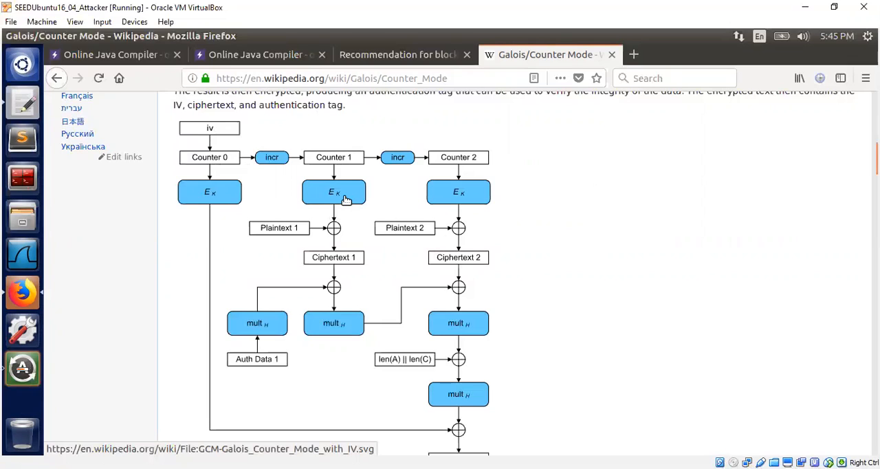
pyautogui.moveTo(335, 219)
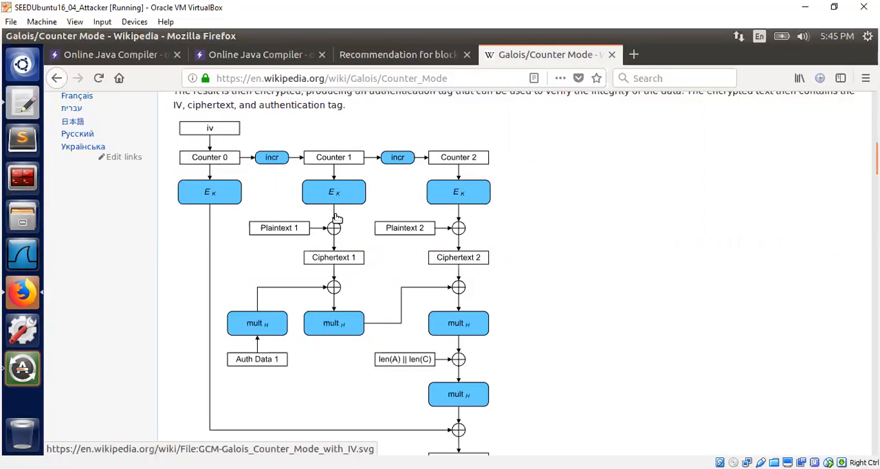
pyautogui.moveTo(338, 209)
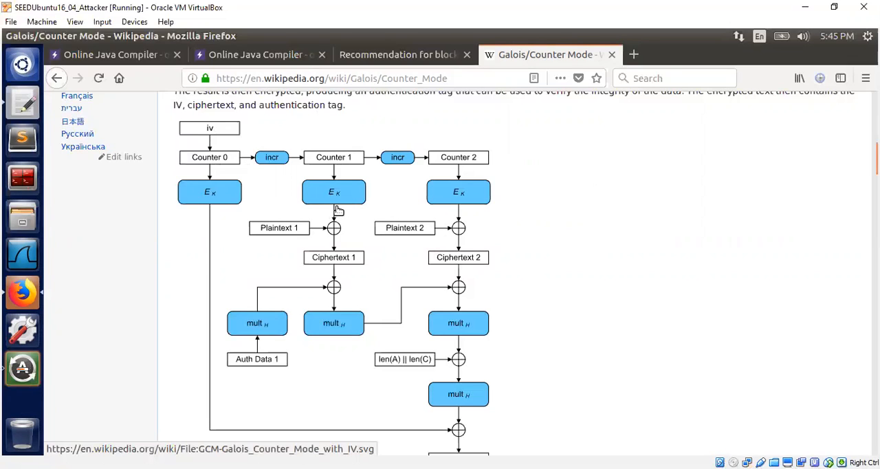
pyautogui.moveTo(333, 234)
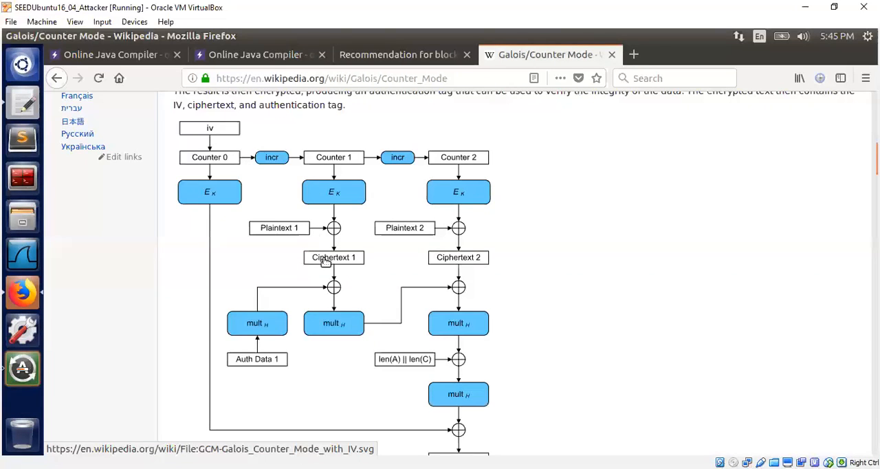
pyautogui.moveTo(399, 275)
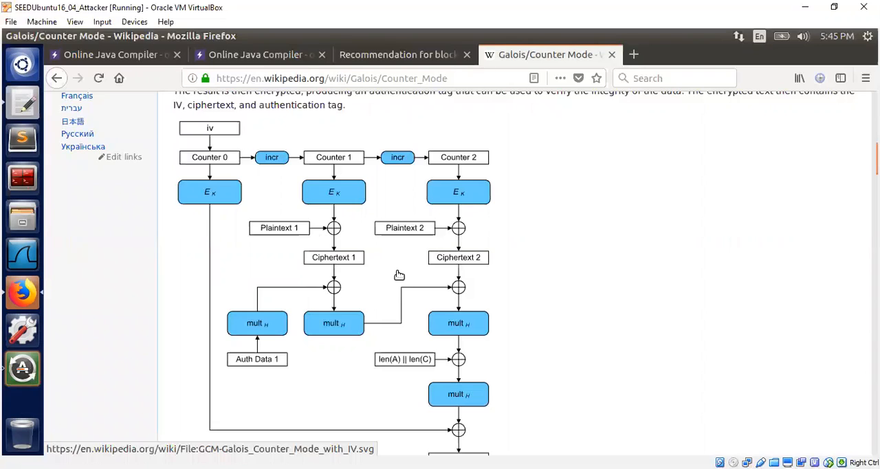
pyautogui.moveTo(445, 159)
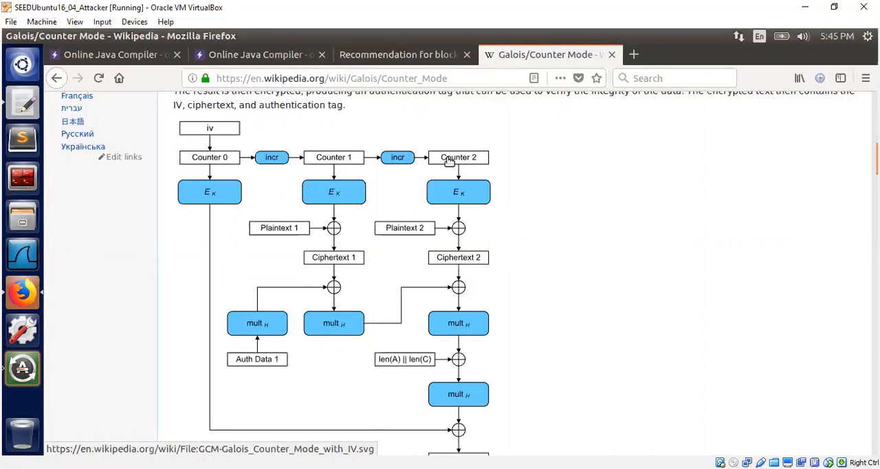
pyautogui.moveTo(459, 164)
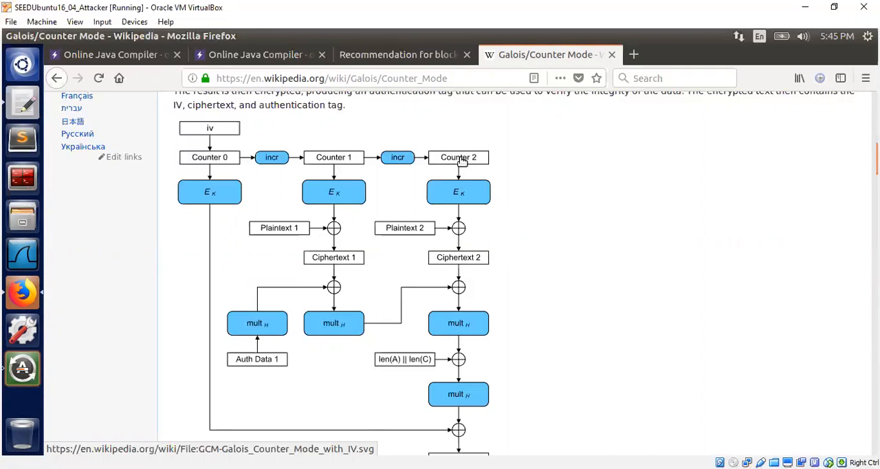
pyautogui.moveTo(407, 168)
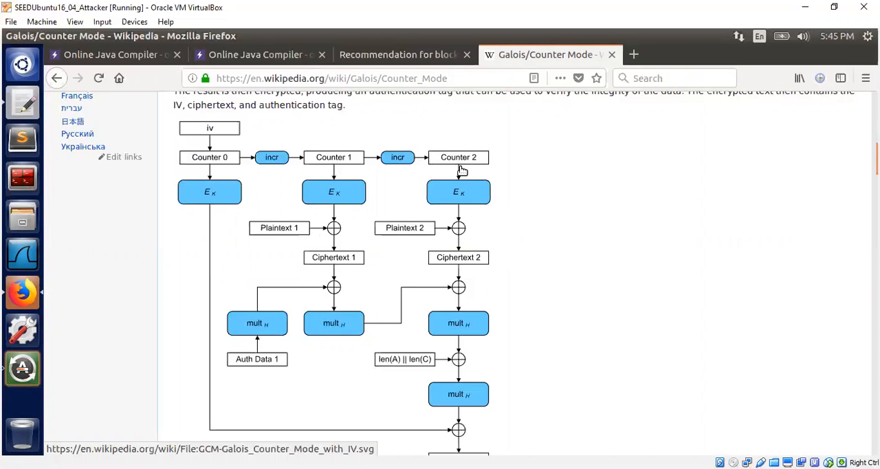
pyautogui.moveTo(467, 191)
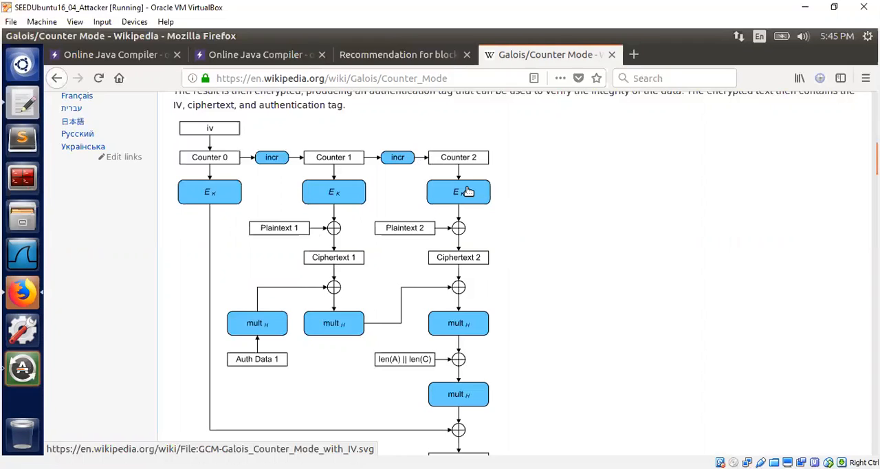
pyautogui.moveTo(459, 221)
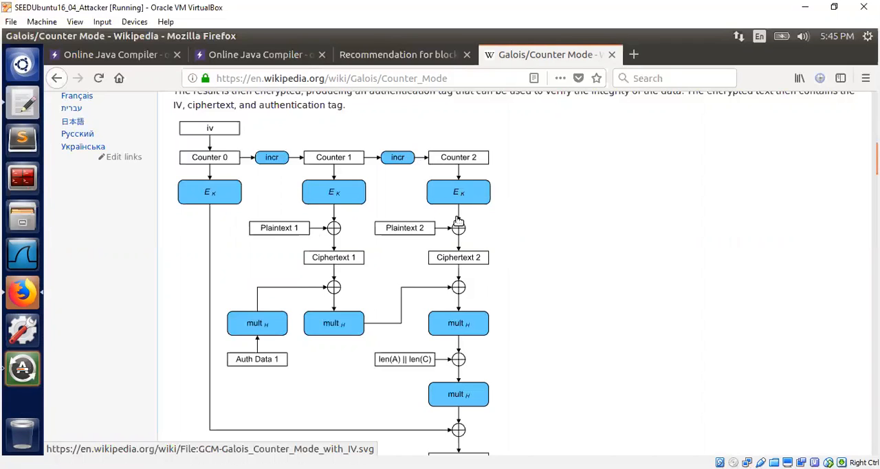
pyautogui.moveTo(460, 236)
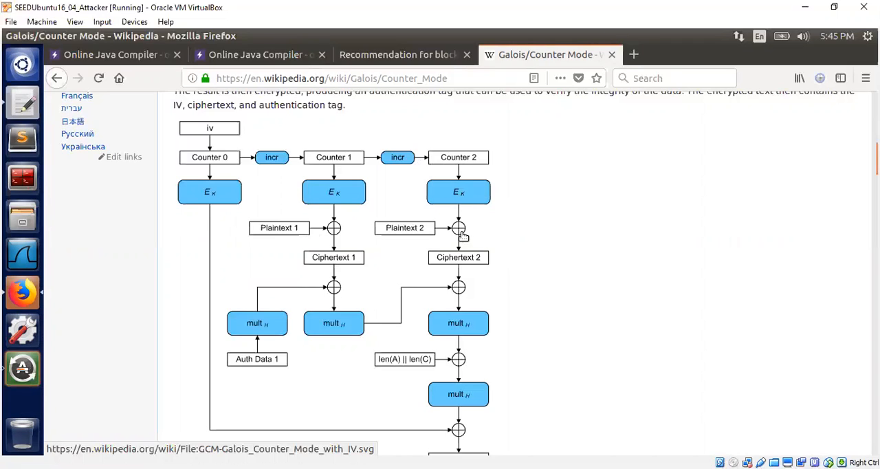
pyautogui.moveTo(406, 230)
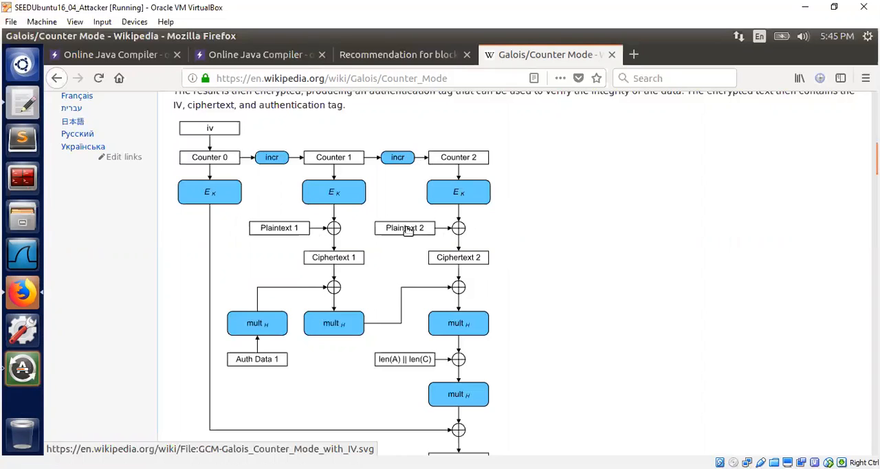
pyautogui.moveTo(514, 263)
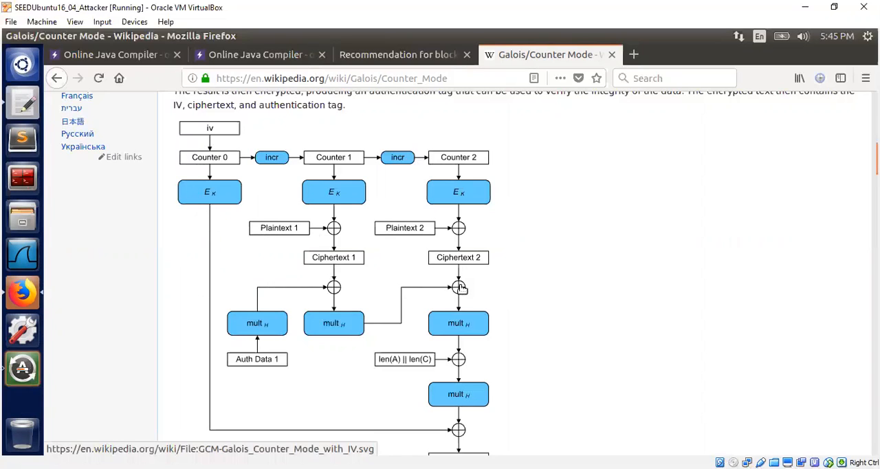
pyautogui.moveTo(484, 297)
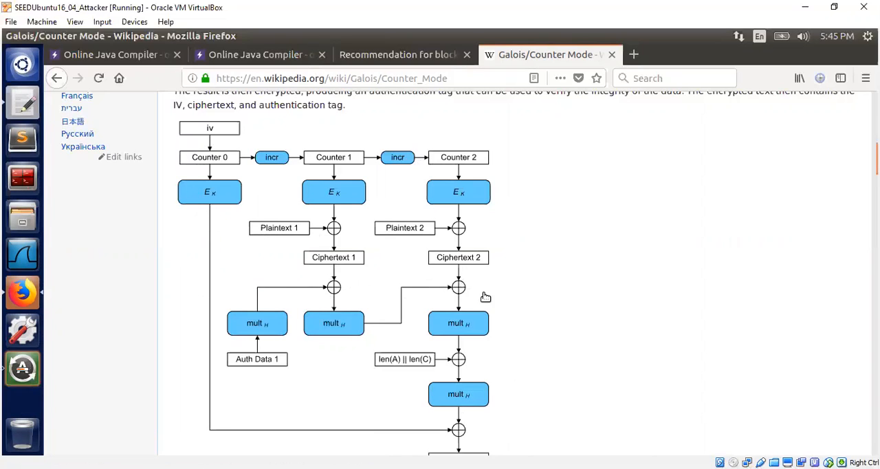
pyautogui.moveTo(509, 297)
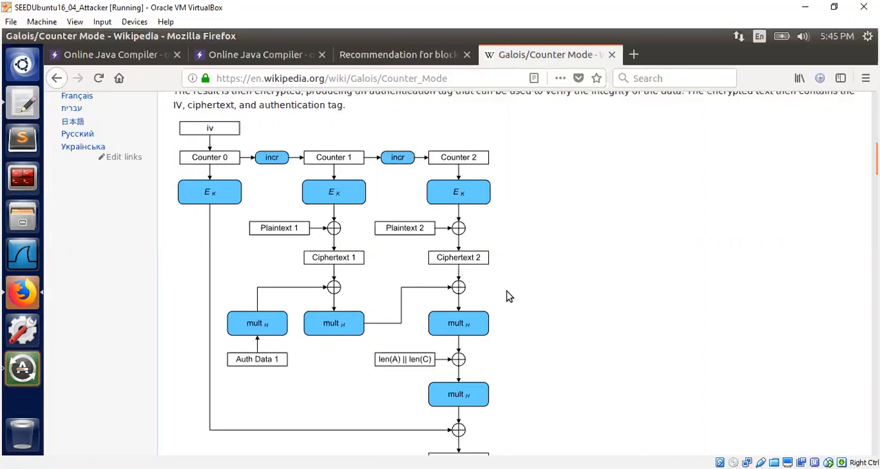
pyautogui.moveTo(296, 231)
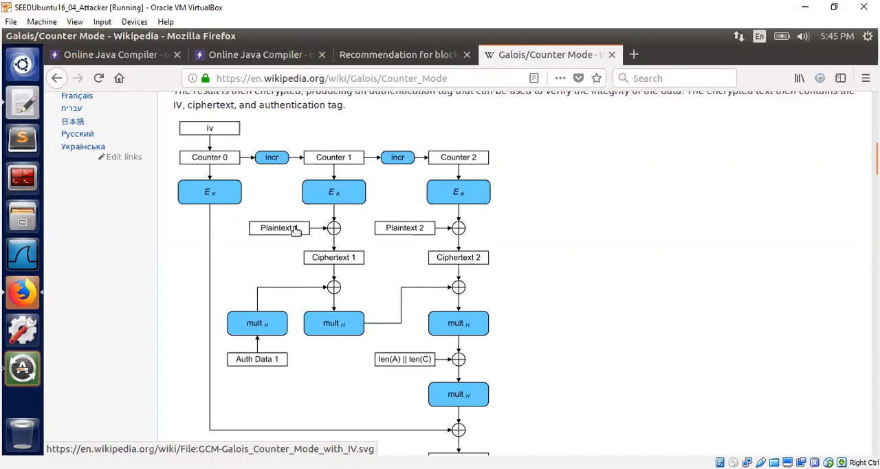
pyautogui.moveTo(496, 363)
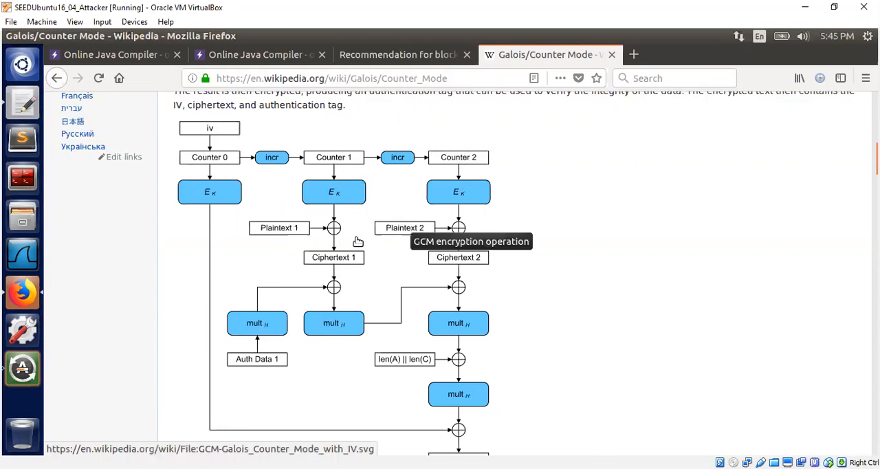
pyautogui.click(113, 55)
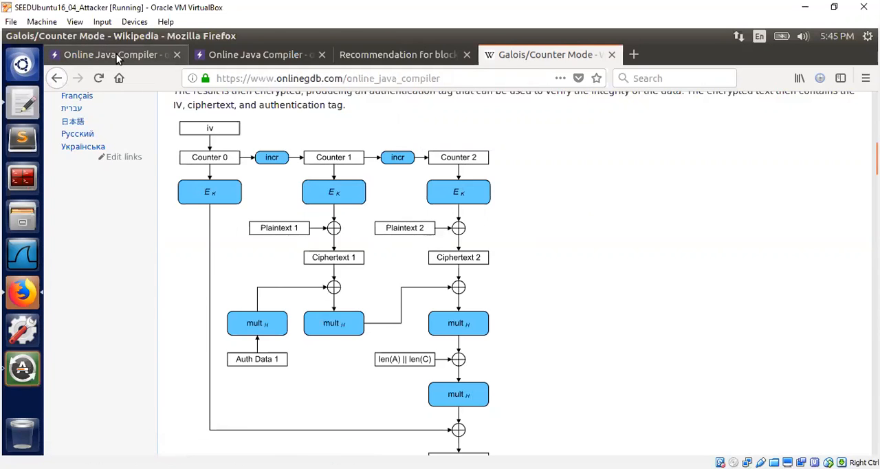
# Step: Scroll the Java code to main(), where SecureRandom fills the IV before the for loop
pyautogui.click(113, 55)
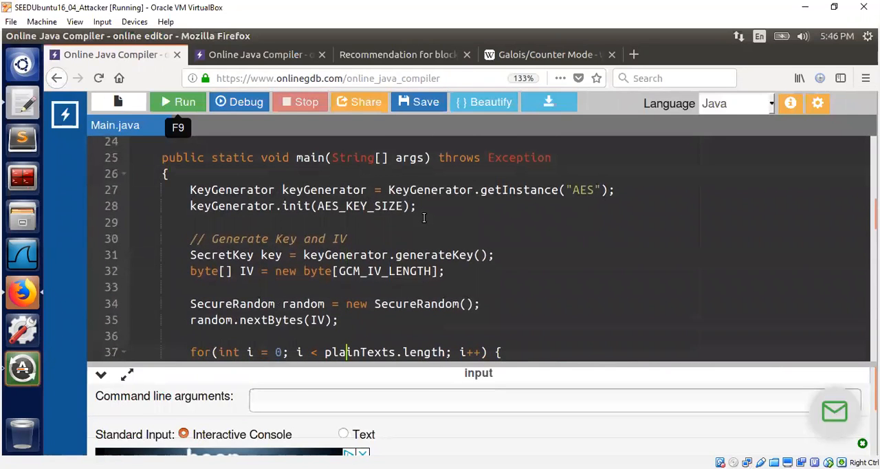
pyautogui.scroll(-3)
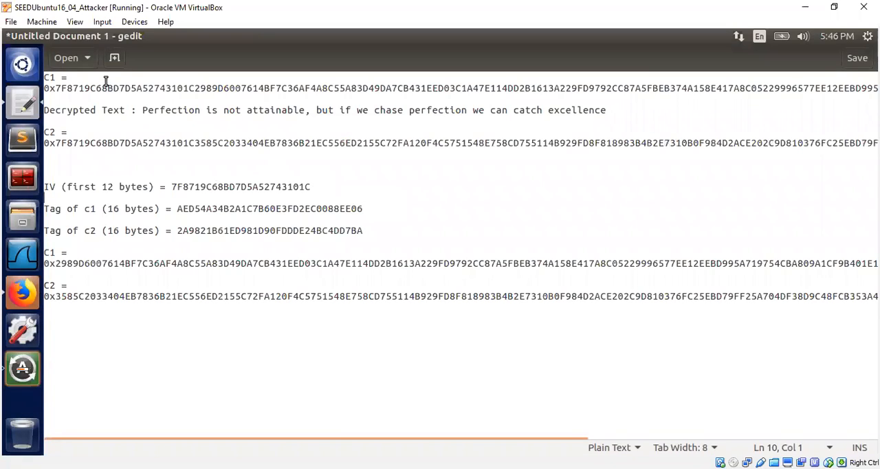
pyautogui.moveTo(55, 88)
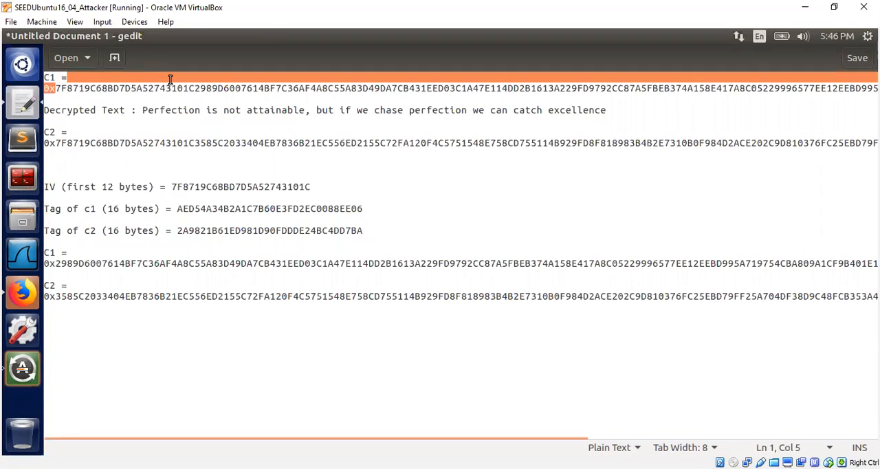
# Step: Highlight the IV bytes at the start of the C1 hex value in the gedit notes
pyautogui.moveTo(56, 88); pyautogui.dragTo(195, 88)
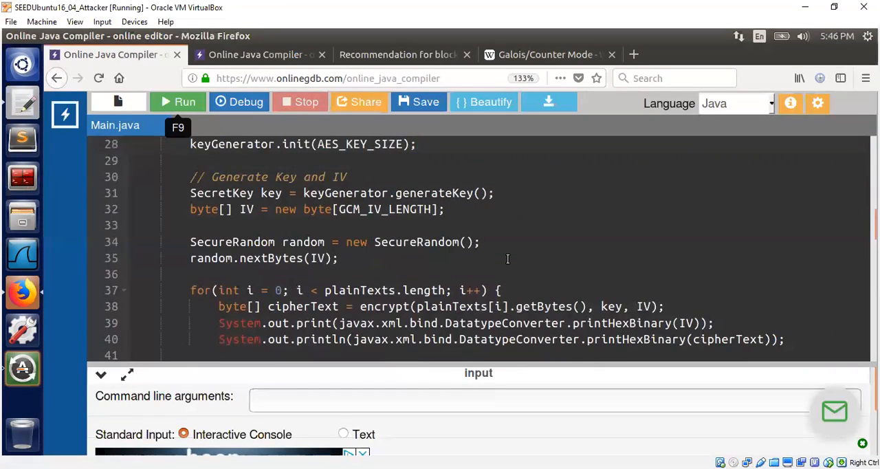
# Step: Mark random.nextBytes(IV) and the IV argument reused in the encrypt call on line 38
pyautogui.click(338, 257)
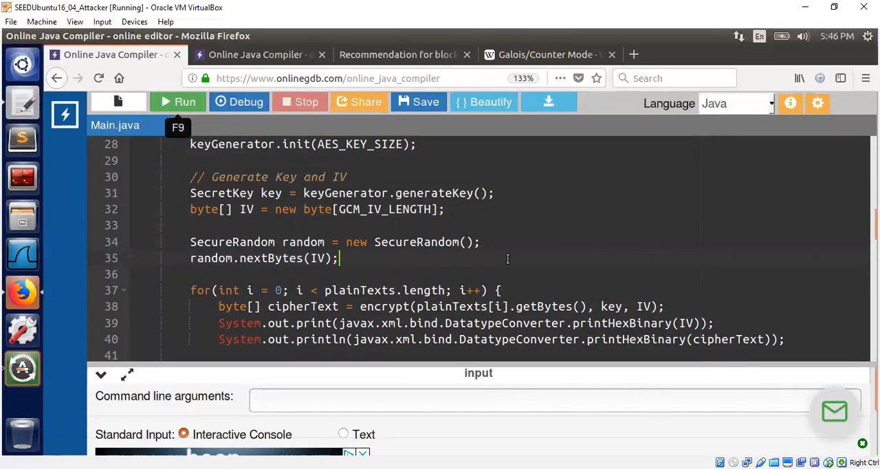
pyautogui.moveTo(627, 314)
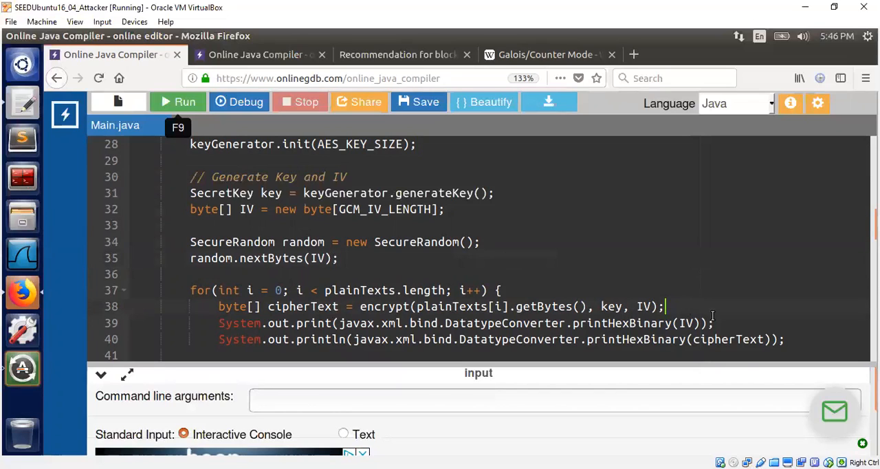
pyautogui.doubleClick(456, 305)
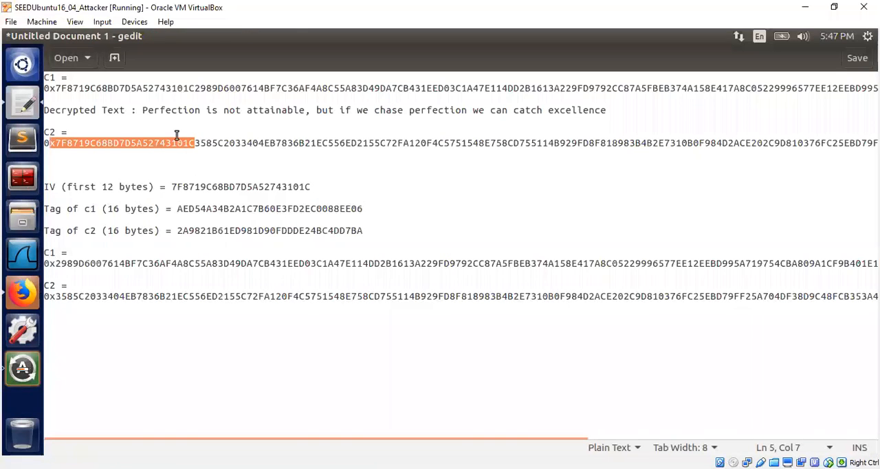
# Step: Select C2's first 12 bytes and the listed 12-byte IV value to compare them
pyautogui.click(184, 88)
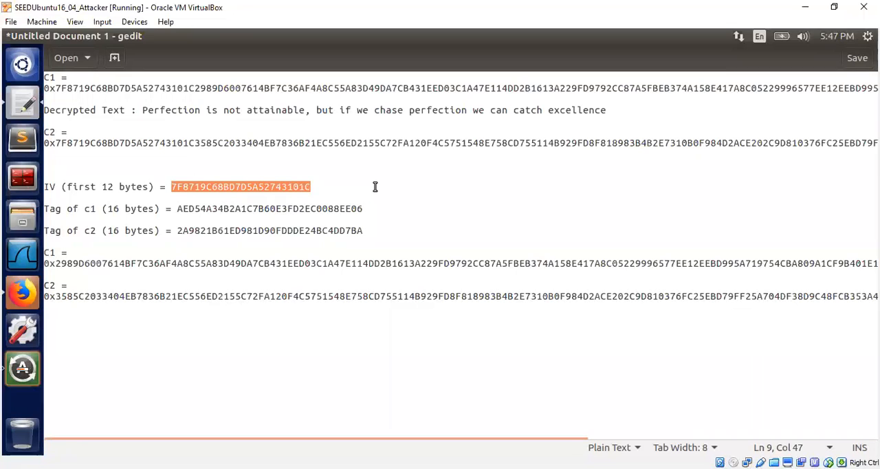
pyautogui.moveTo(22, 305)
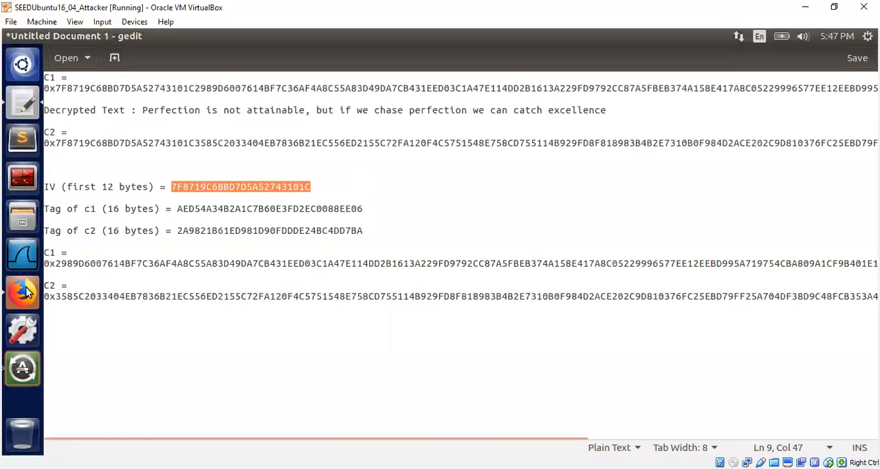
pyautogui.click(22, 293)
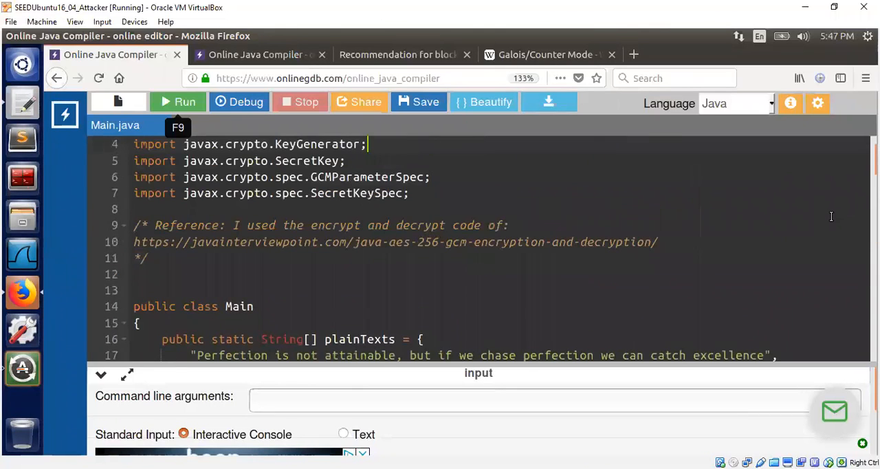
# Step: Scroll to the key size, IV length and tag length constants, then switch to the GCM article
pyautogui.scroll(-3)
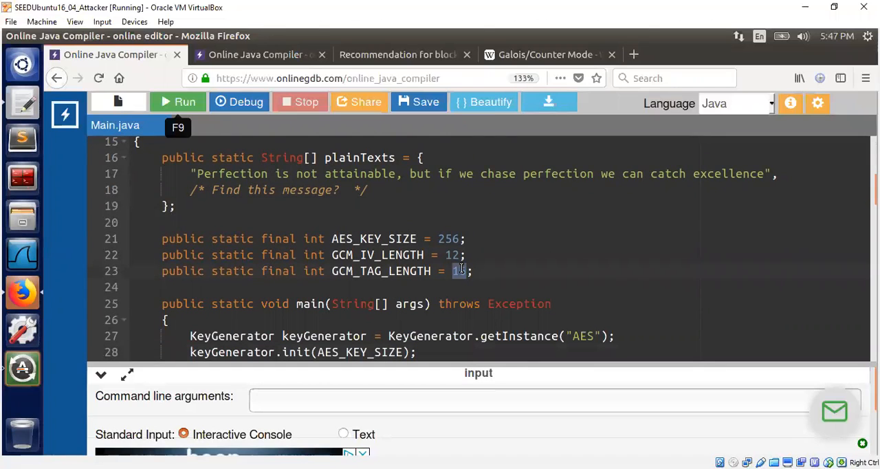
pyautogui.click(548, 55)
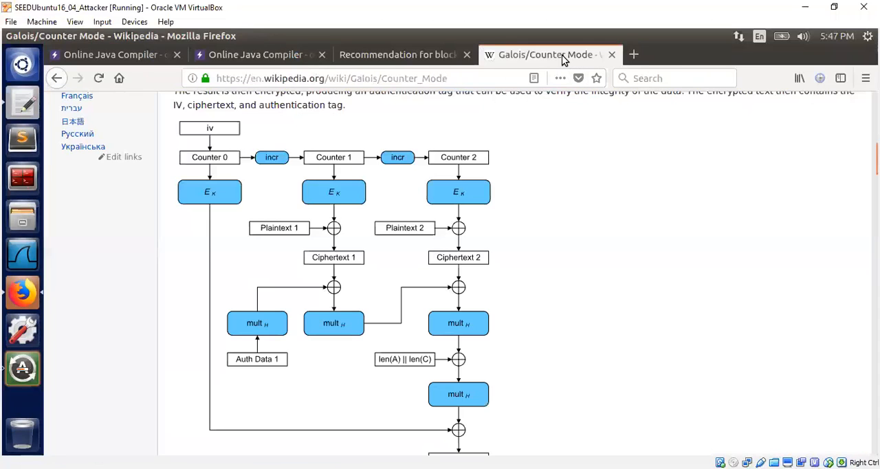
pyautogui.moveTo(712, 201)
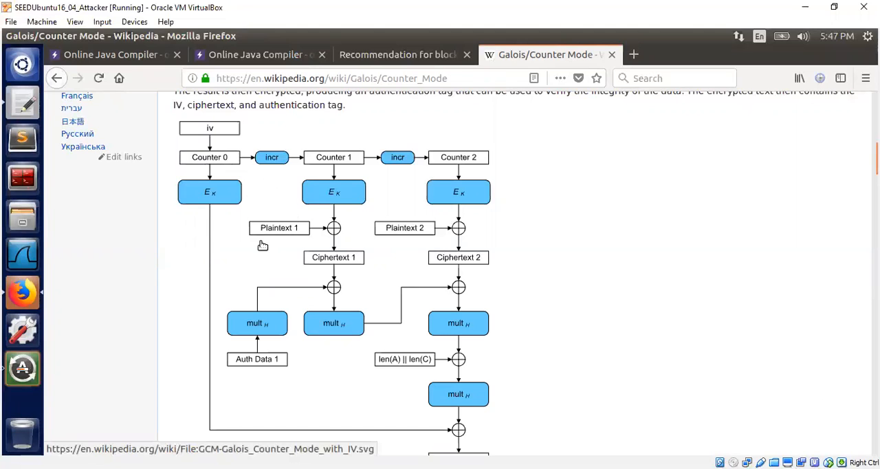
pyautogui.moveTo(236, 333)
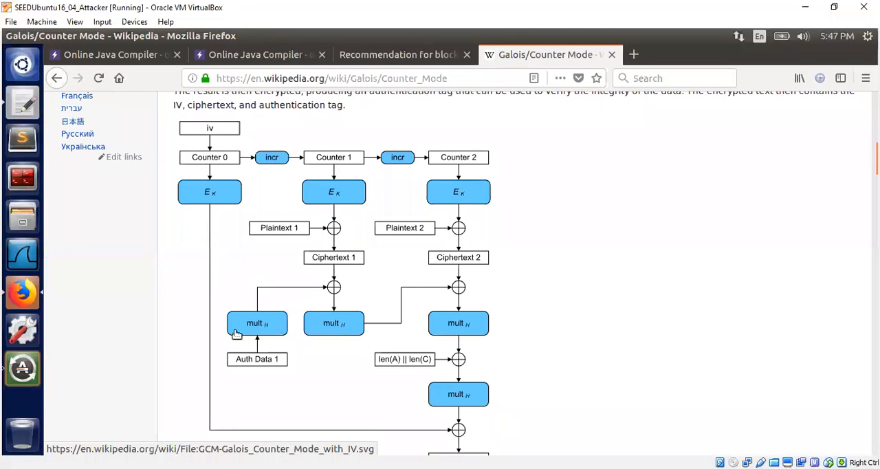
pyautogui.moveTo(589, 316)
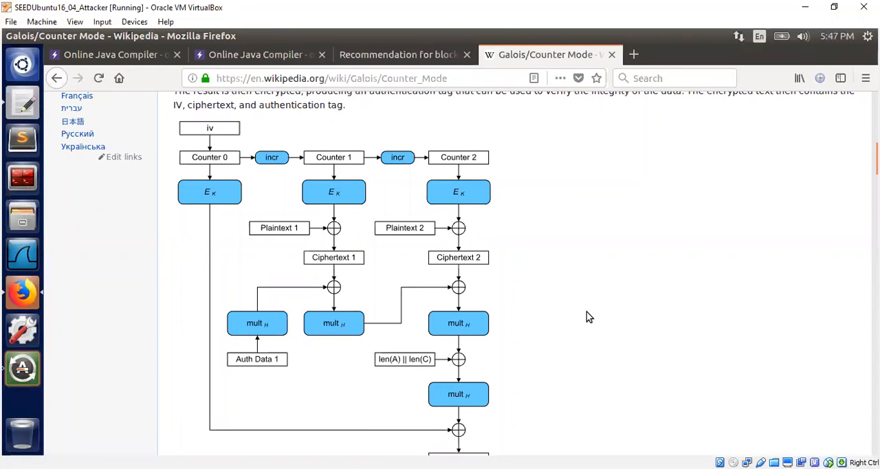
# Step: Scroll the GCM diagram down to the Auth Tag output and Mathematical basis heading
pyautogui.scroll(-3)
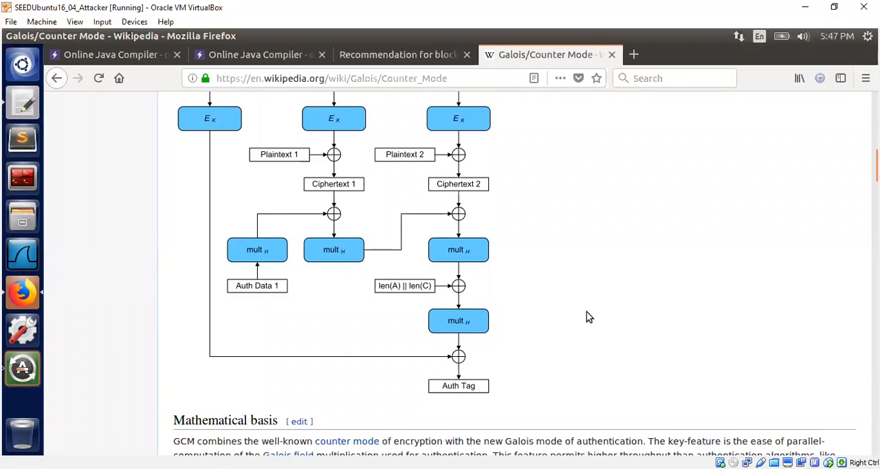
pyautogui.moveTo(465, 411)
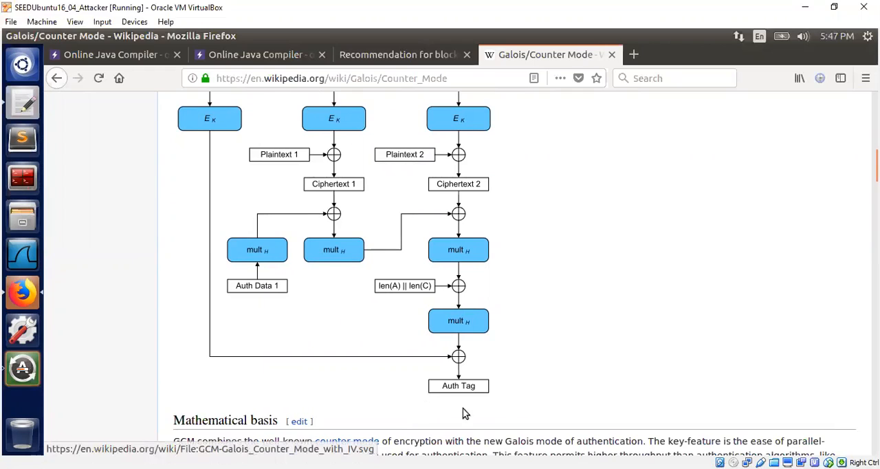
pyautogui.moveTo(514, 374)
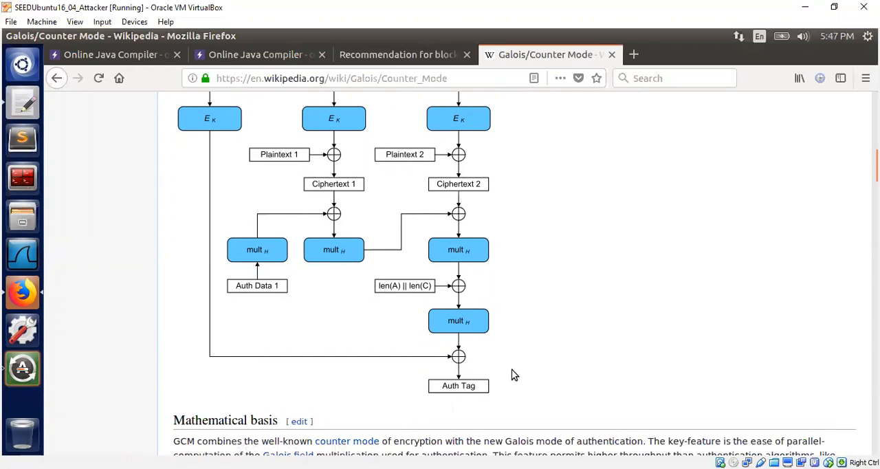
pyautogui.moveTo(505, 385)
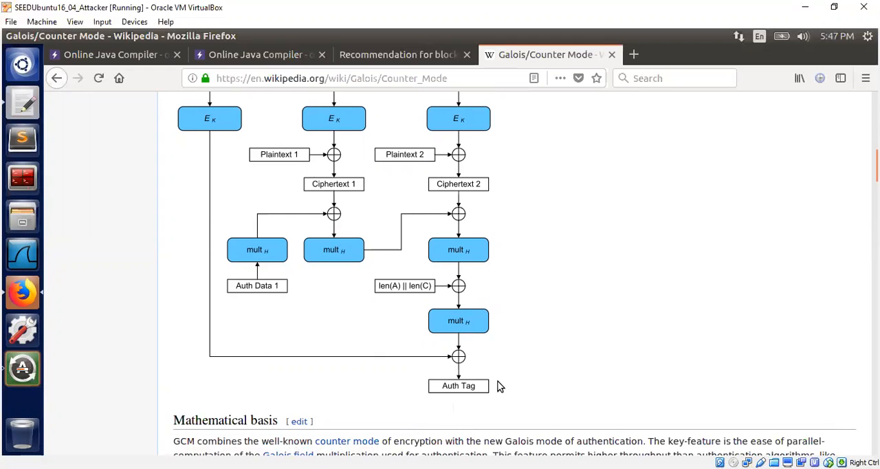
pyautogui.moveTo(22, 294)
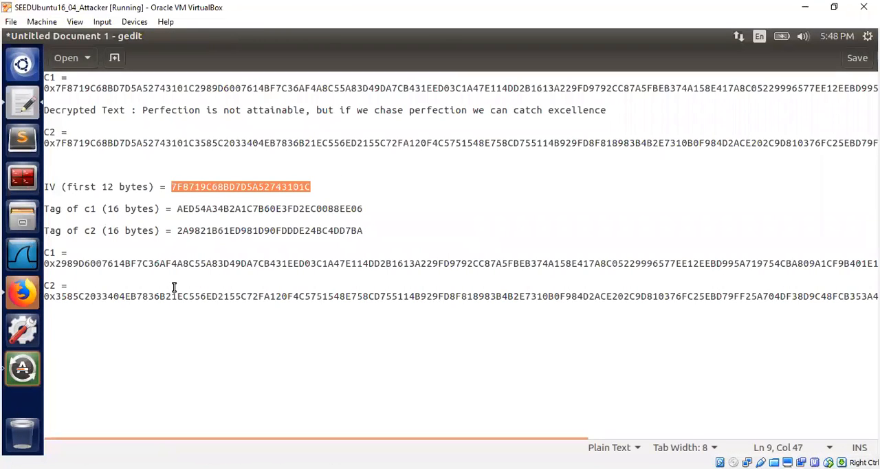
pyautogui.moveTo(220, 239)
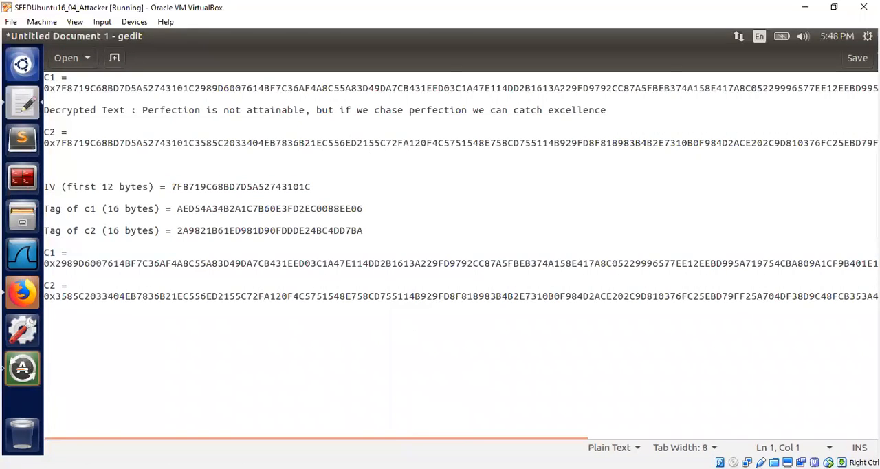
# Step: Scroll across the hex output to C1's tag, then drag-select C1's first 12 bytes matching the IV
pyautogui.hscroll(3)
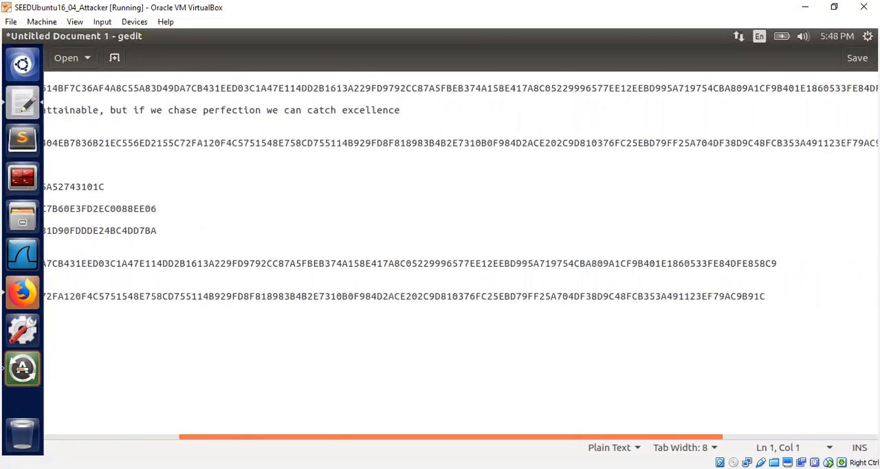
pyautogui.hscroll(3)
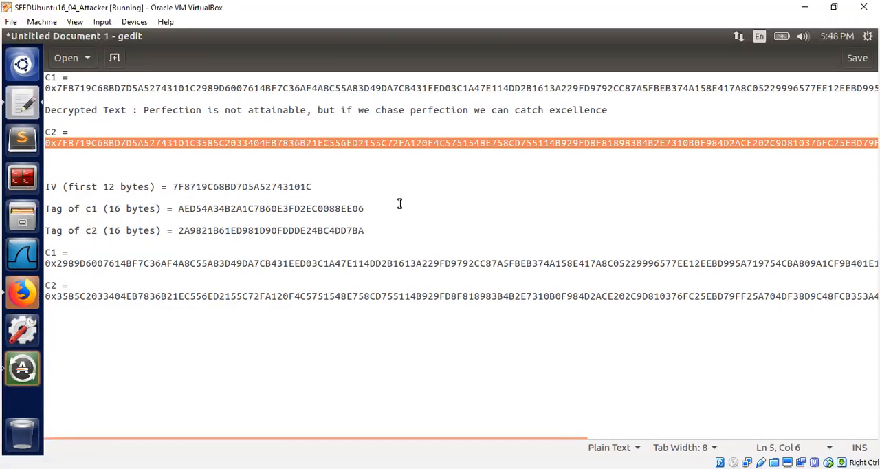
pyautogui.moveTo(283, 206)
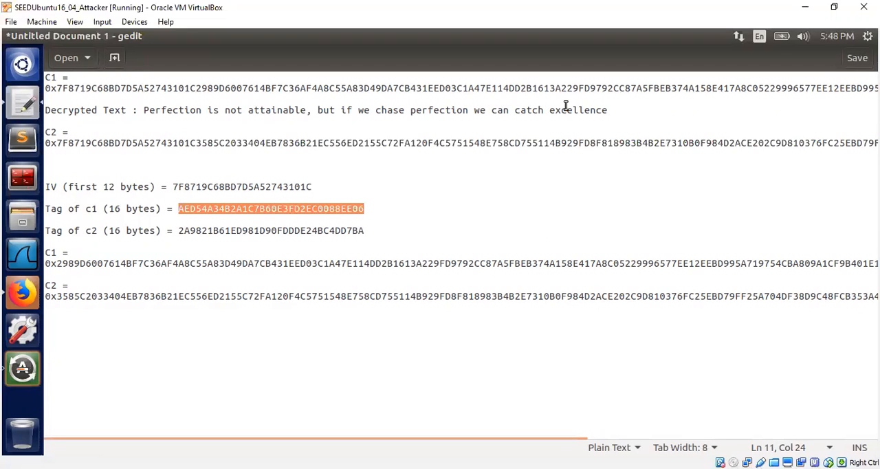
pyautogui.moveTo(264, 231)
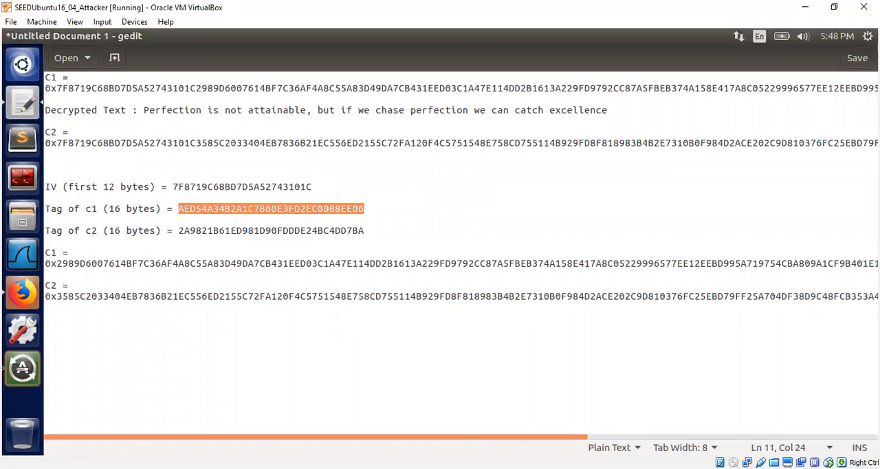
pyautogui.hscroll(3)
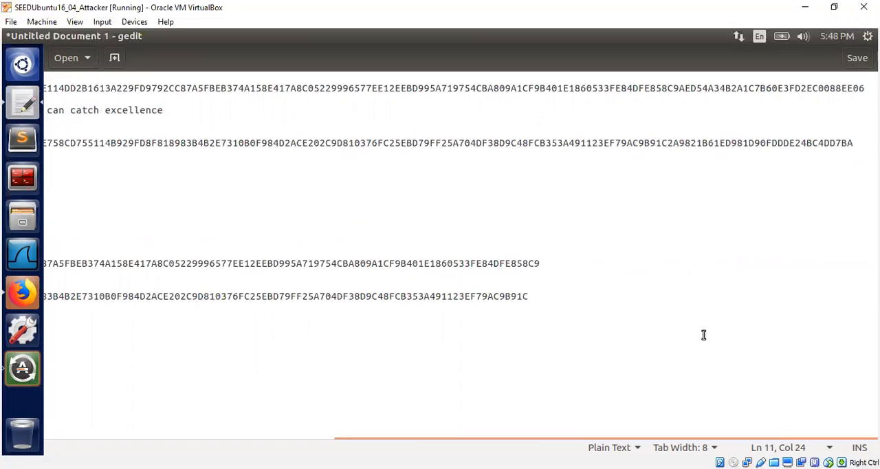
pyautogui.doubleClick(704, 87)
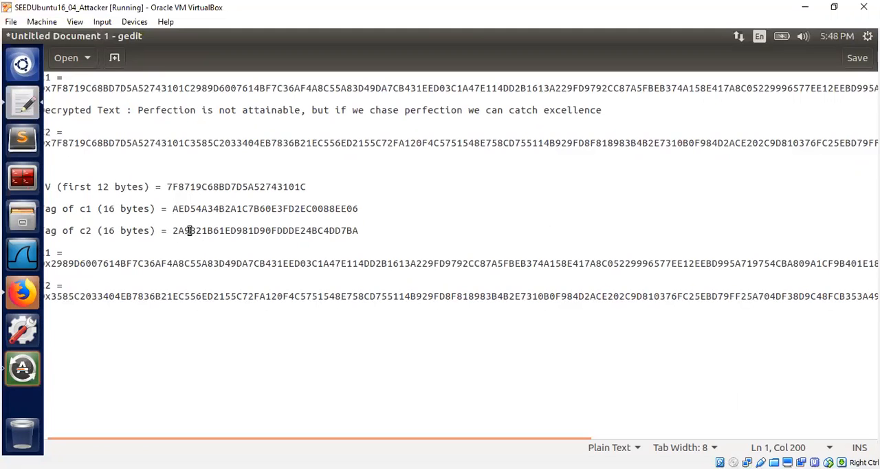
pyautogui.hscroll(3)
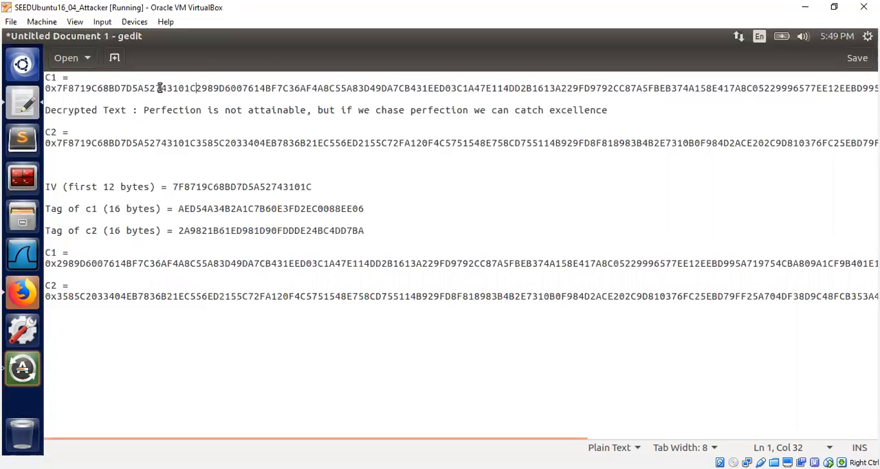
pyautogui.moveTo(45, 88); pyautogui.dragTo(196, 88)
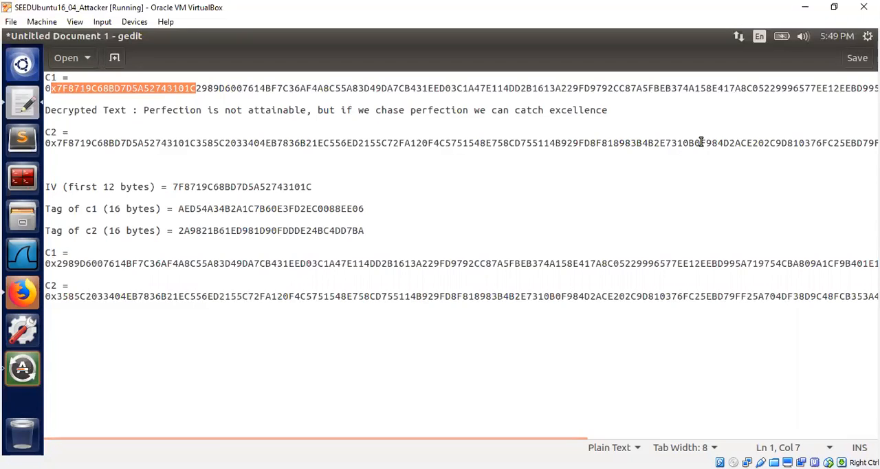
pyautogui.moveTo(228, 147)
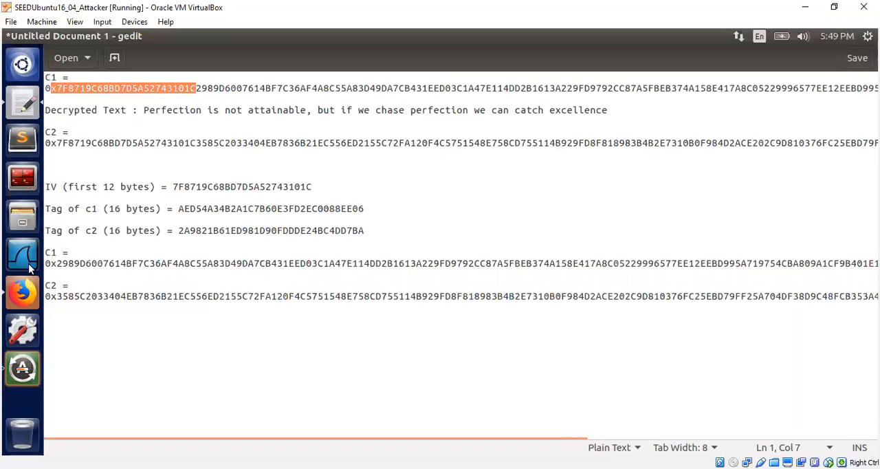
# Step: Check the 12-byte IV length in the Java code against the notes, then return to OnlineGDB
pyautogui.click(22, 290)
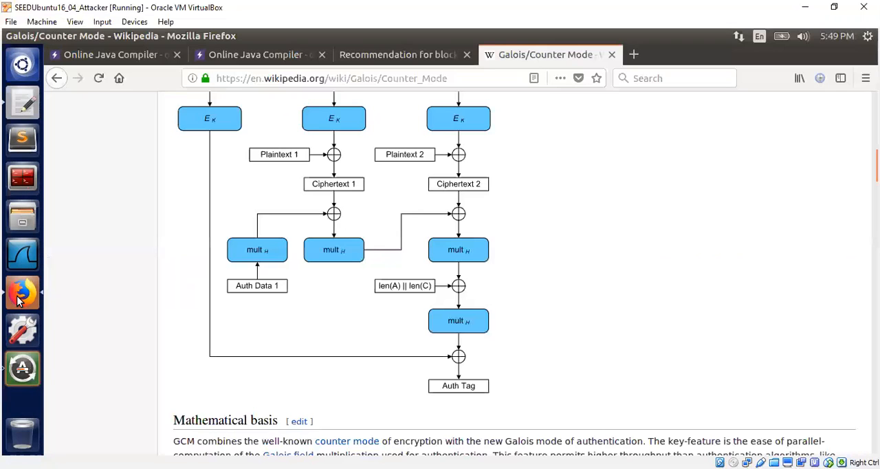
pyautogui.click(117, 55)
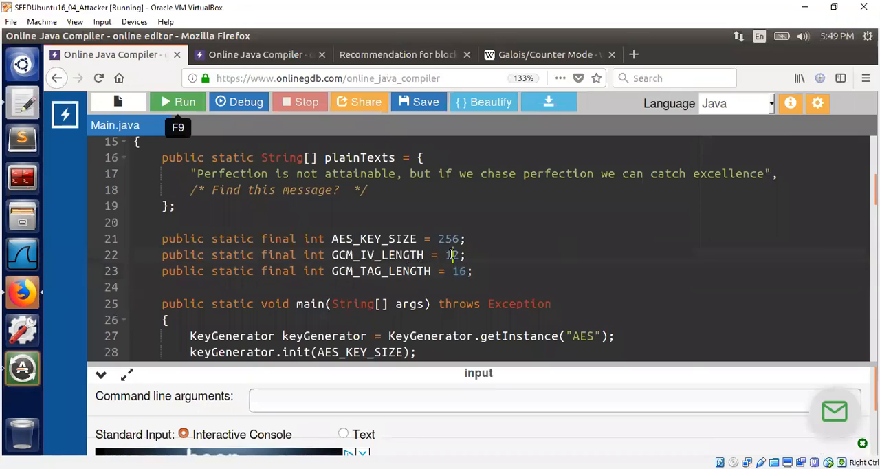
pyautogui.write('12')
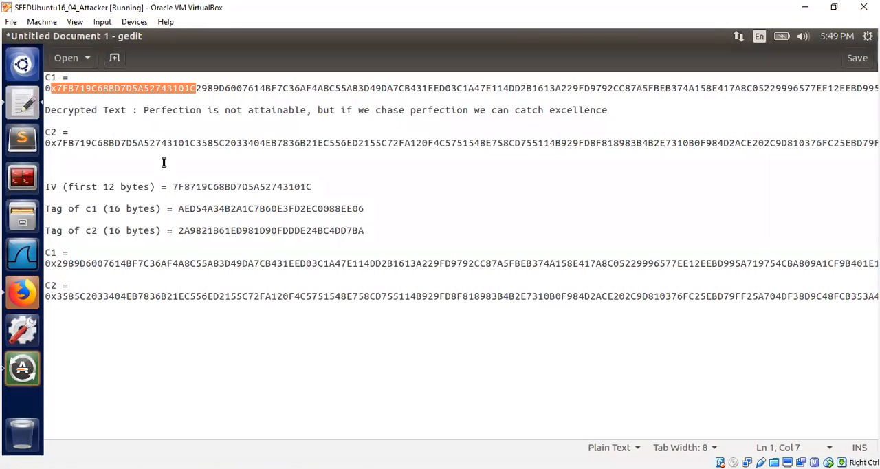
pyautogui.click(129, 143)
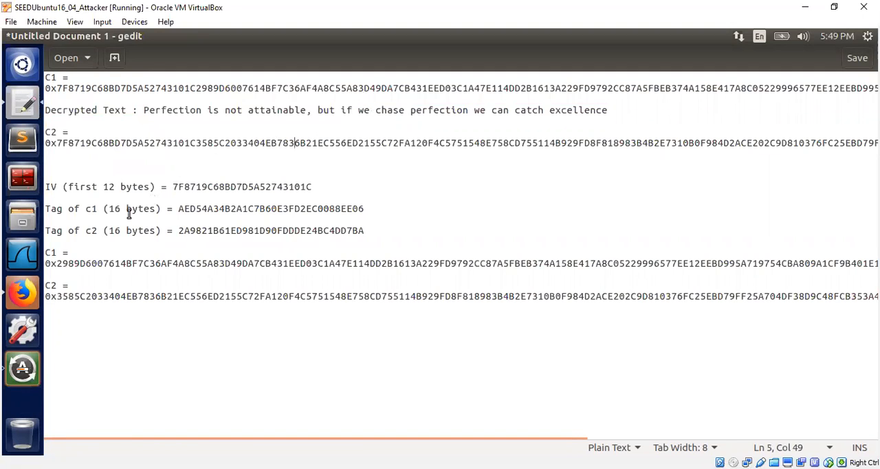
pyautogui.moveTo(22, 305)
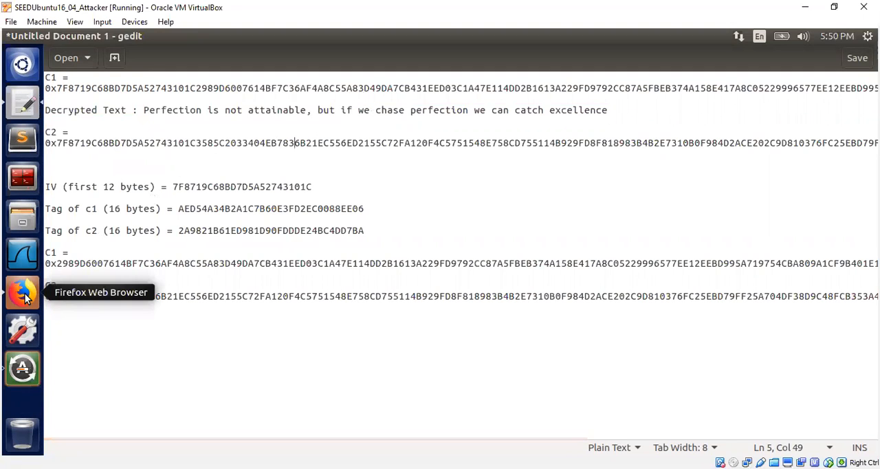
pyautogui.click(22, 294)
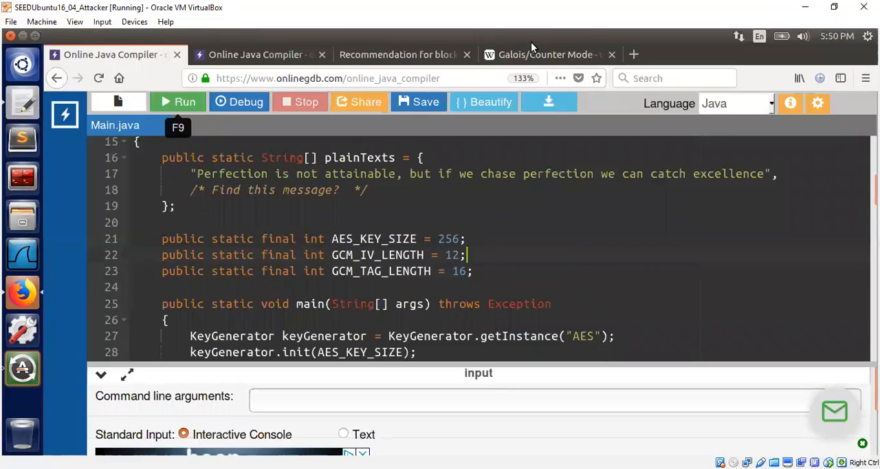
# Step: Show the Galois/Counter Mode article's GCM encryption diagram
pyautogui.click(547, 55)
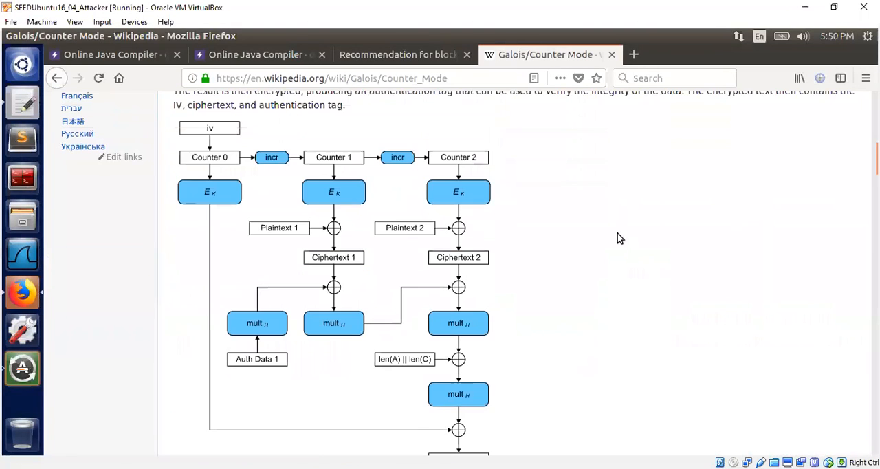
pyautogui.moveTo(265, 228)
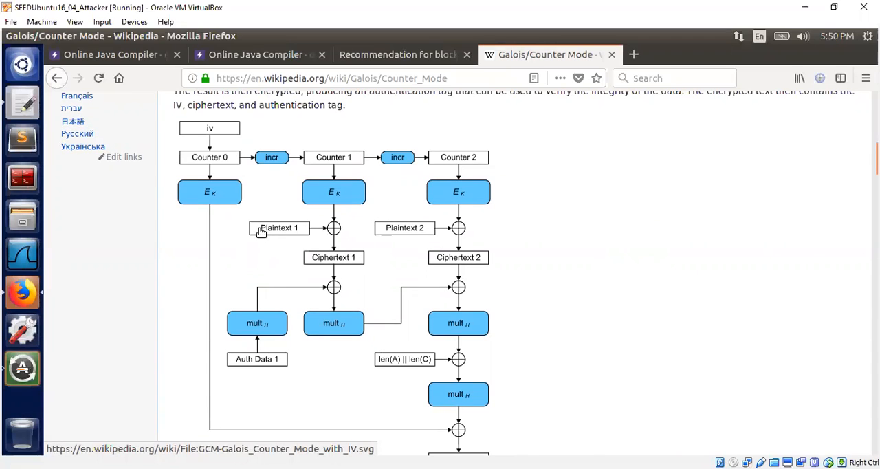
pyautogui.moveTo(269, 228)
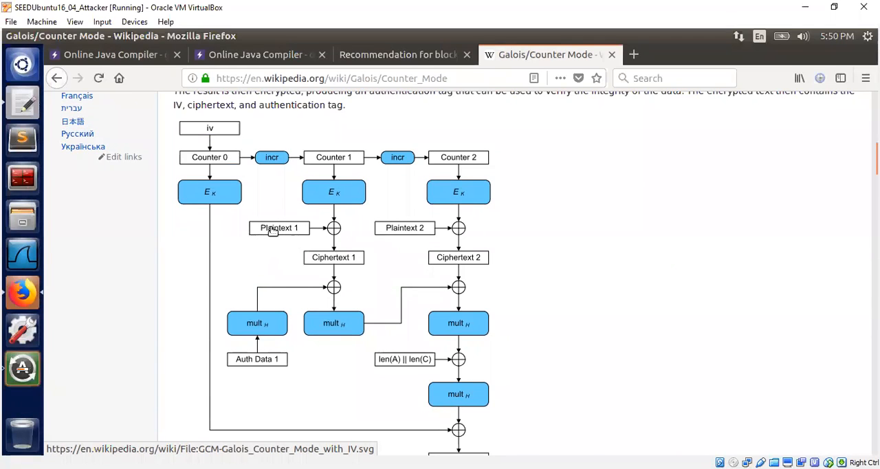
pyautogui.moveTo(333, 226)
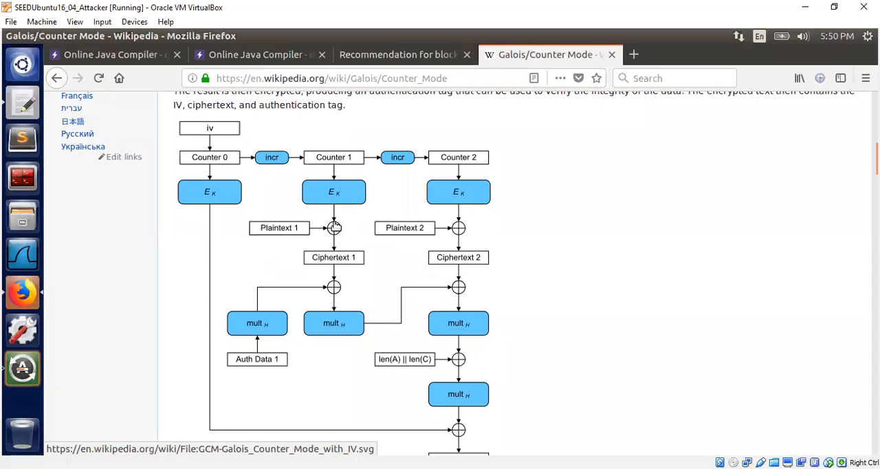
pyautogui.moveTo(334, 225)
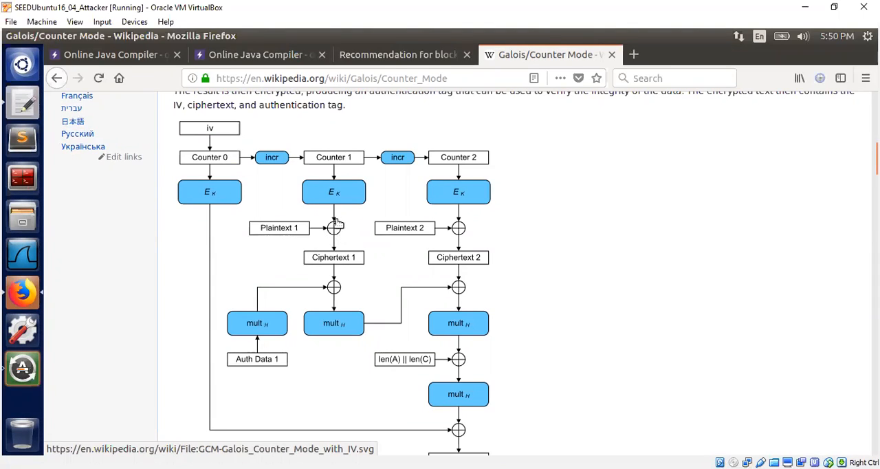
pyautogui.moveTo(272, 228)
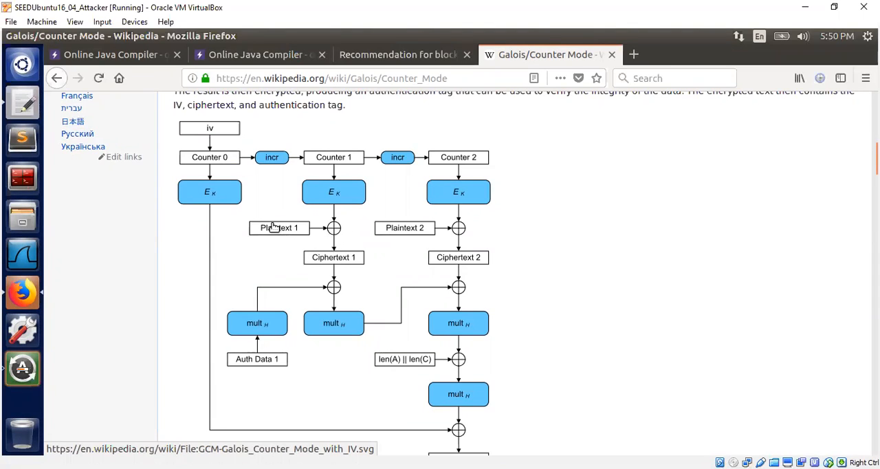
pyautogui.moveTo(297, 248)
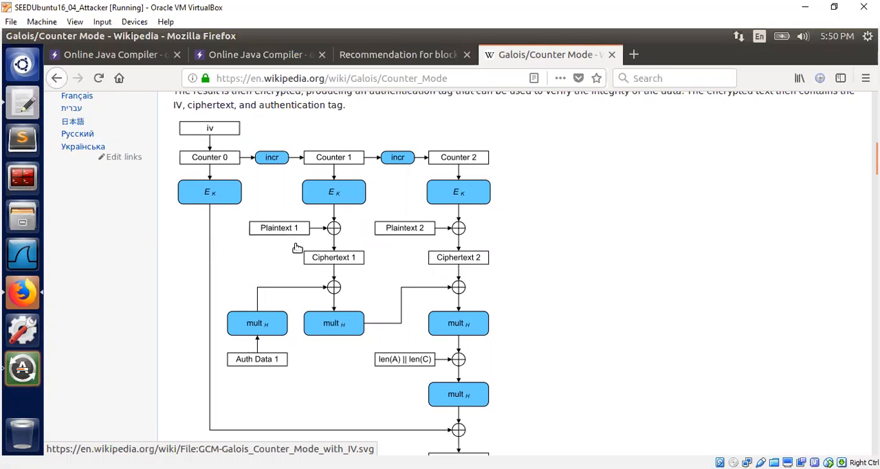
pyautogui.moveTo(350, 234)
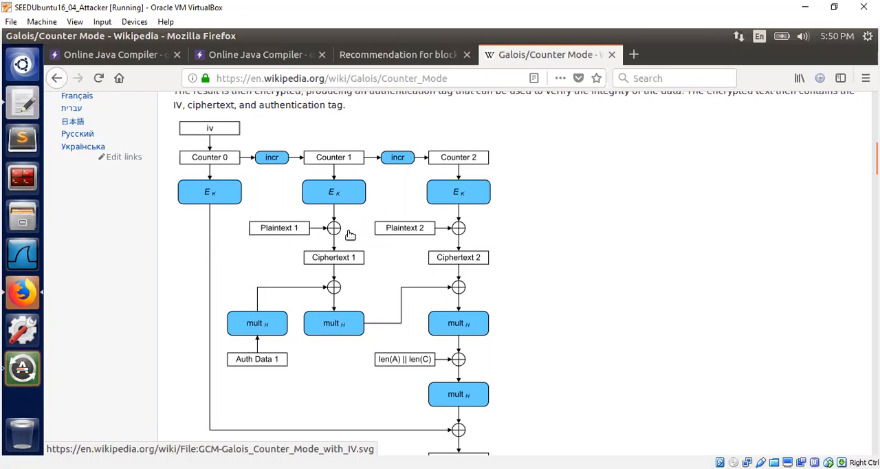
pyautogui.moveTo(419, 244)
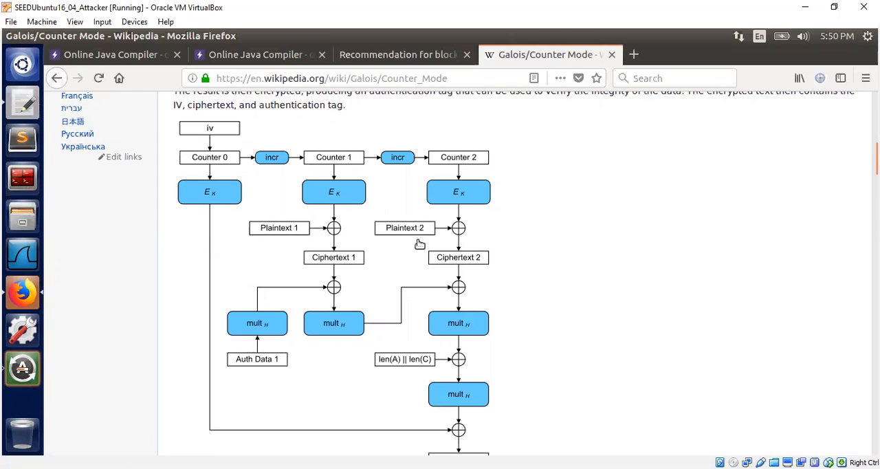
pyautogui.moveTo(346, 233)
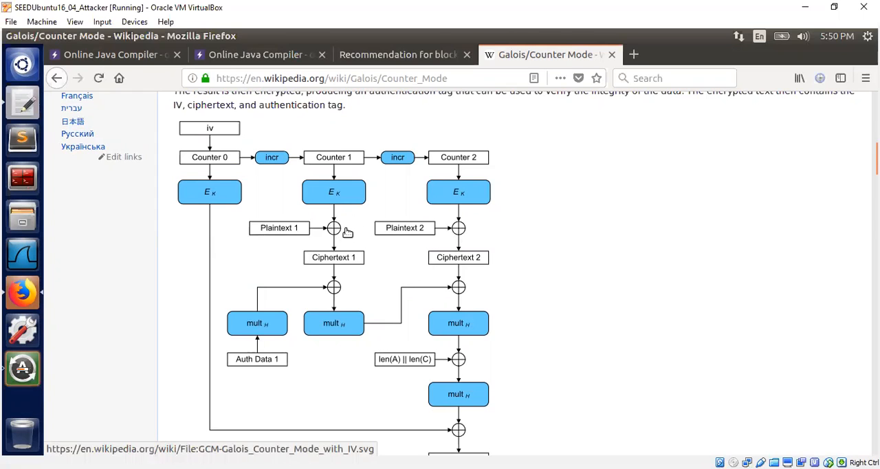
pyautogui.moveTo(332, 227)
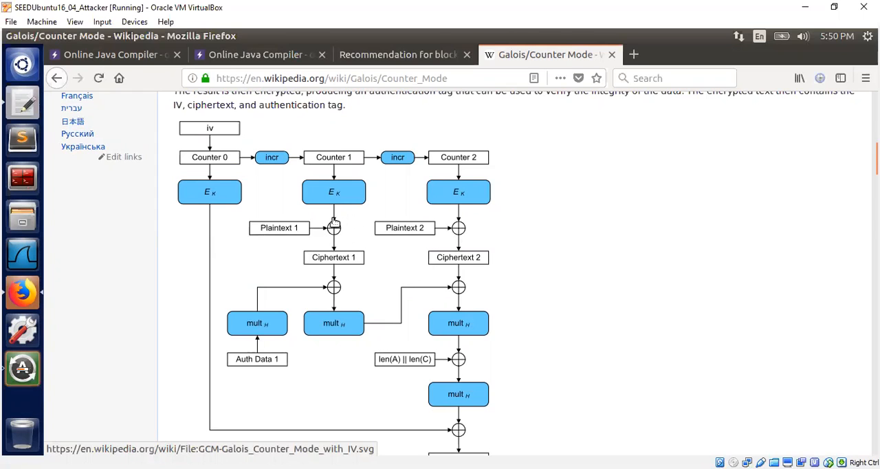
pyautogui.moveTo(334, 227)
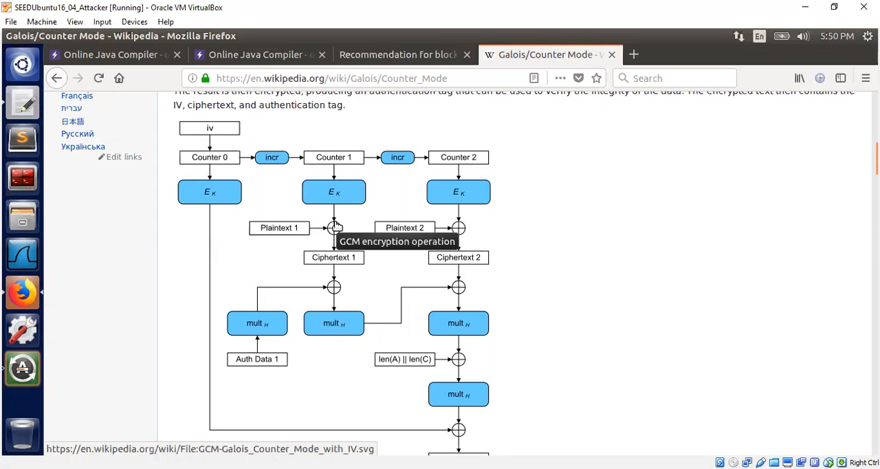
pyautogui.moveTo(355, 187)
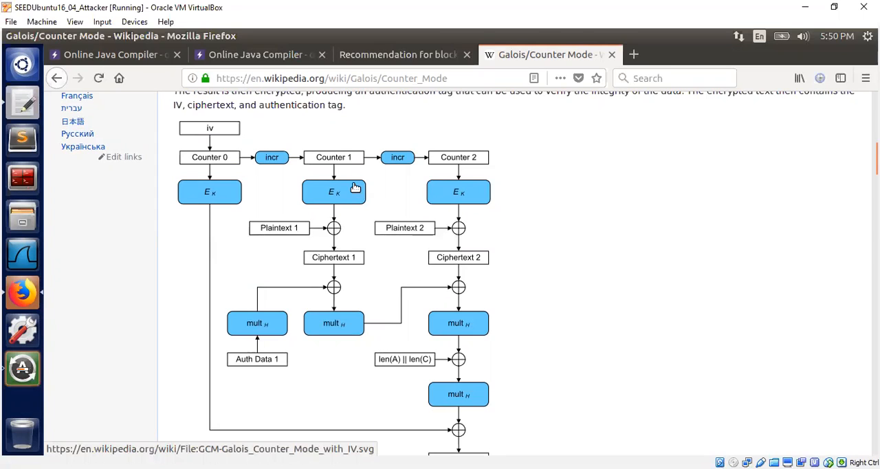
pyautogui.moveTo(306, 206)
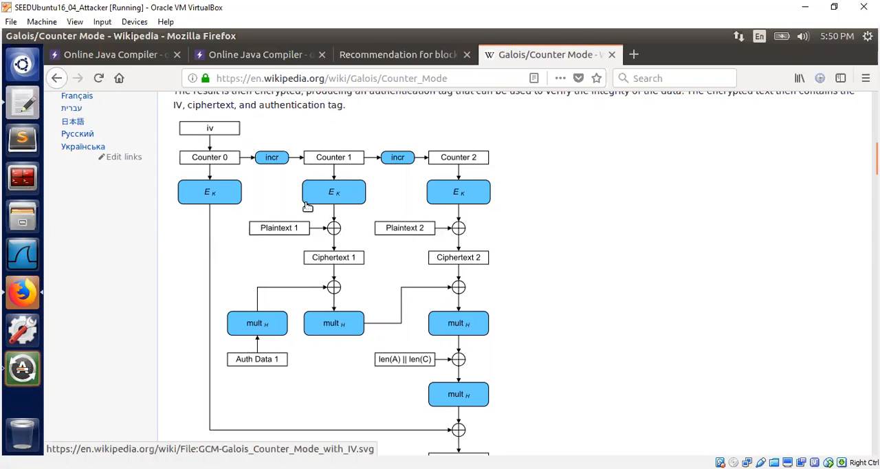
pyautogui.moveTo(324, 212)
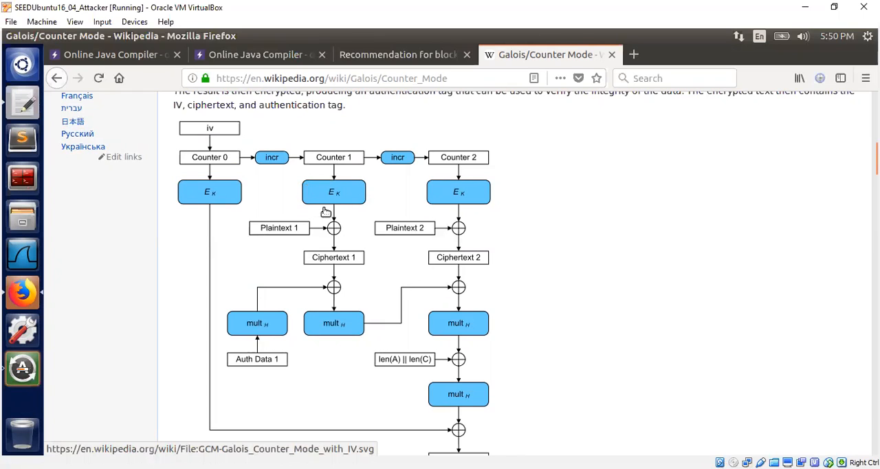
pyautogui.moveTo(349, 207)
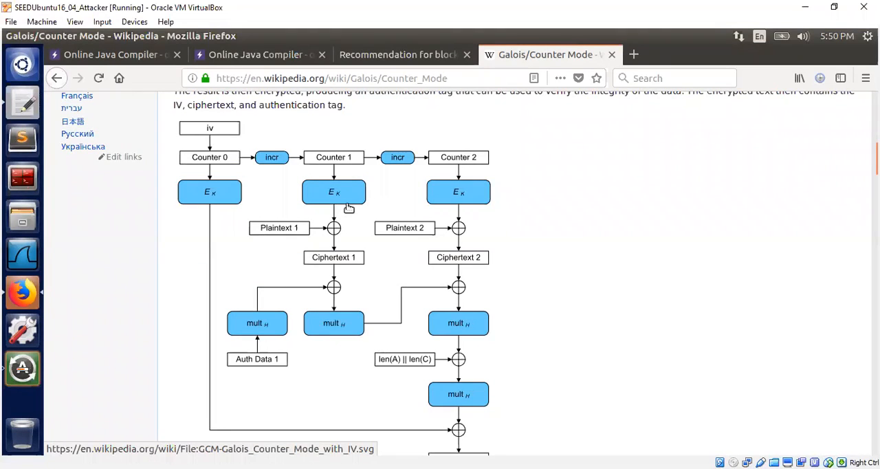
pyautogui.moveTo(340, 198)
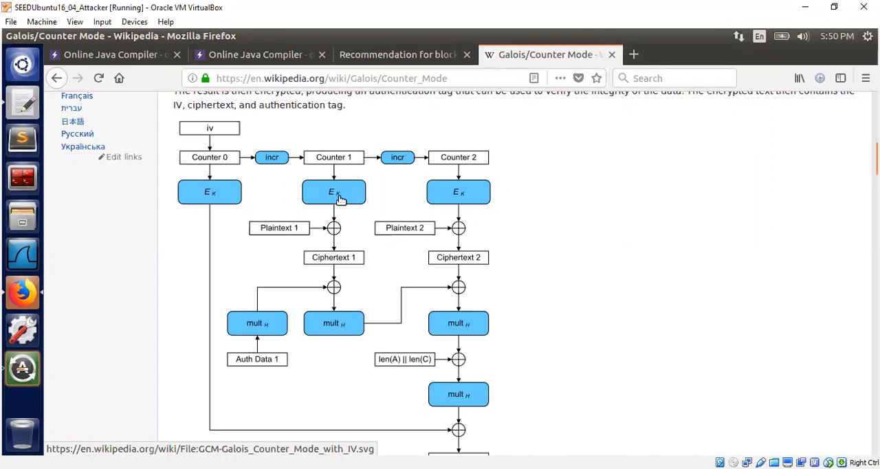
pyautogui.moveTo(271, 232)
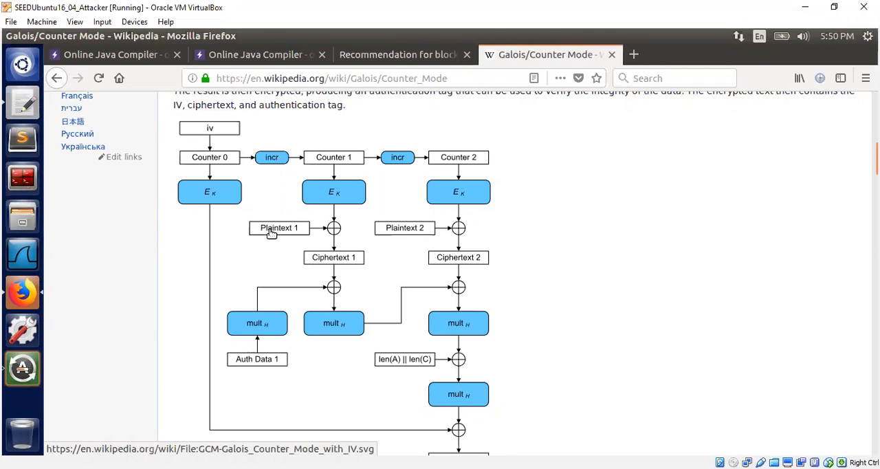
pyautogui.moveTo(326, 262)
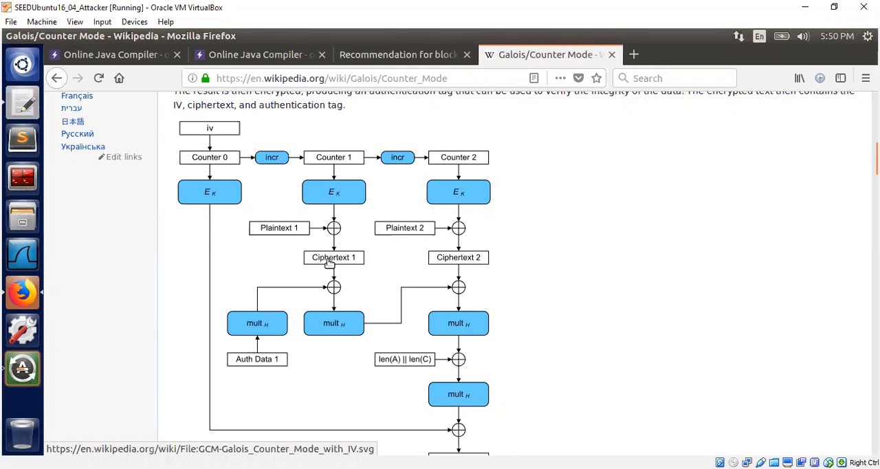
pyautogui.moveTo(333, 228)
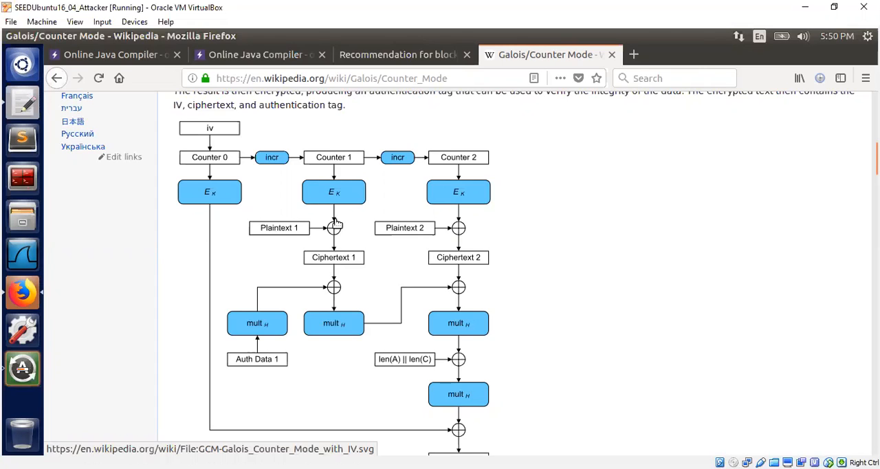
pyautogui.moveTo(335, 221)
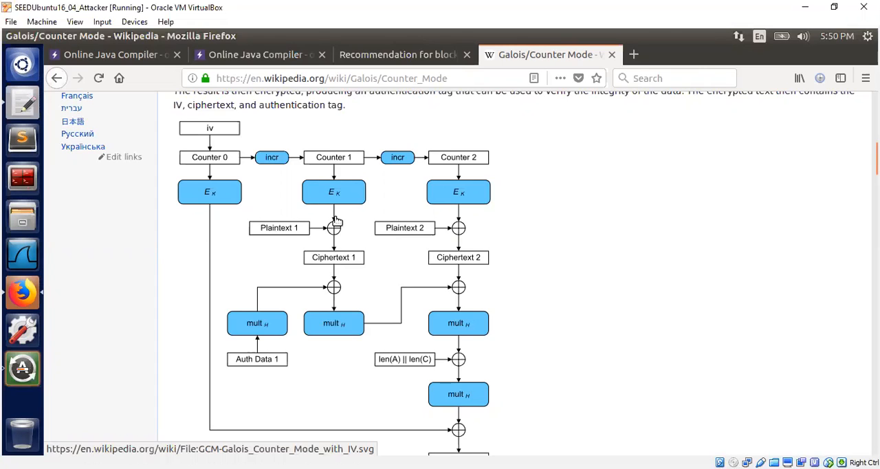
pyautogui.moveTo(462, 242)
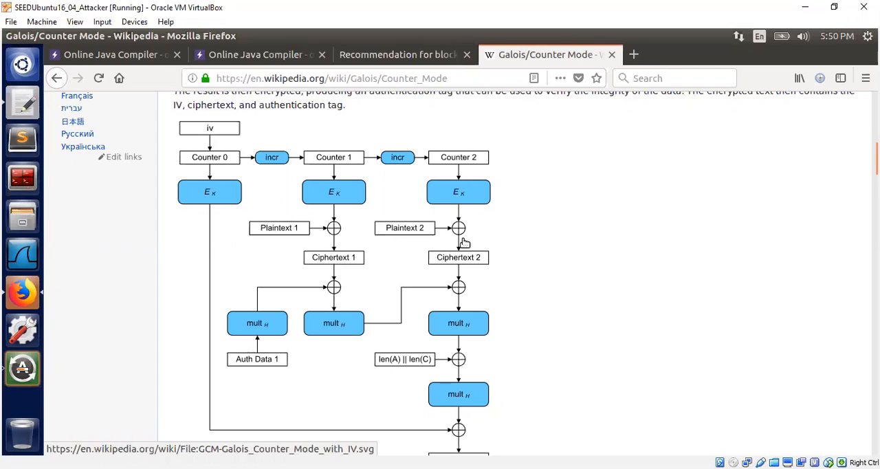
pyautogui.moveTo(282, 229)
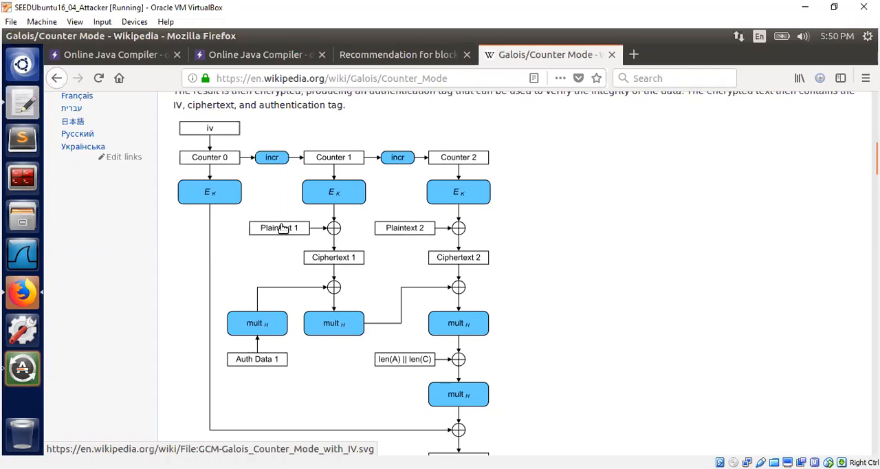
pyautogui.moveTo(333, 227)
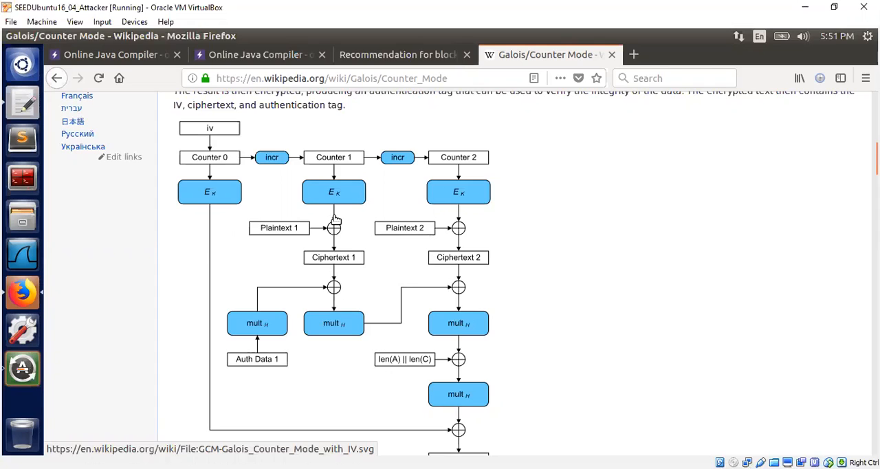
pyautogui.moveTo(569, 250)
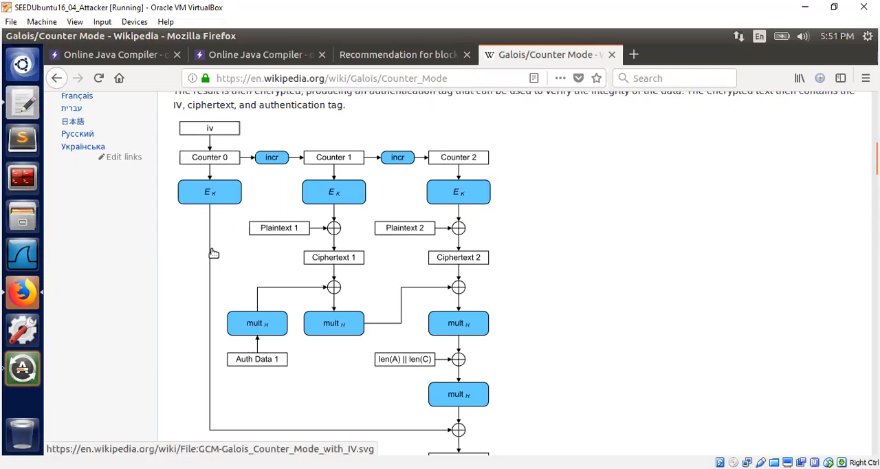
pyautogui.moveTo(220, 130)
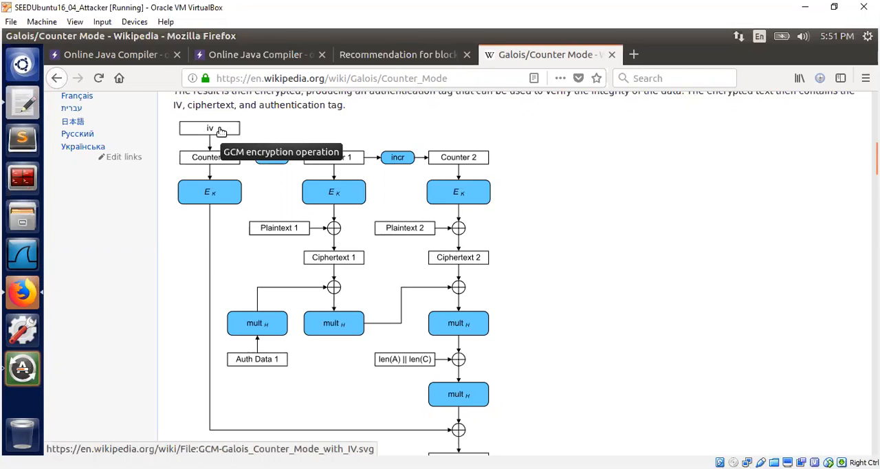
pyautogui.moveTo(207, 131)
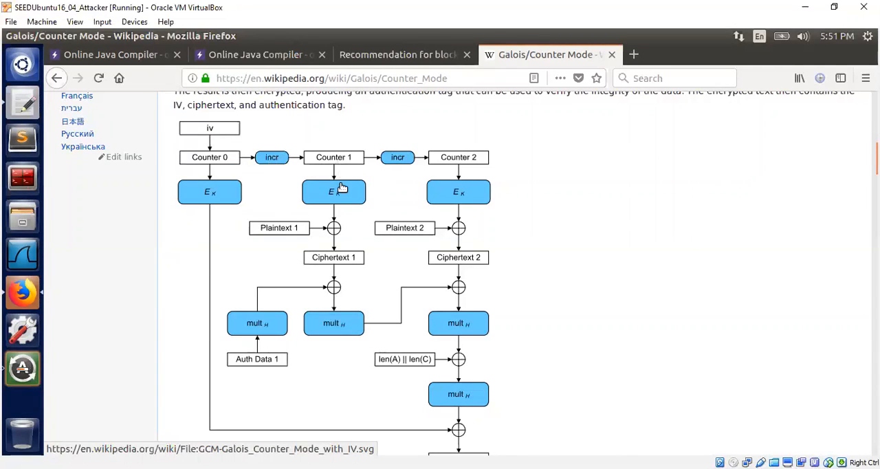
pyautogui.moveTo(333, 227)
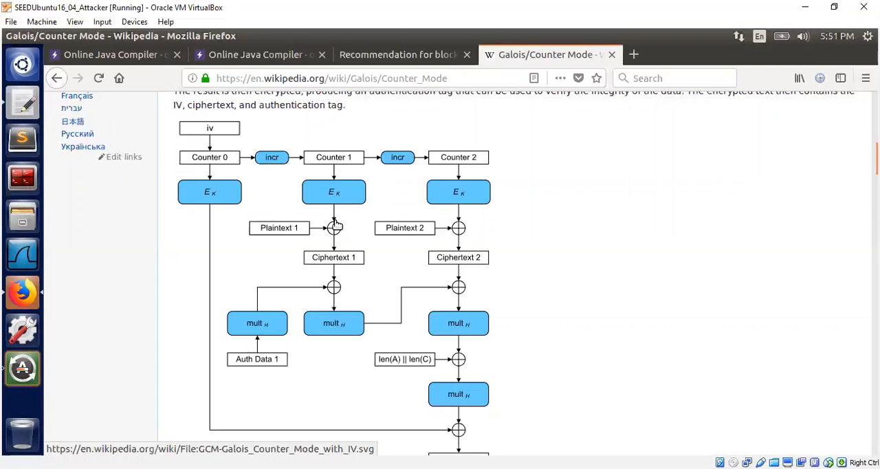
pyautogui.moveTo(339, 198)
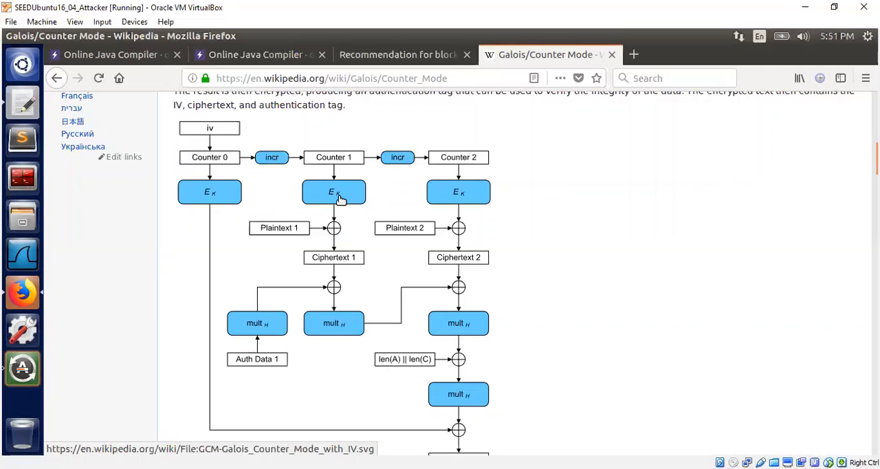
pyautogui.moveTo(336, 215)
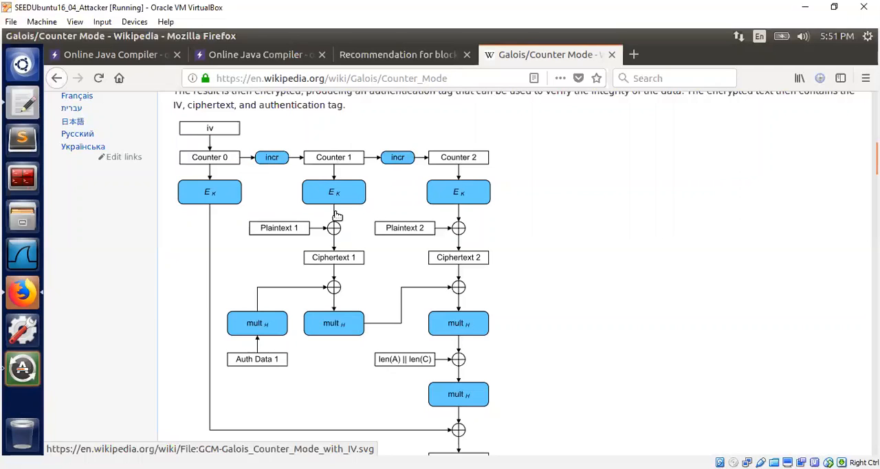
pyautogui.moveTo(385, 246)
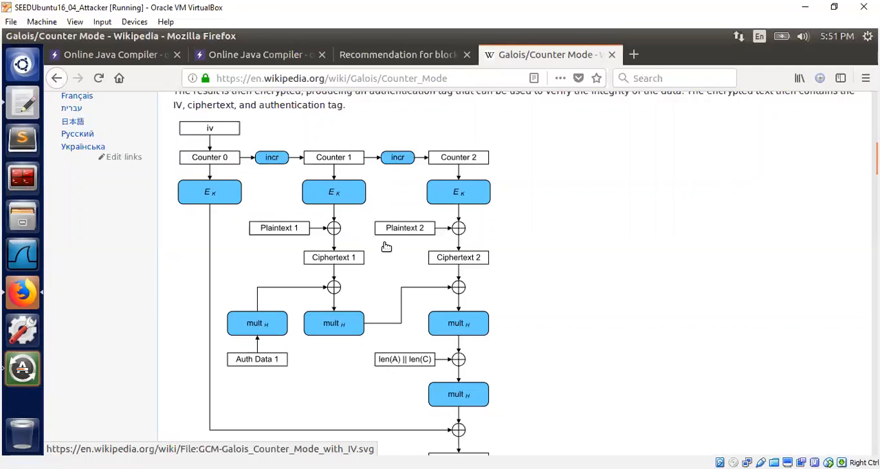
pyautogui.moveTo(355, 256)
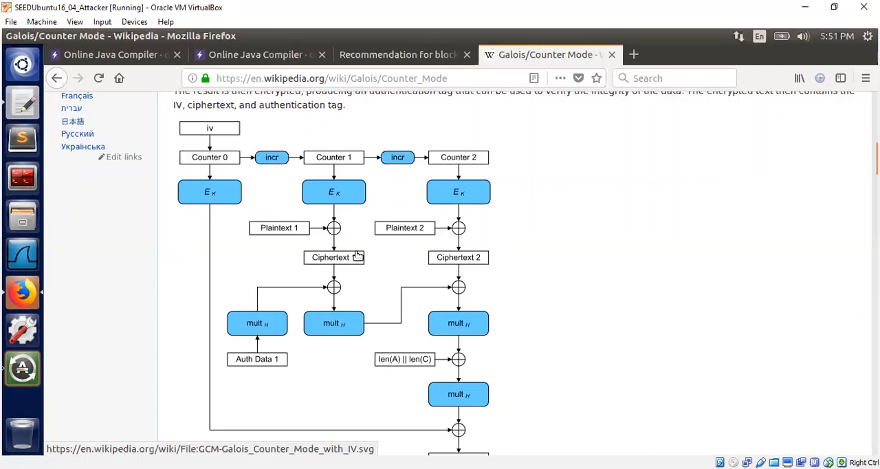
pyautogui.moveTo(379, 262)
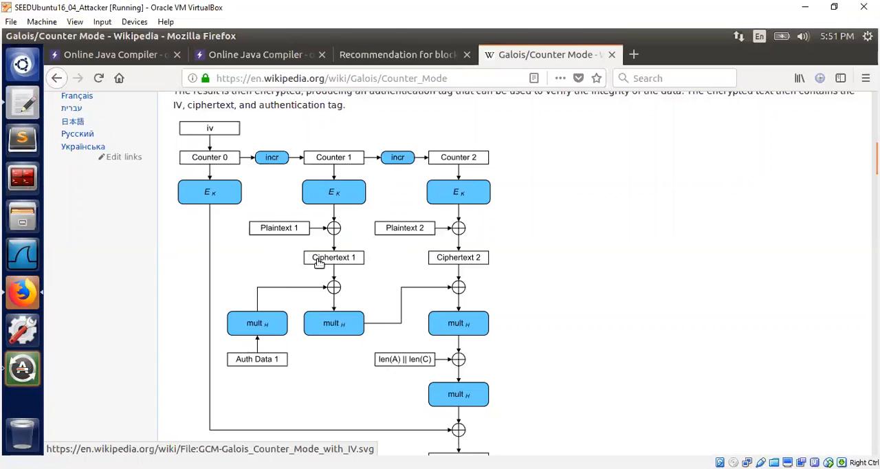
pyautogui.moveTo(337, 265)
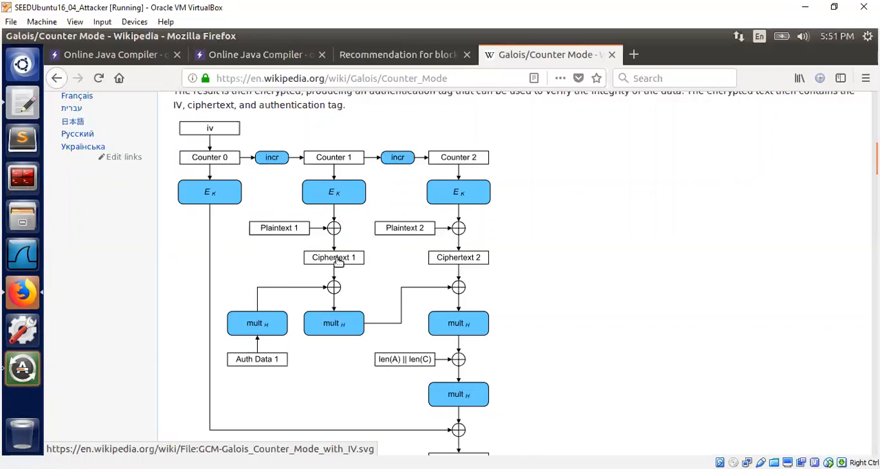
pyautogui.moveTo(304, 228)
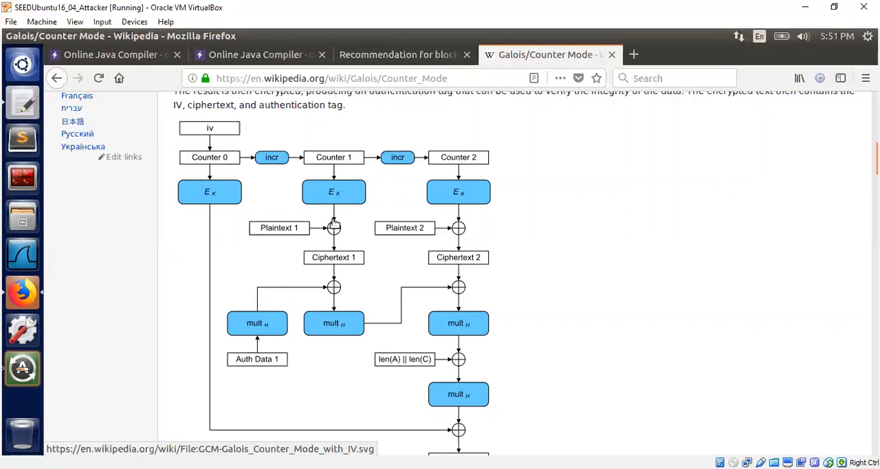
pyautogui.moveTo(333, 223)
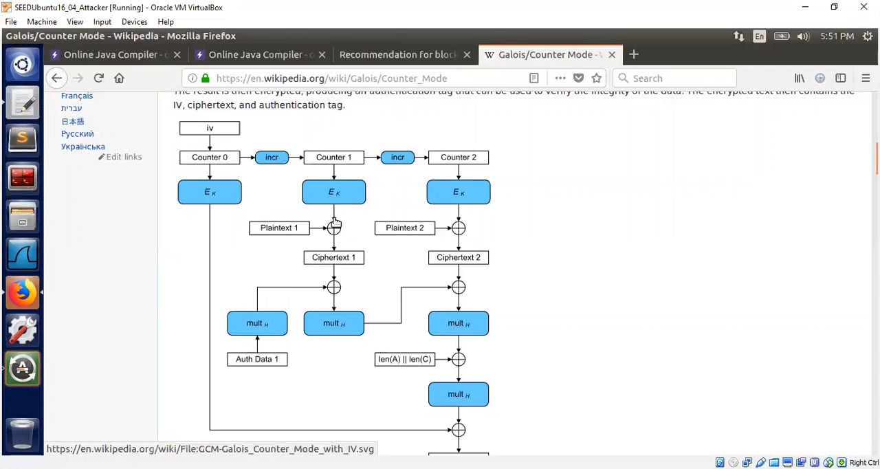
pyautogui.moveTo(329, 204)
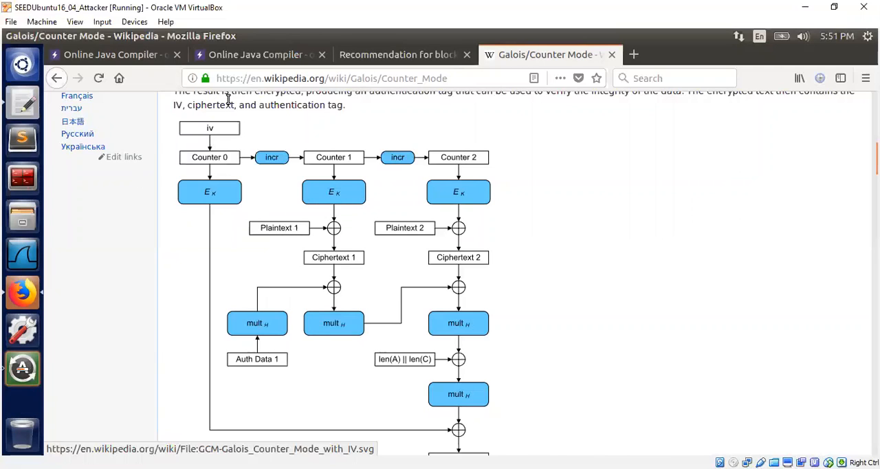
pyautogui.moveTo(253, 55)
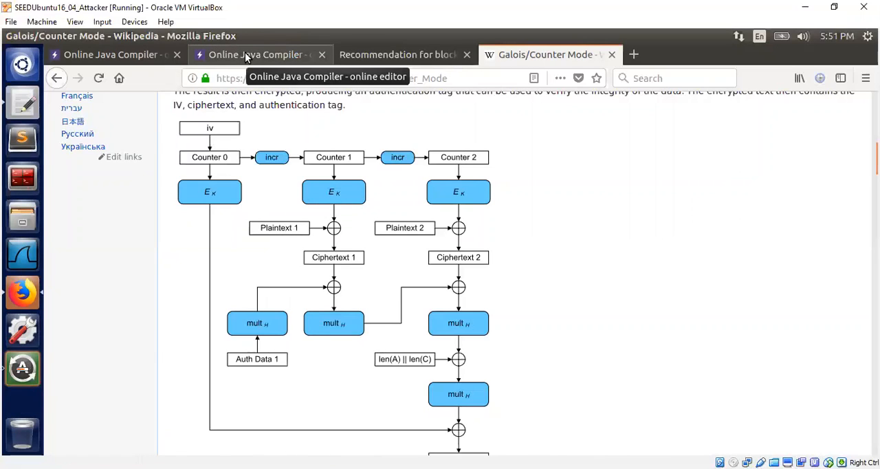
pyautogui.moveTo(46, 99)
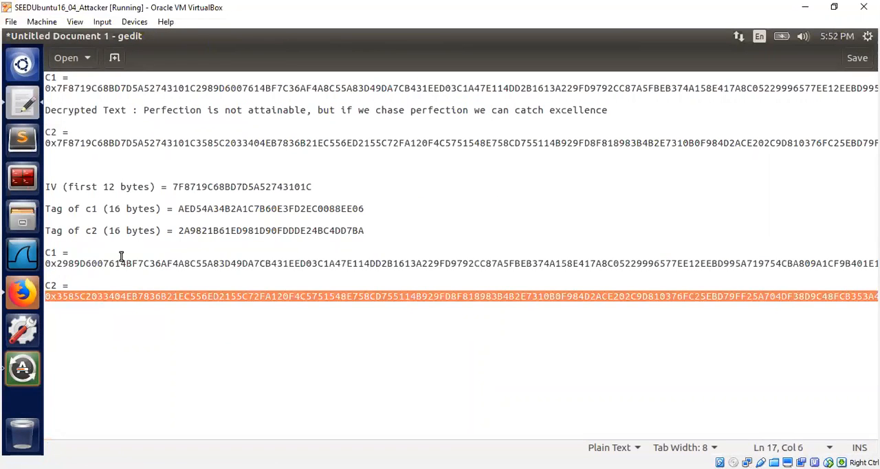
# Step: Select the C2 ciphertext hex in the notes, then return to the browser
pyautogui.doubleClick(172, 110)
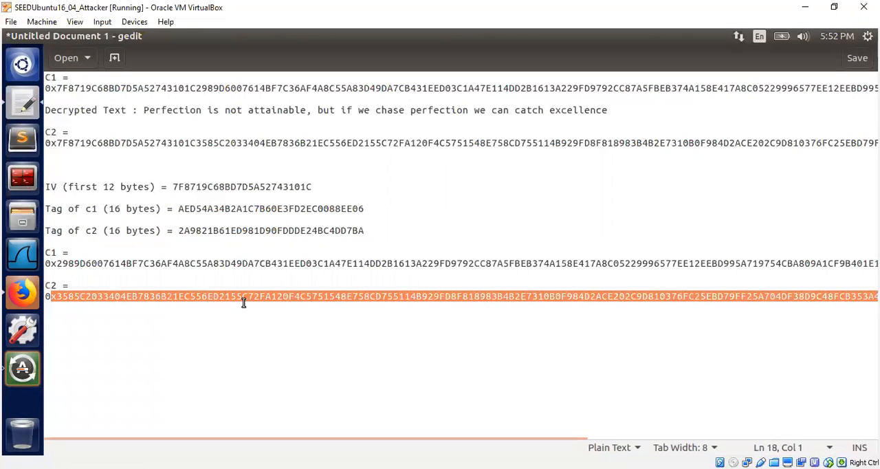
pyautogui.moveTo(117, 168)
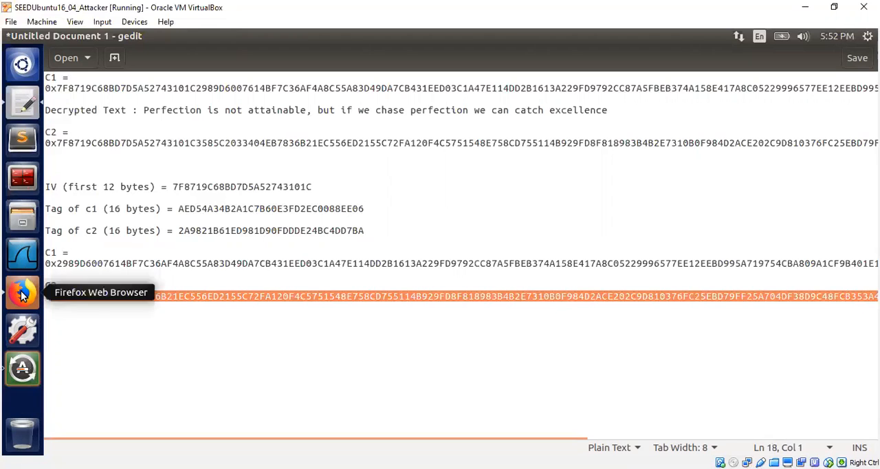
pyautogui.click(22, 292)
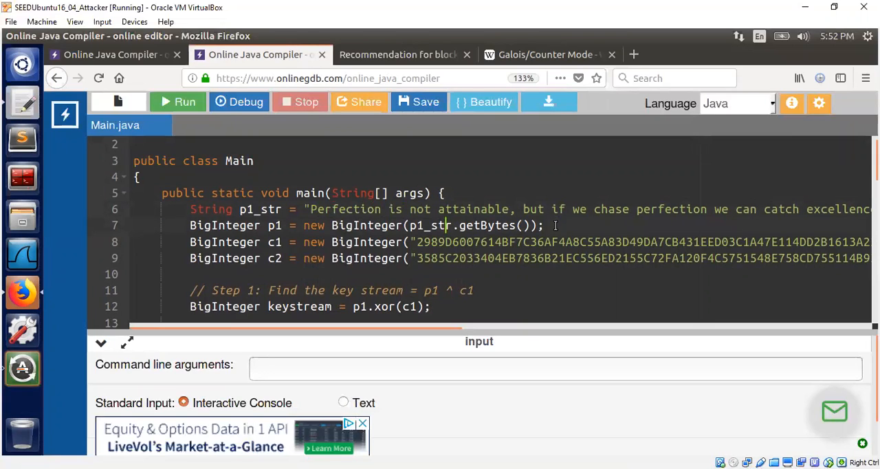
# Step: Focus Main.java showing the known plaintext and both ciphertexts in the attack program
pyautogui.click(476, 266)
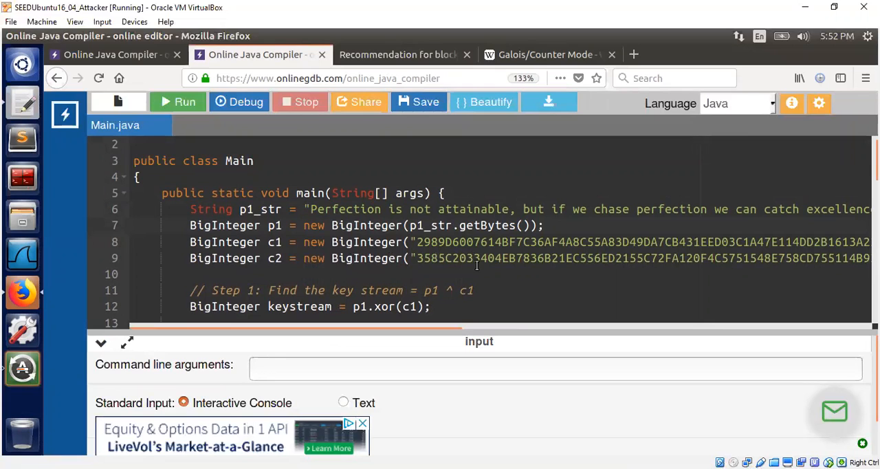
pyautogui.moveTo(456, 242)
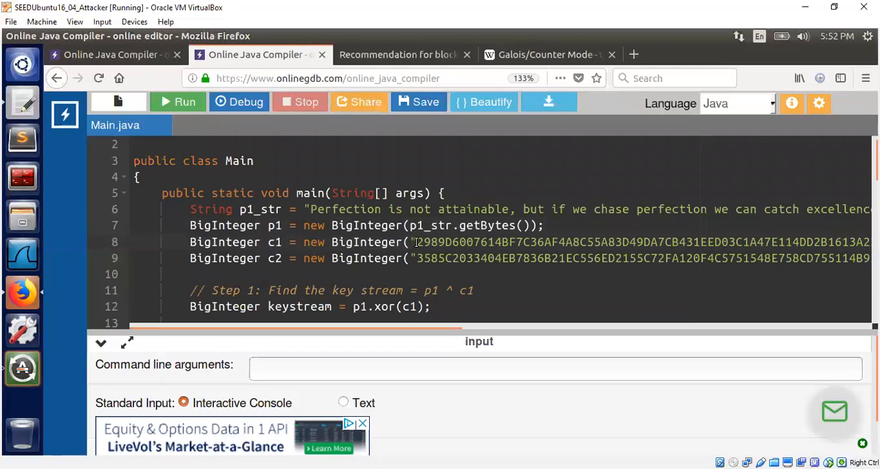
pyautogui.moveTo(483, 258)
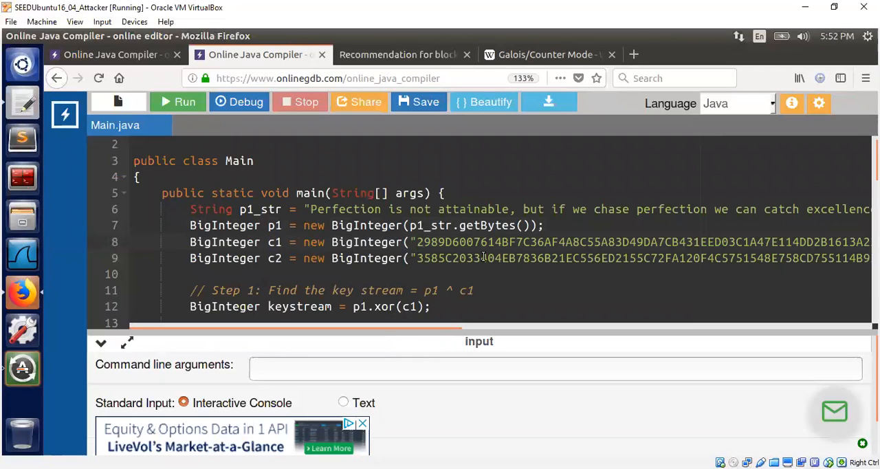
pyautogui.moveTo(433, 326)
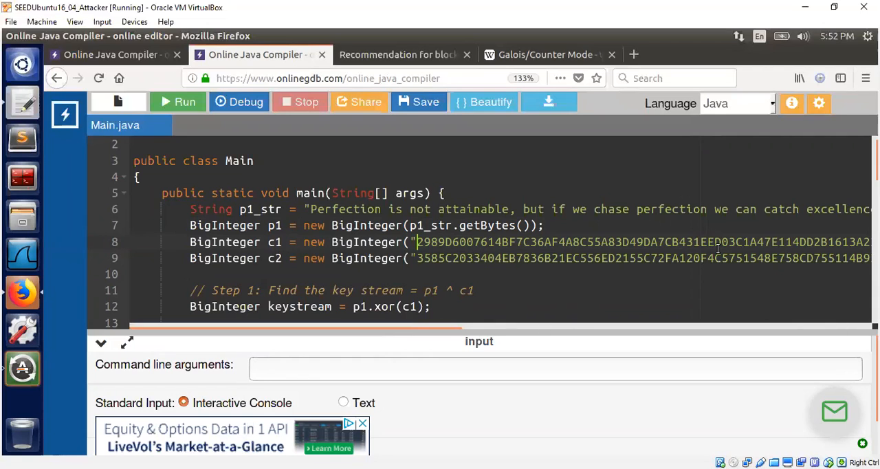
pyautogui.hscroll(3)
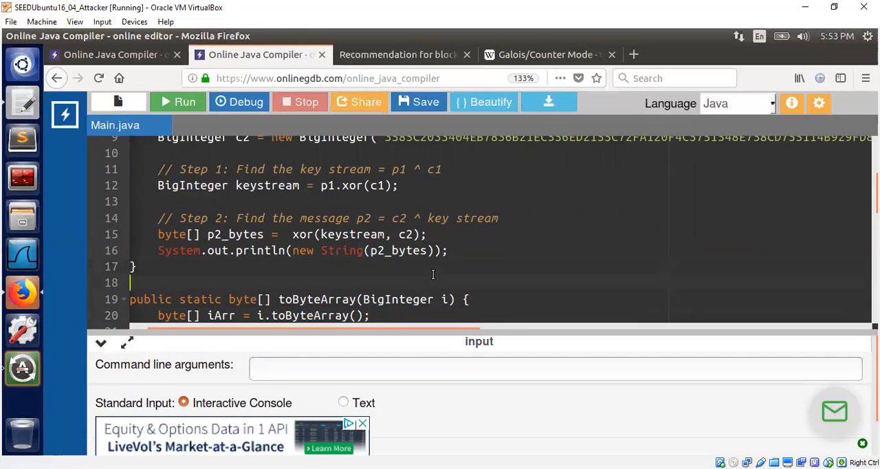
# Step: Review the xor helper 'result[i] = (byte)(arrayA[i] ^ arrayB[i]);' and the keystream recovery steps
pyautogui.scroll(-3)
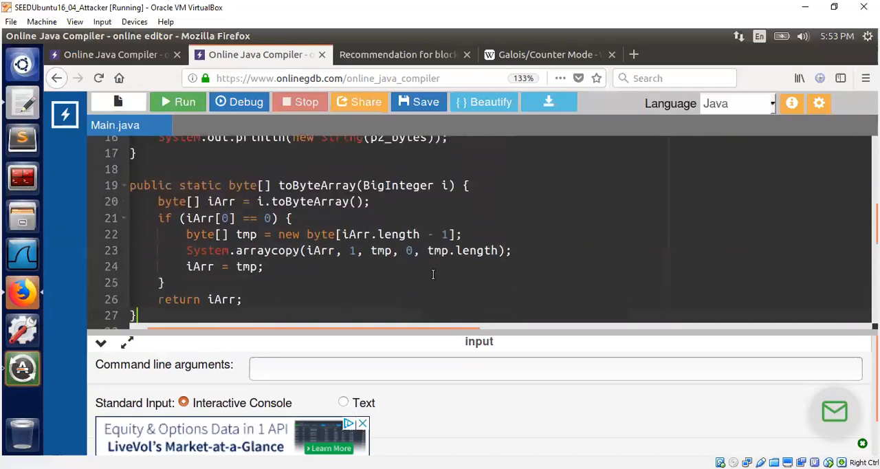
pyautogui.scroll(-3)
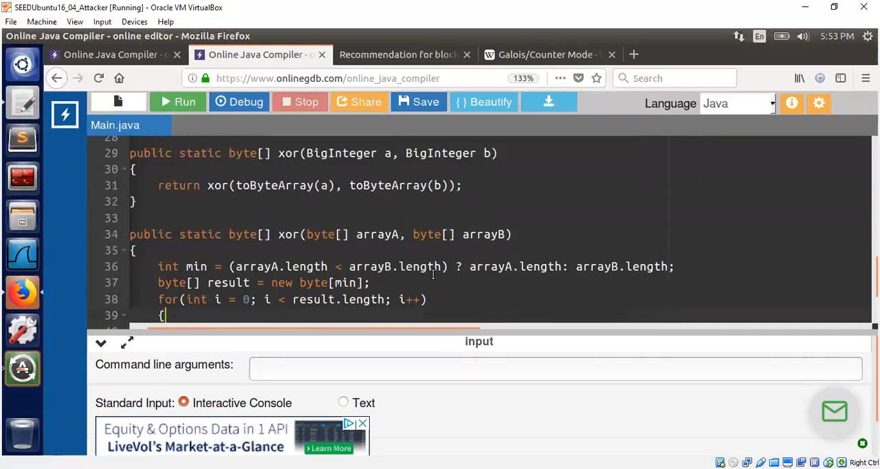
pyautogui.write('result[i] = (byte)(arrayA[i] ^ arrayB[i]);')
pyautogui.write('return result;')
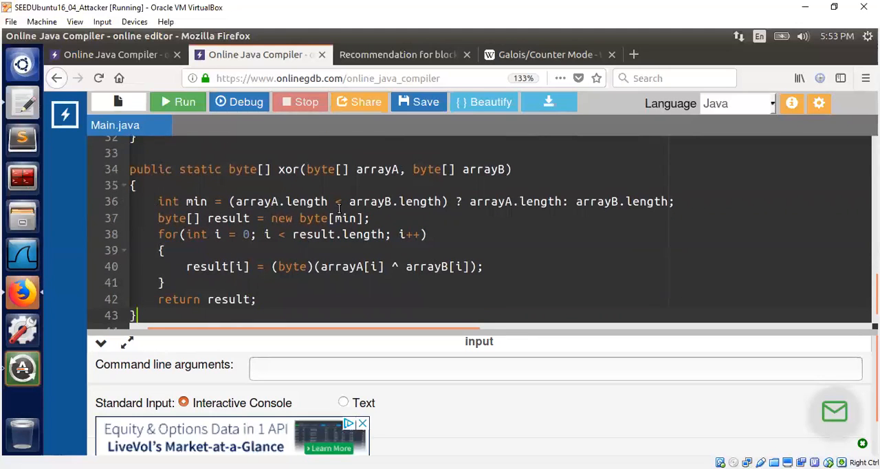
pyautogui.moveTo(380, 173)
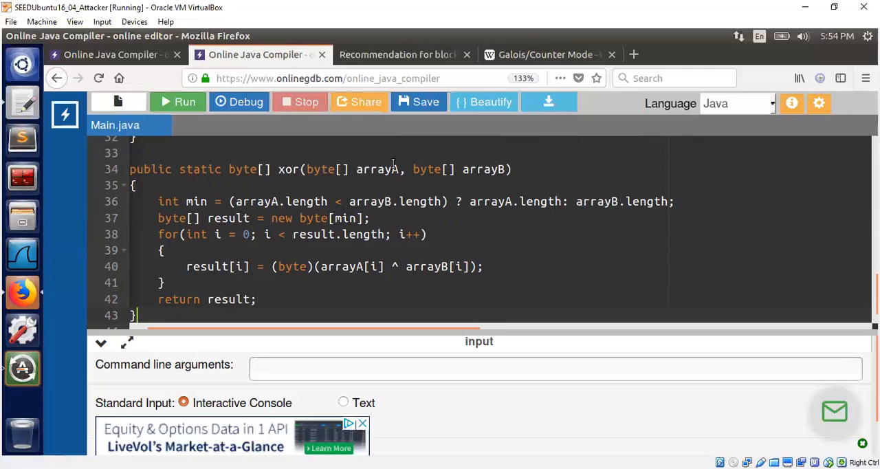
pyautogui.moveTo(335, 273)
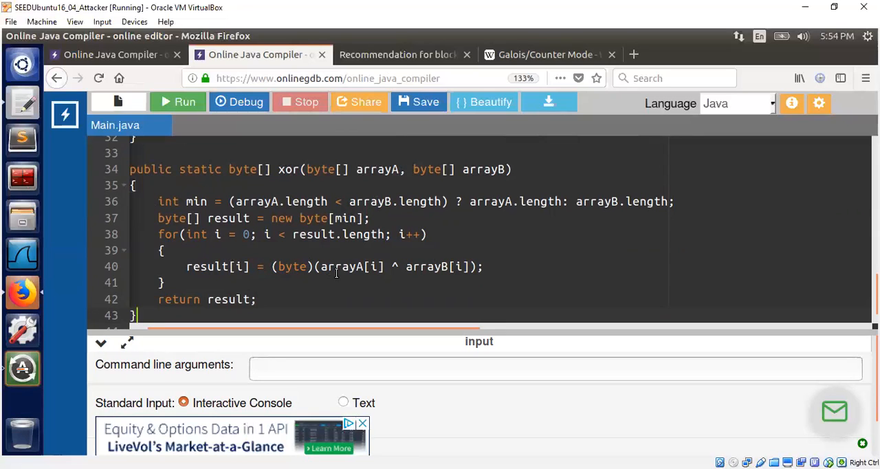
pyautogui.moveTo(313, 294)
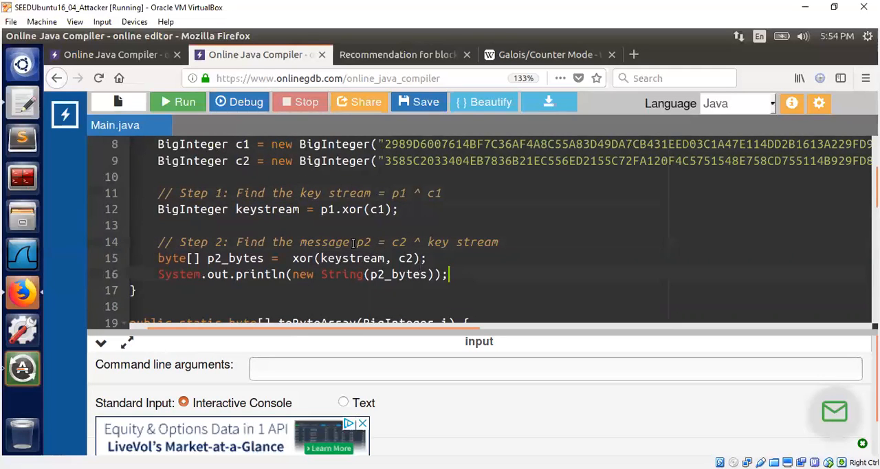
pyautogui.moveTo(178, 101)
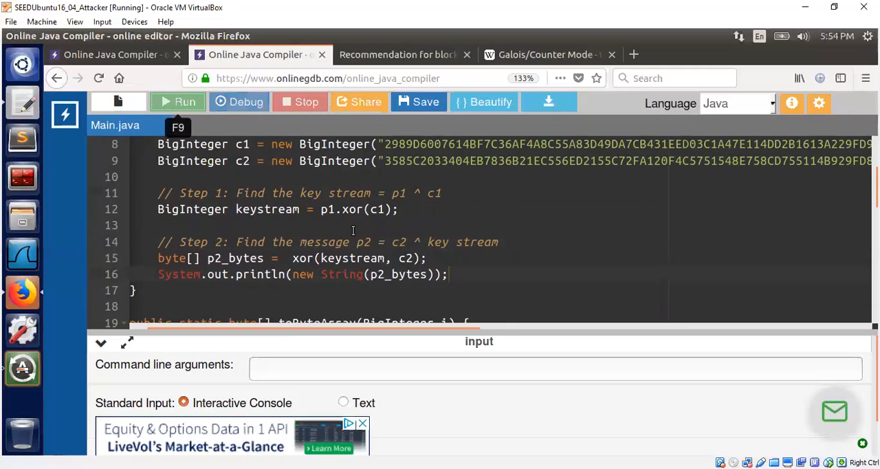
# Step: Run the attack, printing the recovered message ending 'What are you doing for others?'
pyautogui.click(177, 102)
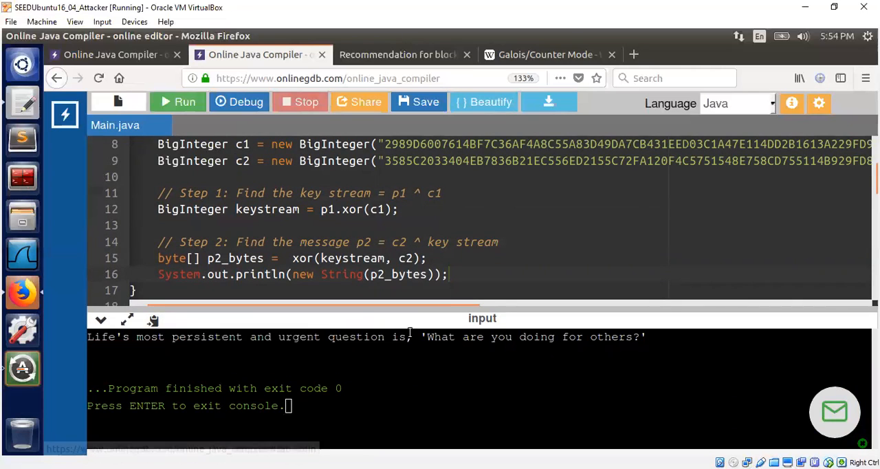
pyautogui.moveTo(647, 333)
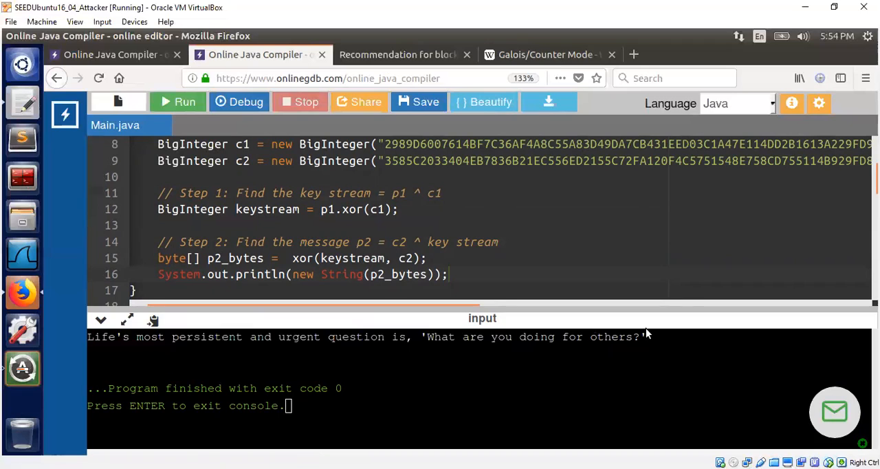
pyautogui.moveTo(542, 242)
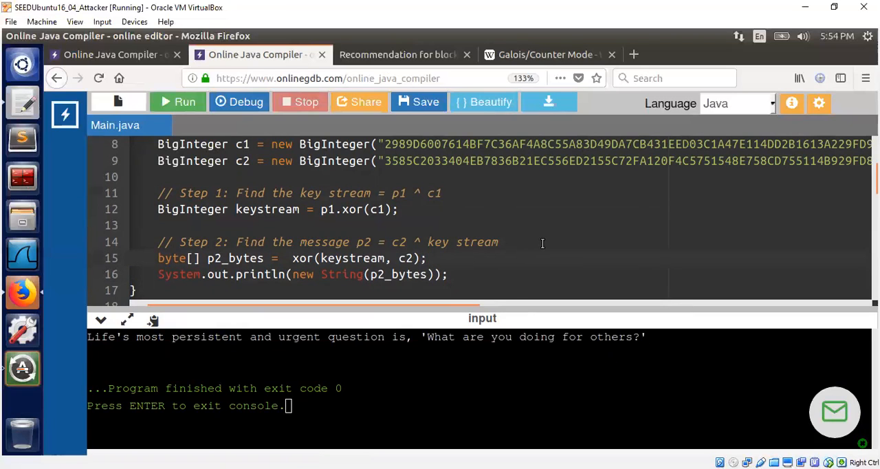
pyautogui.click(429, 242)
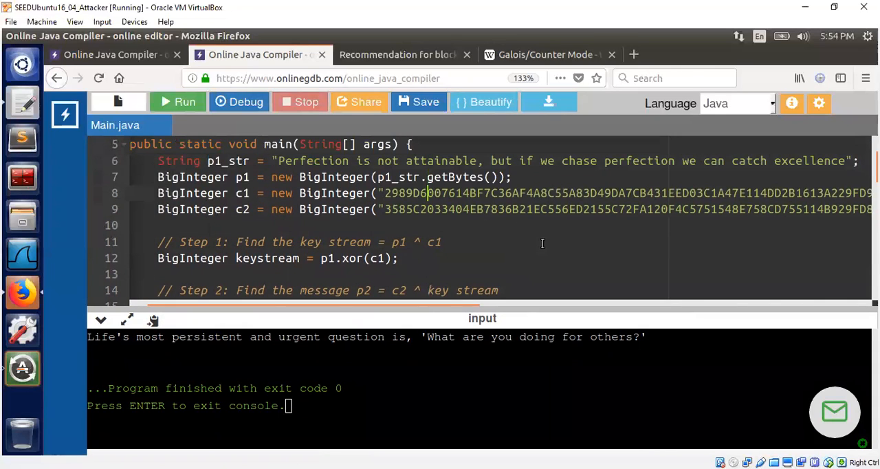
pyautogui.moveTo(256, 176)
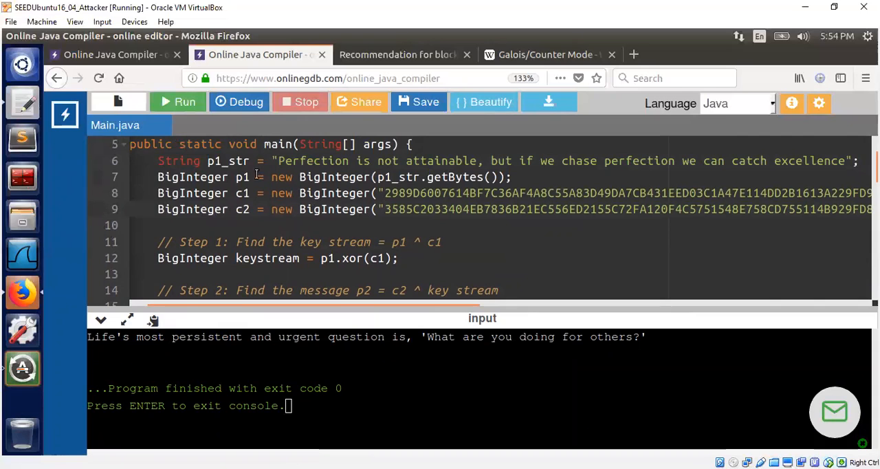
pyautogui.moveTo(239, 198)
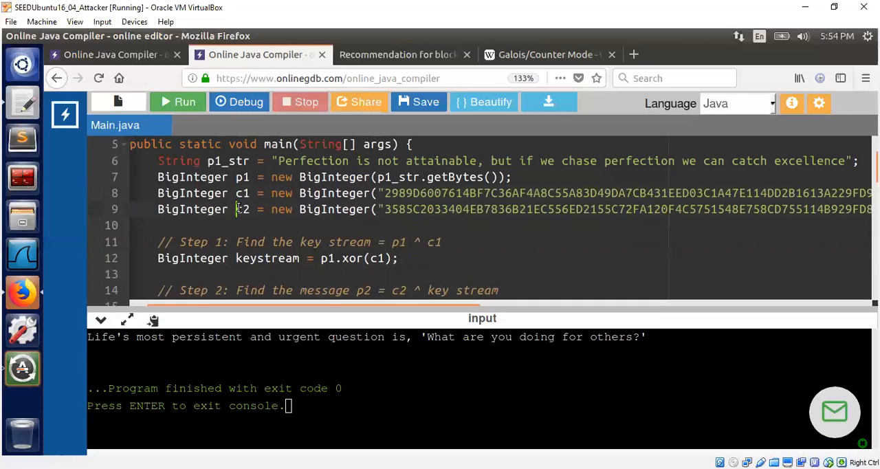
pyautogui.moveTo(335, 222)
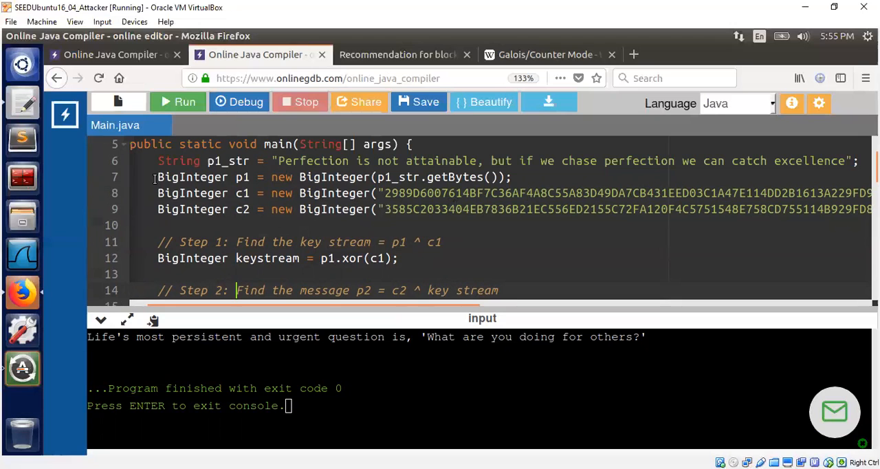
pyautogui.moveTo(165, 88)
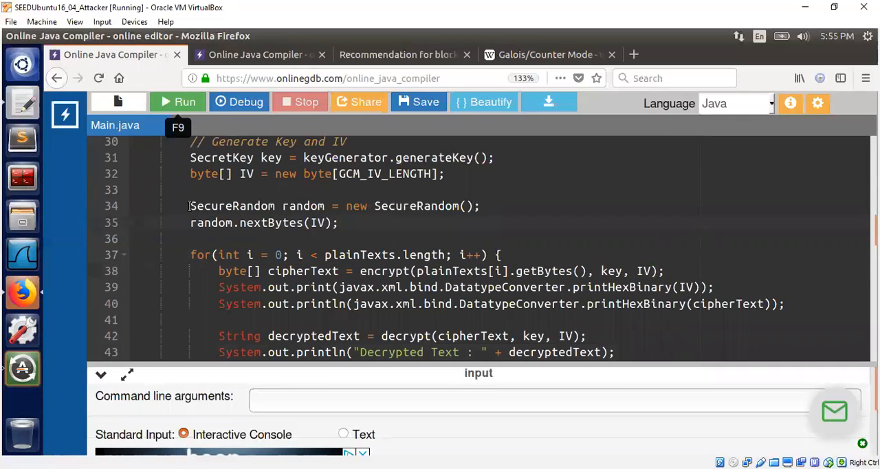
# Step: Delete the SecureRandom/nextBytes(IV) lines before the loop and retype them inside it for a fresh IV per message
pyautogui.moveTo(190, 206); pyautogui.dragTo(341, 222)
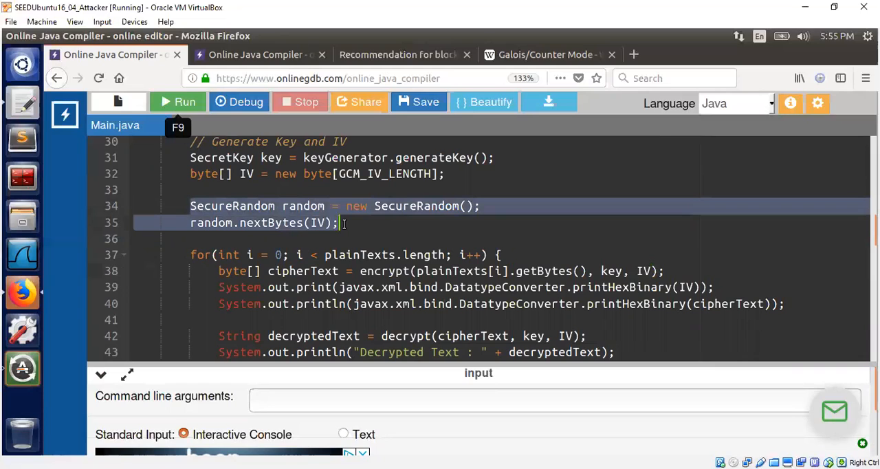
pyautogui.press('Delete')
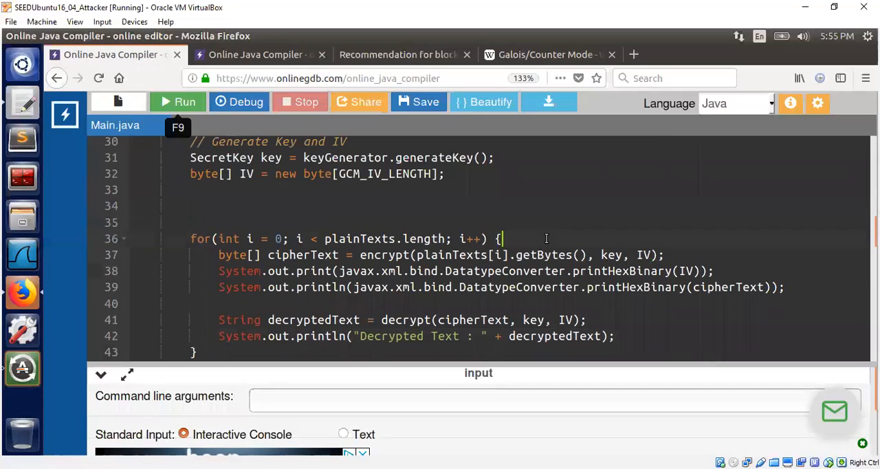
pyautogui.write('SecureRandom random = new SecureRandom();')
pyautogui.write('random.nextBytes(IV);')
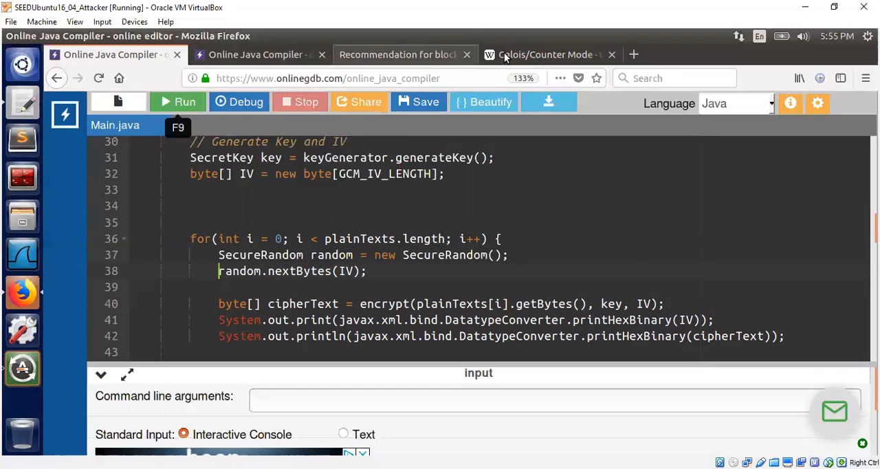
pyautogui.click(544, 55)
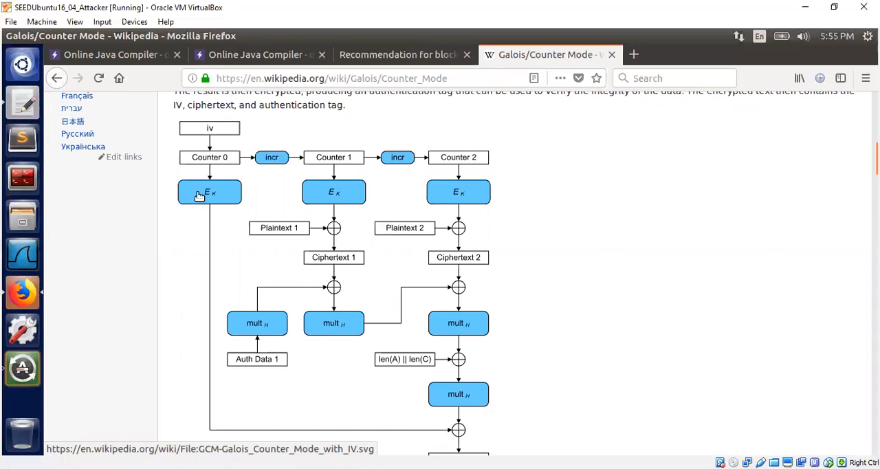
pyautogui.moveTo(209, 240)
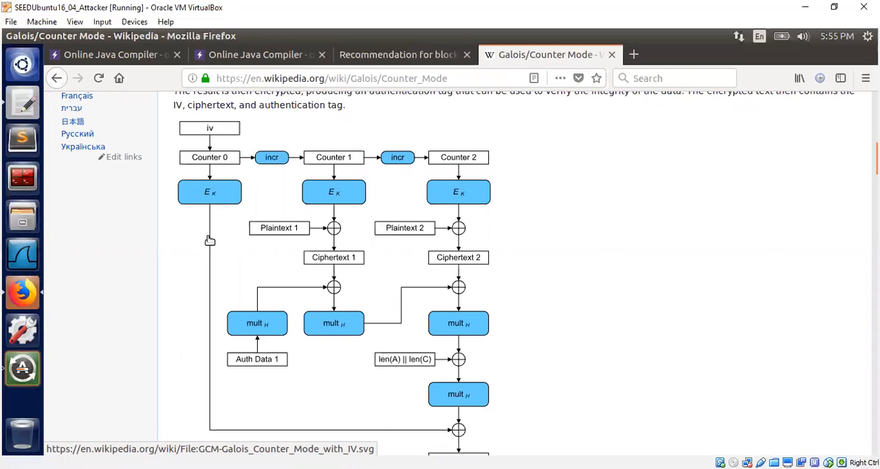
pyautogui.moveTo(336, 214)
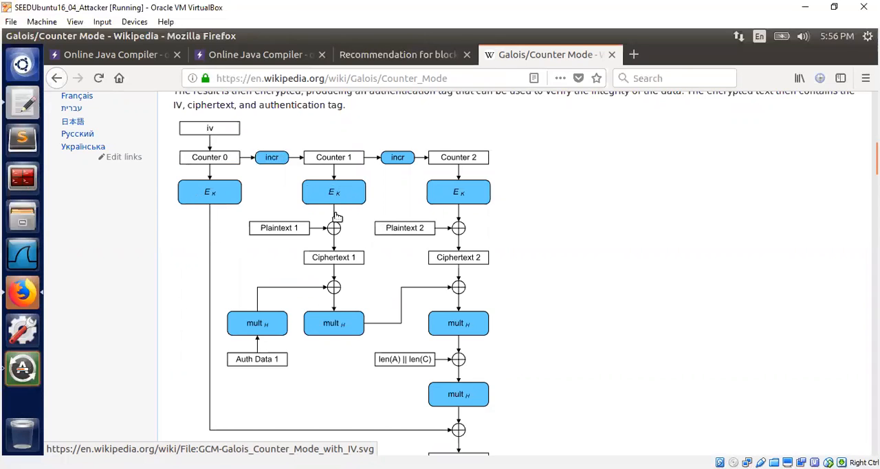
pyautogui.moveTo(335, 212)
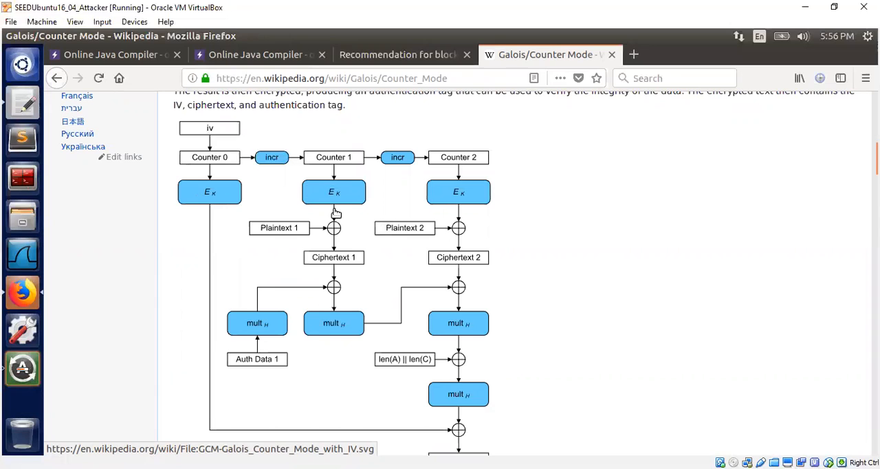
pyautogui.moveTo(294, 152)
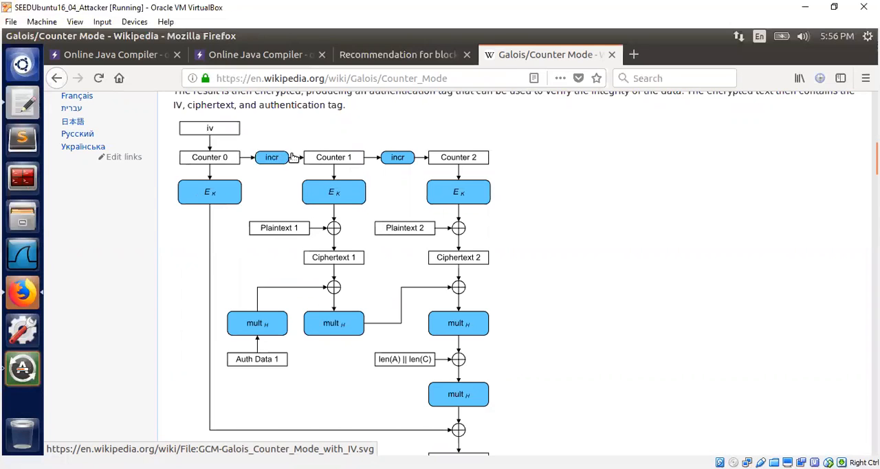
pyautogui.click(407, 55)
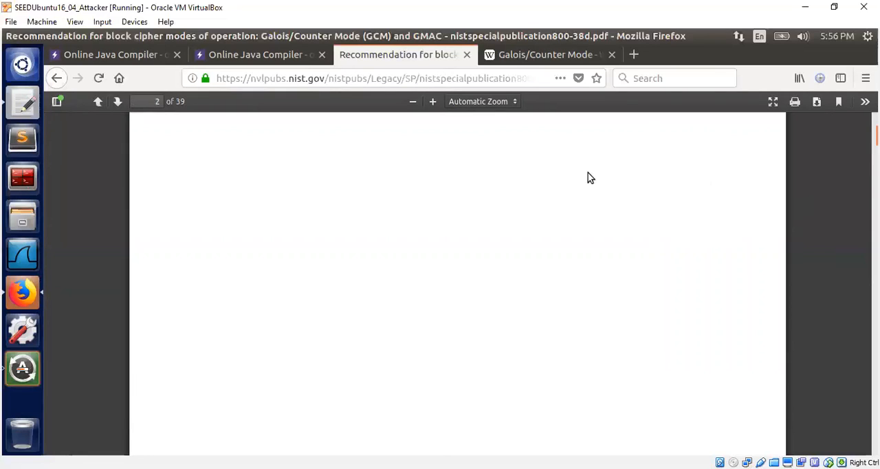
# Step: Find 'unique' in the NIST SP 800-38D PDF and scroll to the IV uniqueness section
pyautogui.press('ctrl+f')
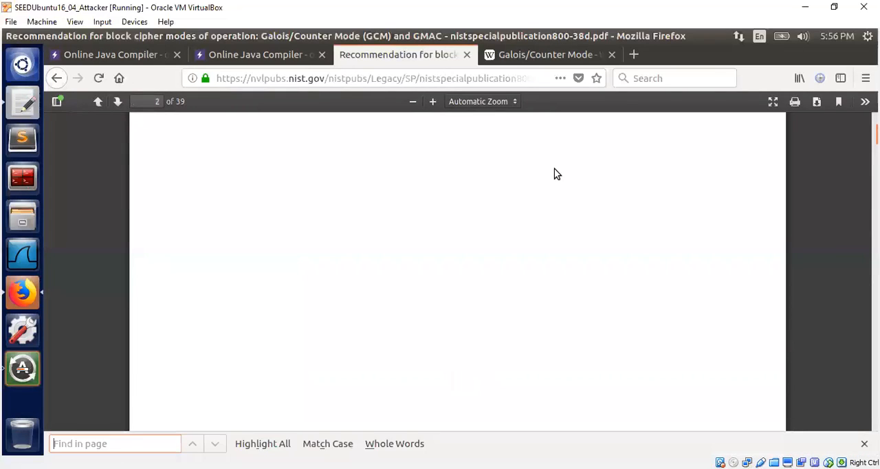
pyautogui.write('unique')
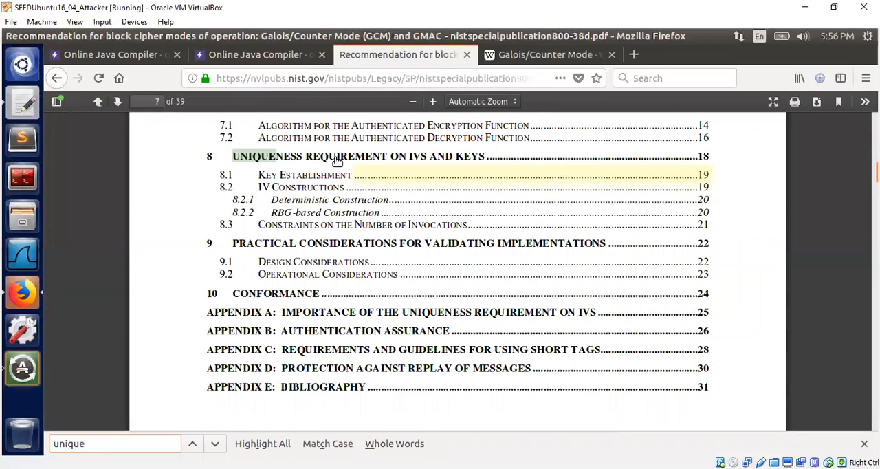
pyautogui.moveTo(459, 164)
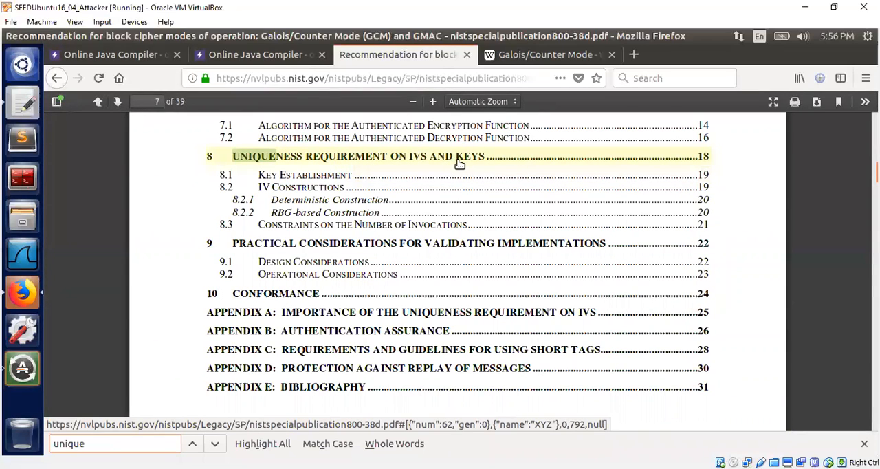
pyautogui.moveTo(415, 161)
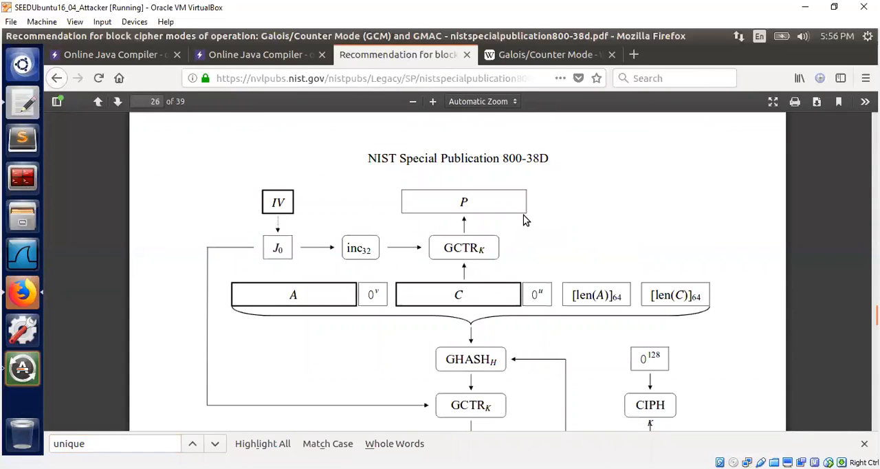
pyautogui.scroll(-3)
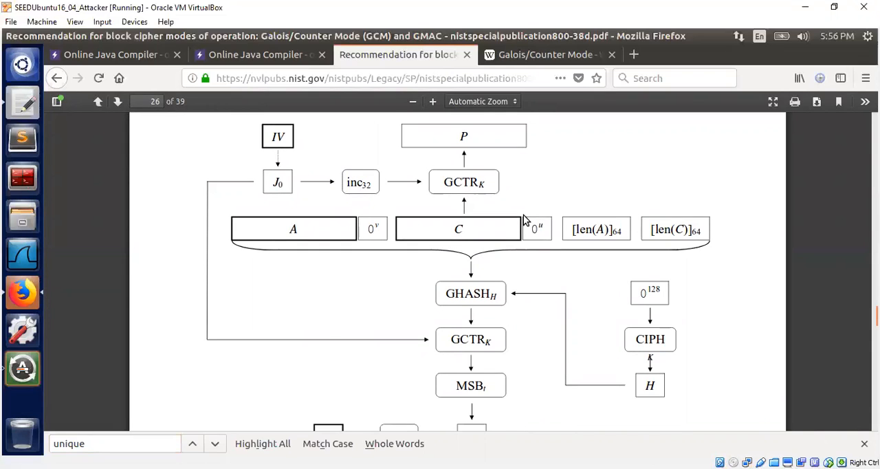
pyautogui.scroll(-3)
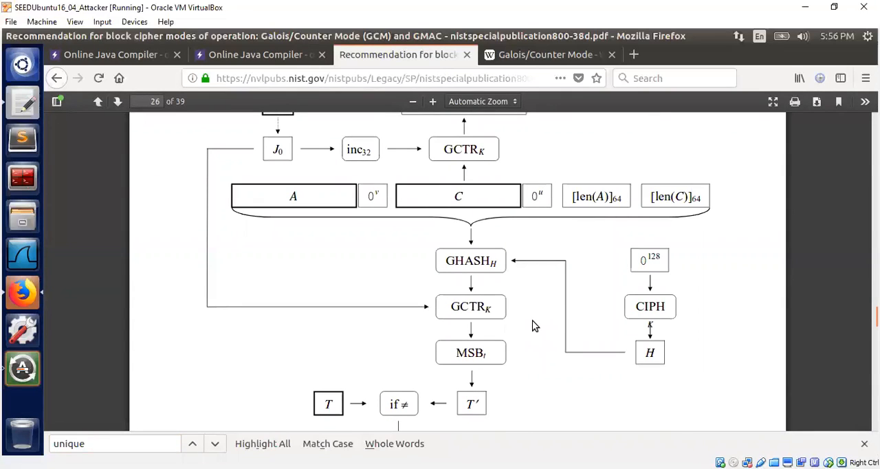
pyautogui.moveTo(305, 260)
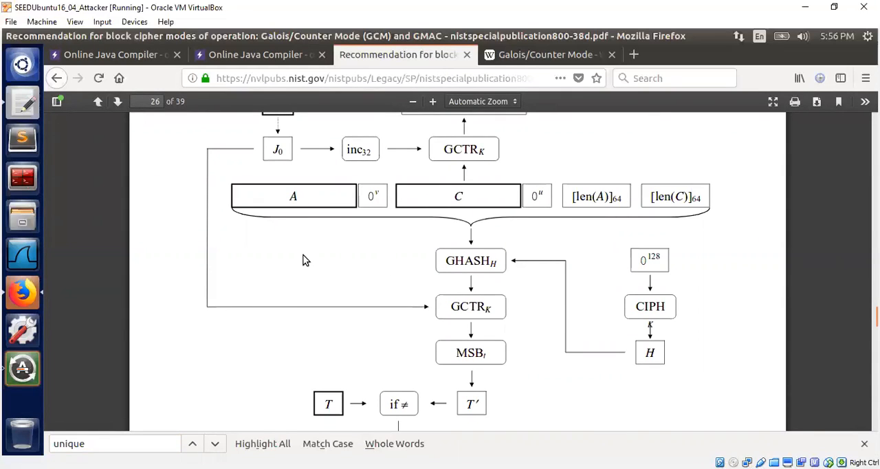
pyautogui.moveTo(302, 289)
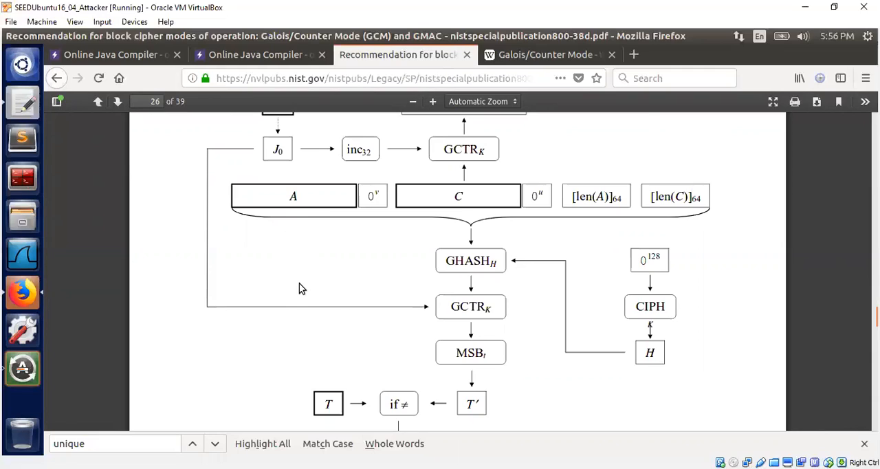